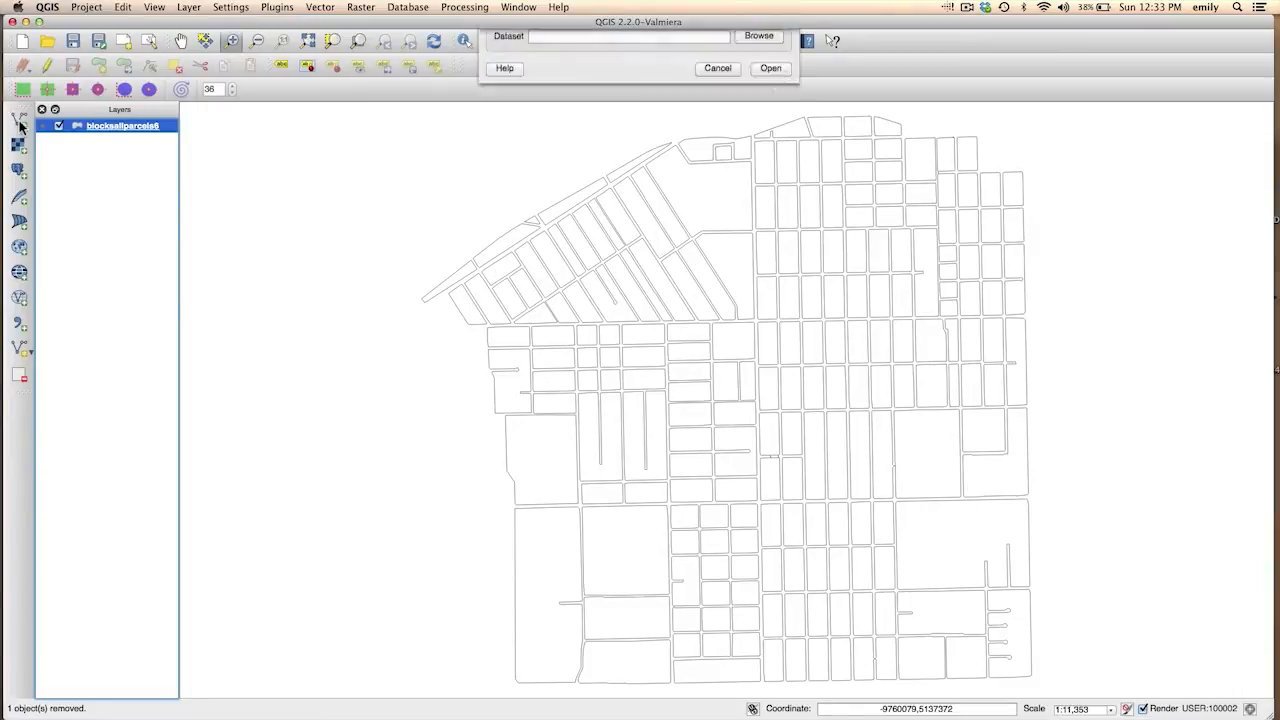
Add parcels.shp from the Bridgeport layers folder as a new vector layer.
click(758, 36)
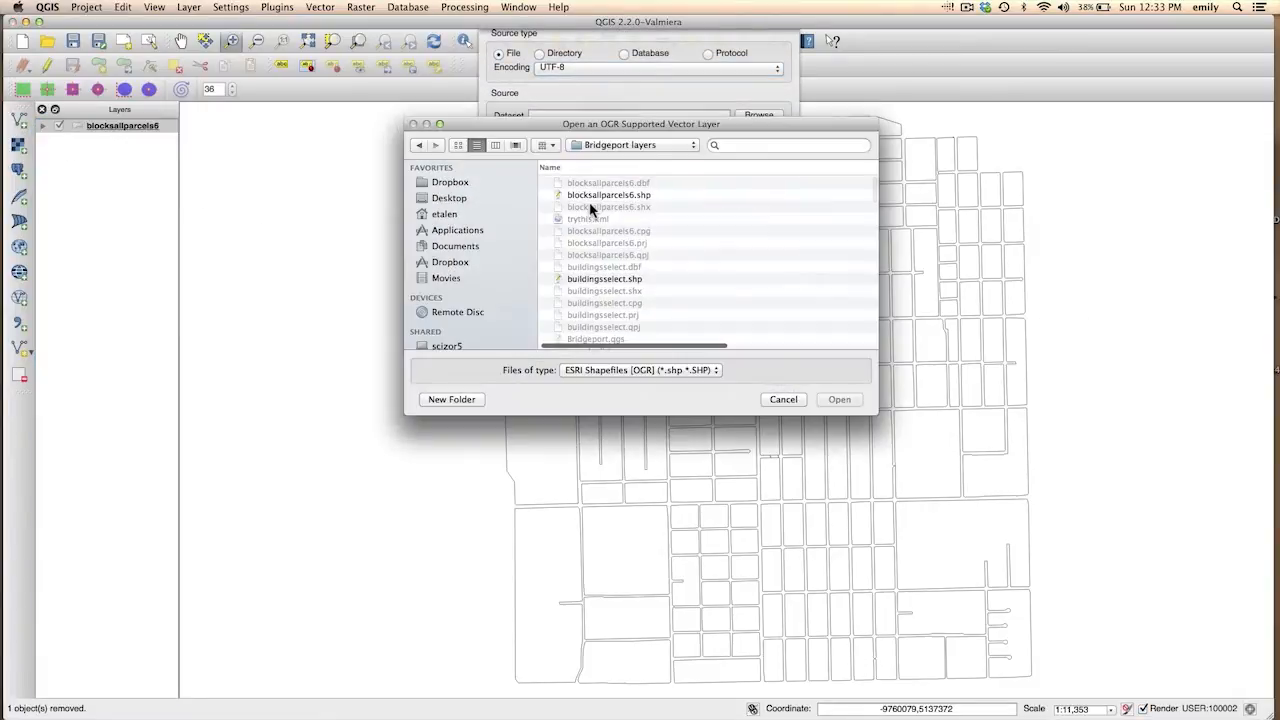
click(608, 196)
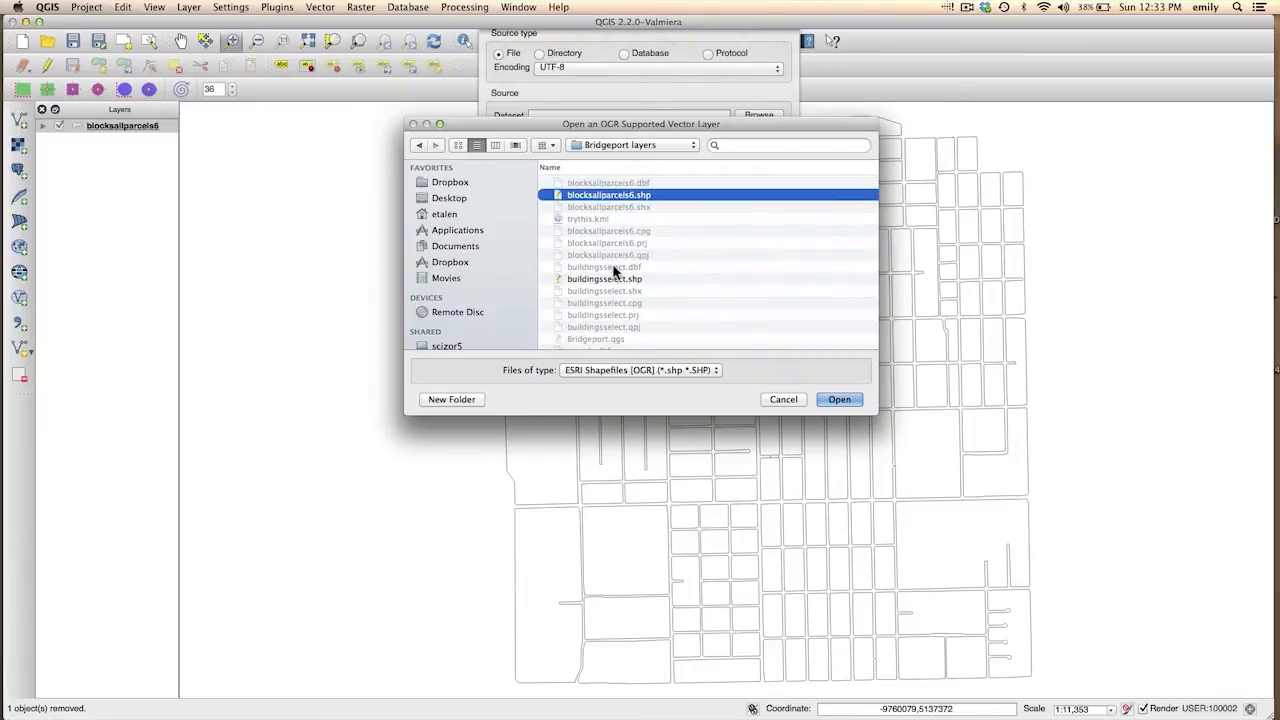
scroll(down, 3)
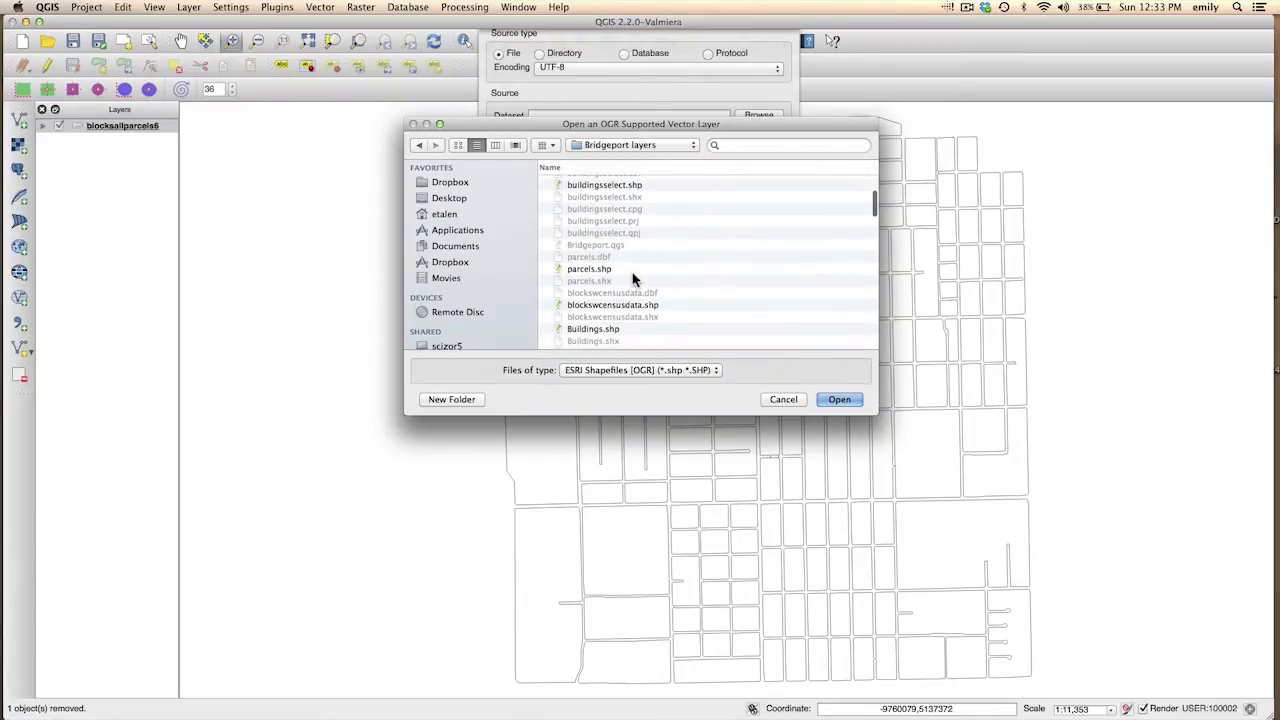
click(588, 268)
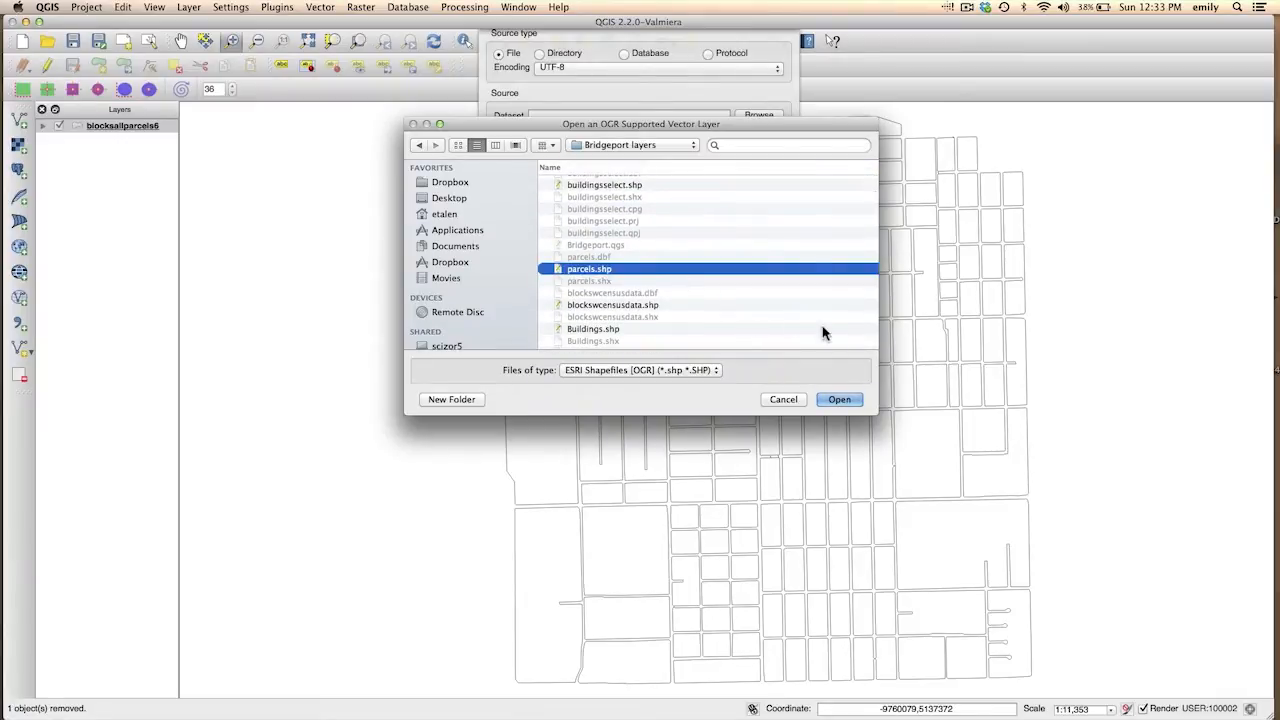
click(838, 400)
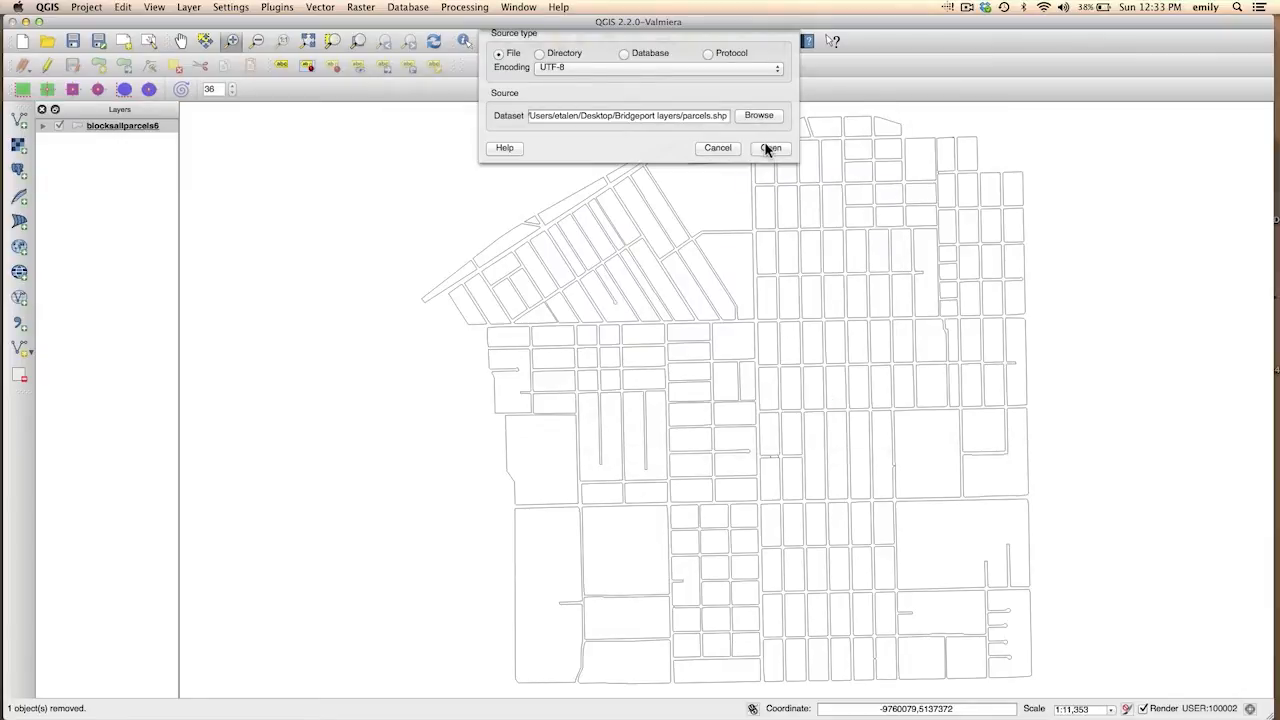
click(770, 148)
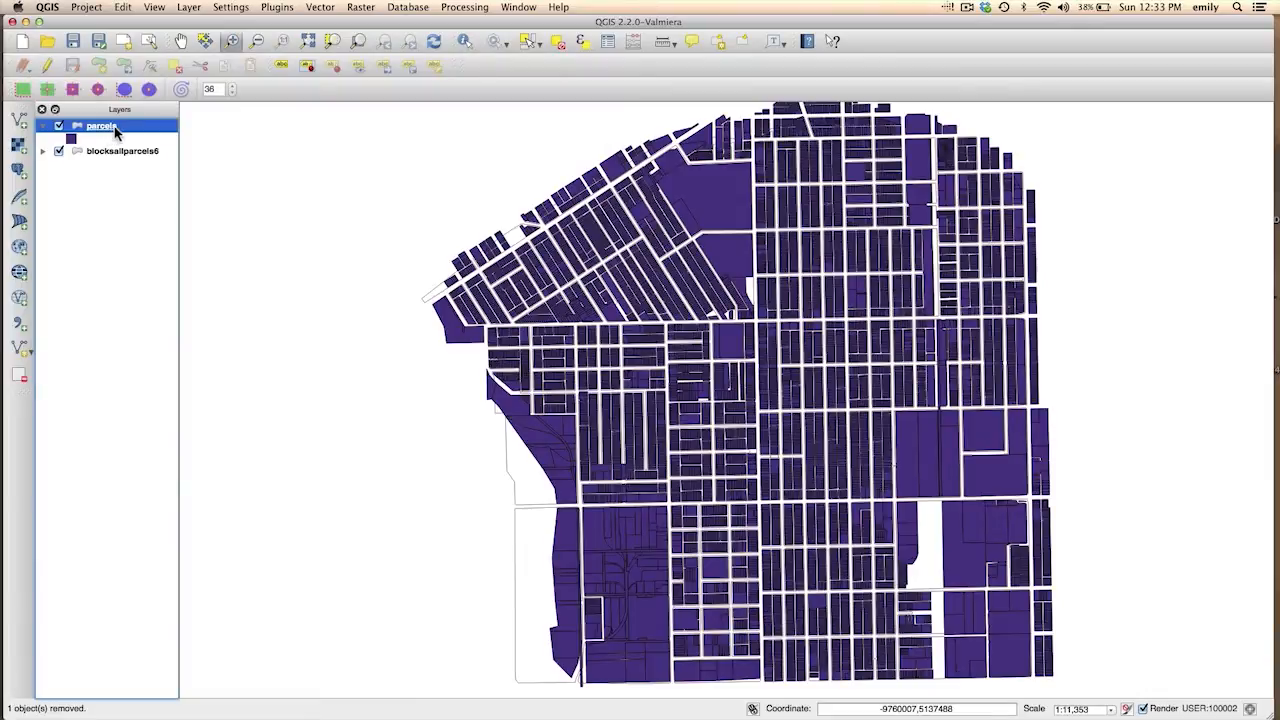
mouse_move(102, 124)
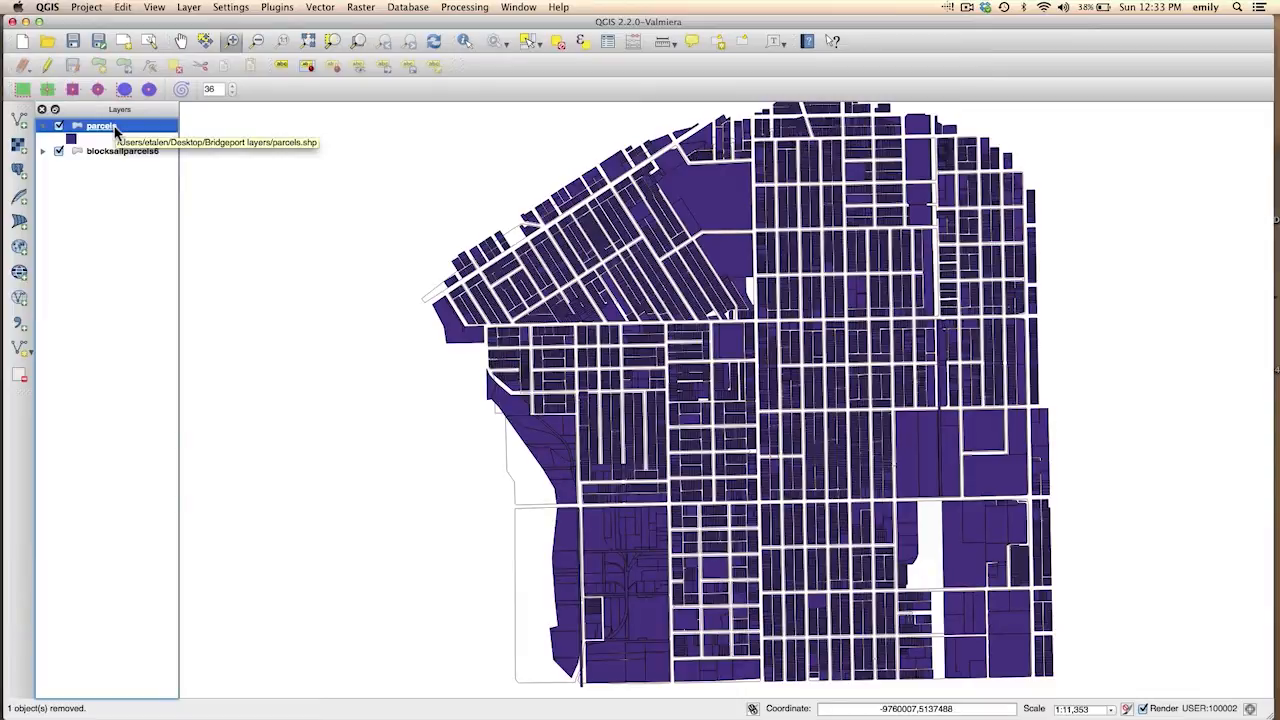
Set the parcels layer to a Categorized style on the usetype column.
double_click(100, 124)
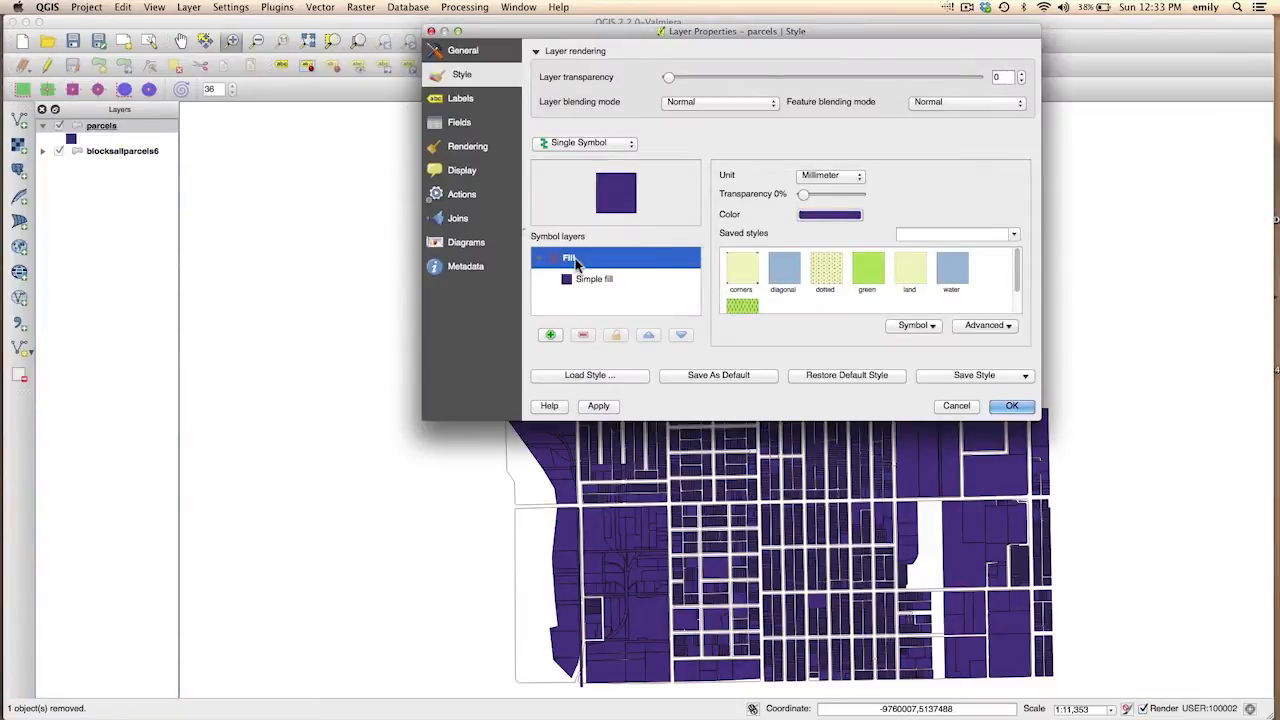
click(584, 142)
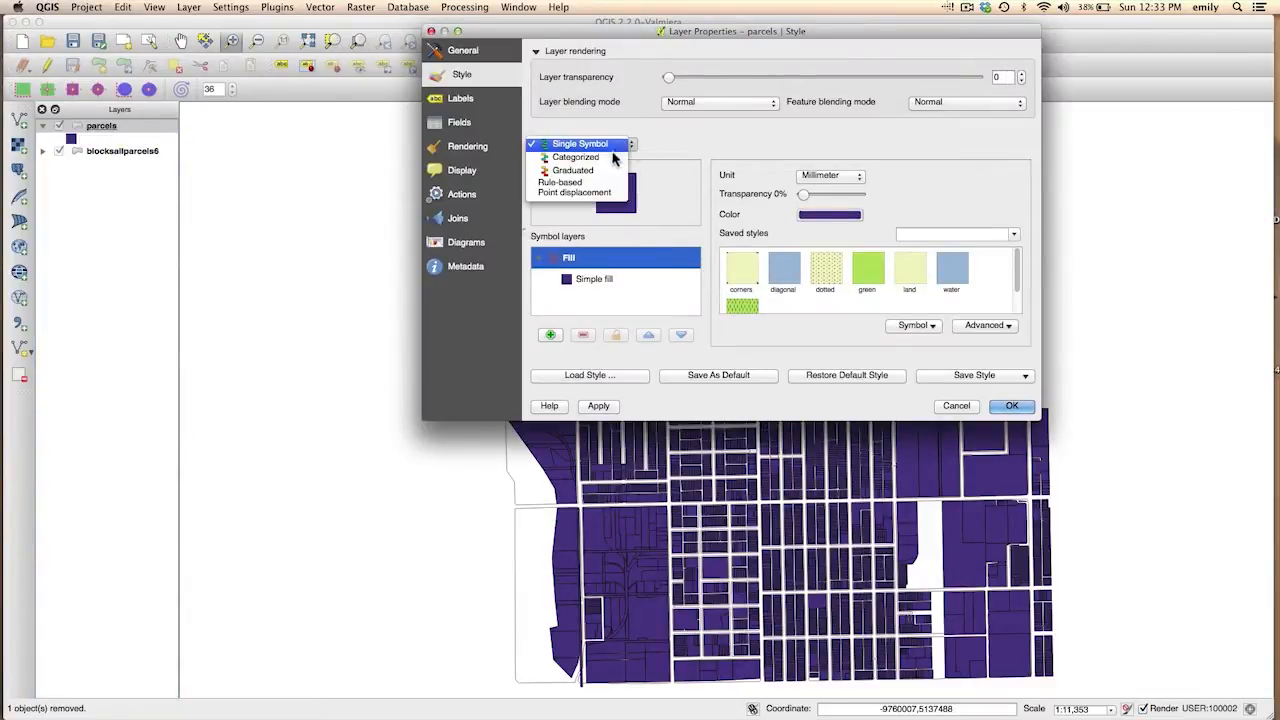
click(576, 156)
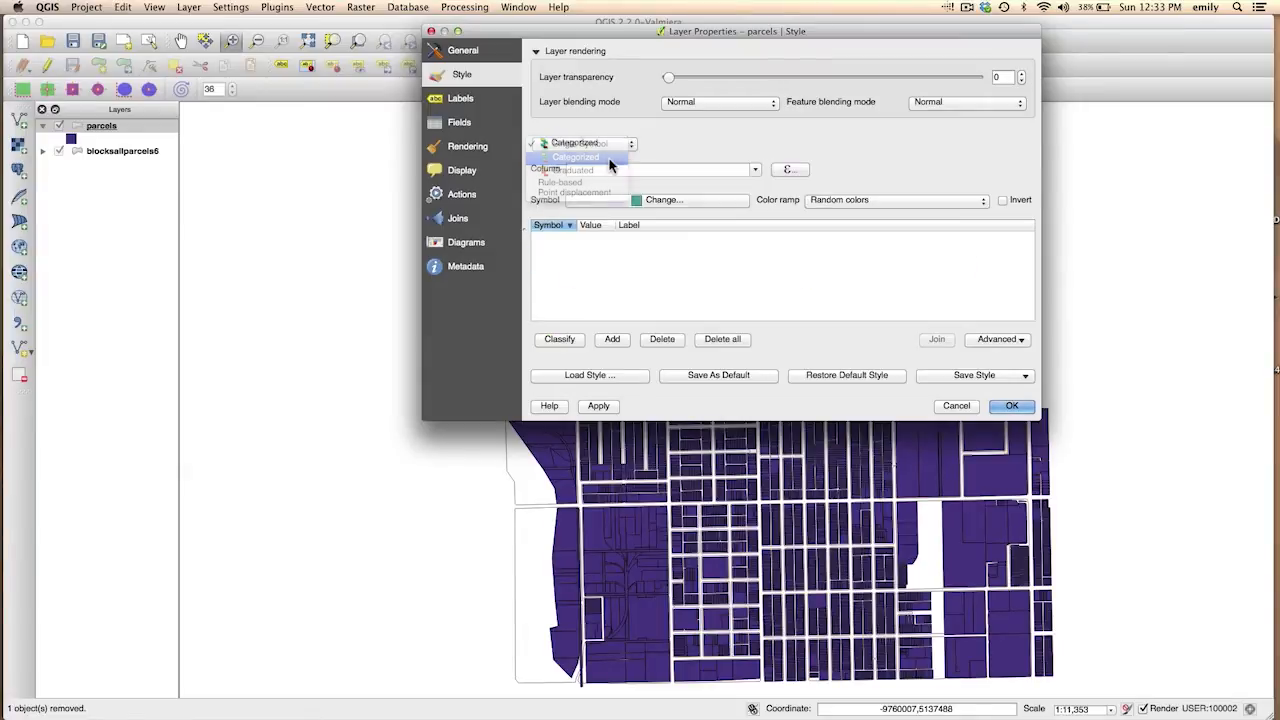
click(756, 168)
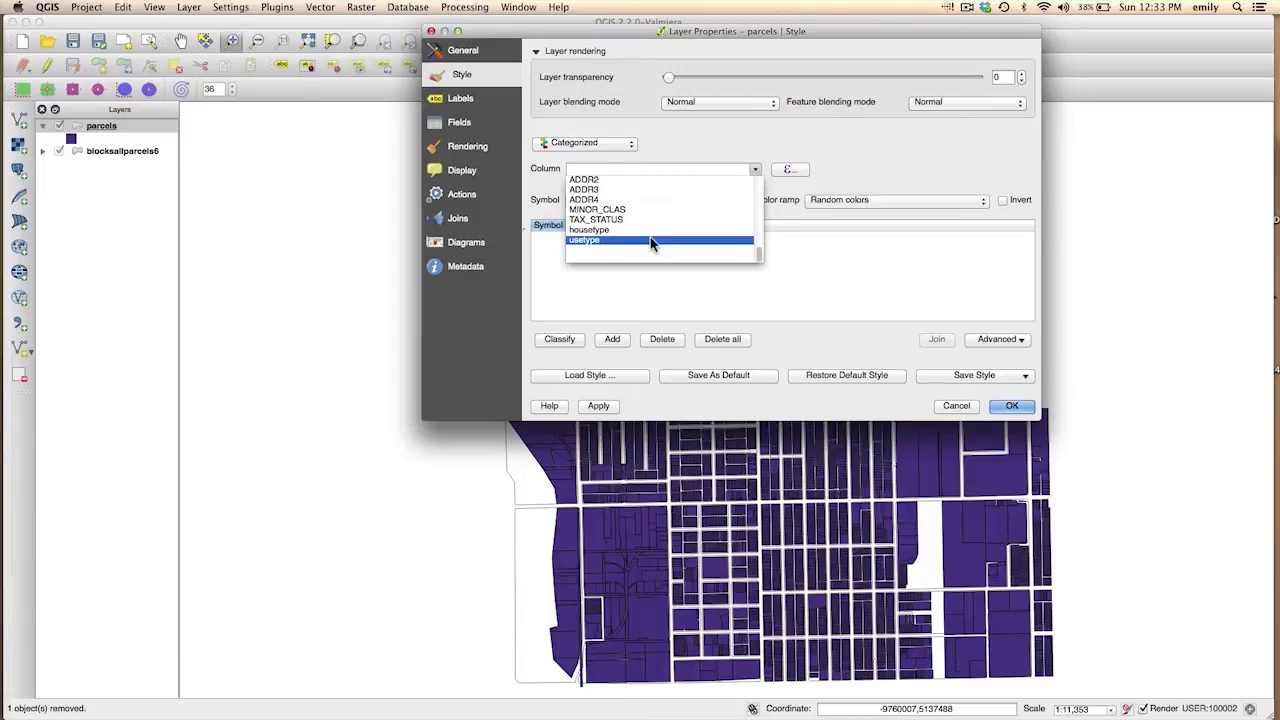
click(584, 240)
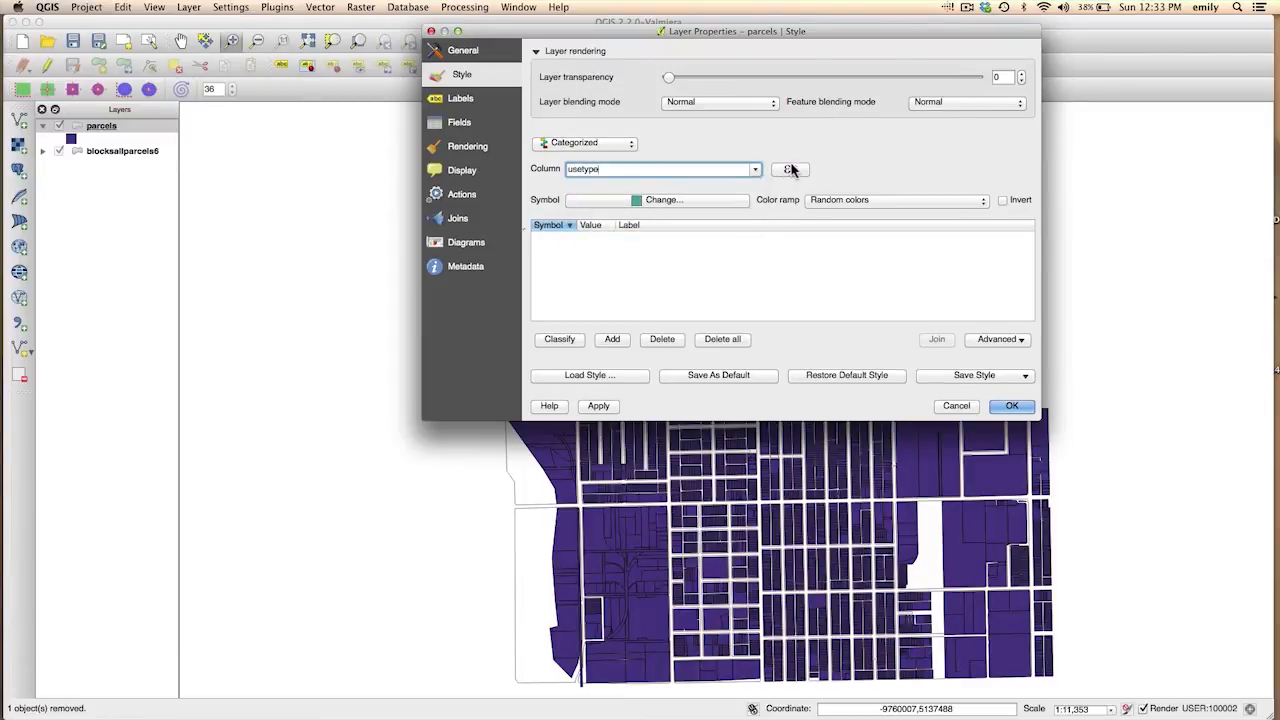
Classify usetype values 0 to 4 with the Spectral colour ramp and apply the style.
click(982, 200)
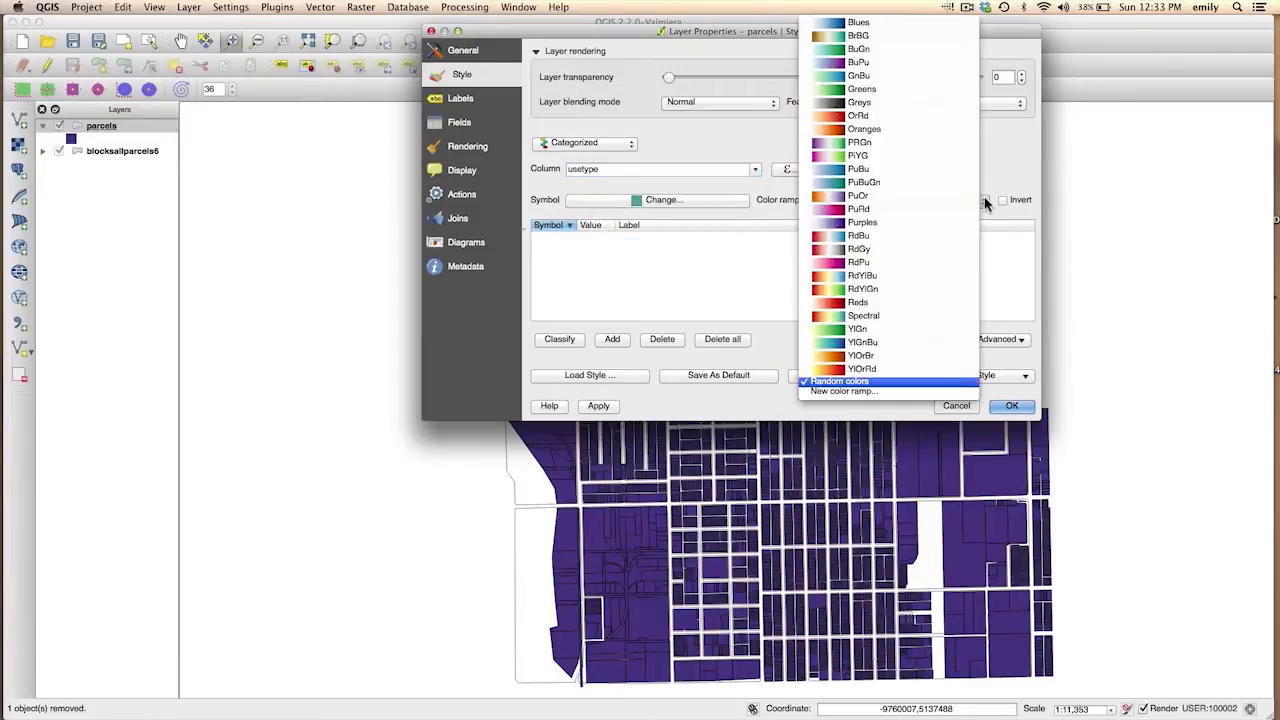
click(864, 316)
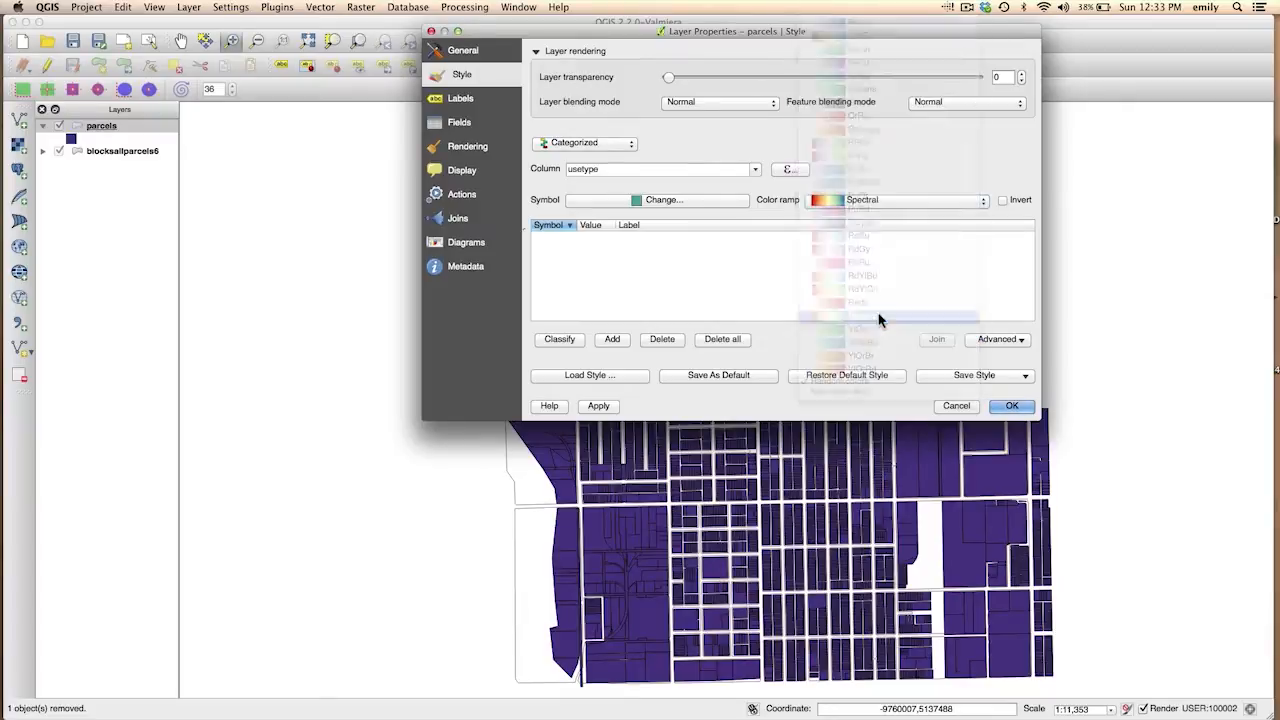
click(560, 340)
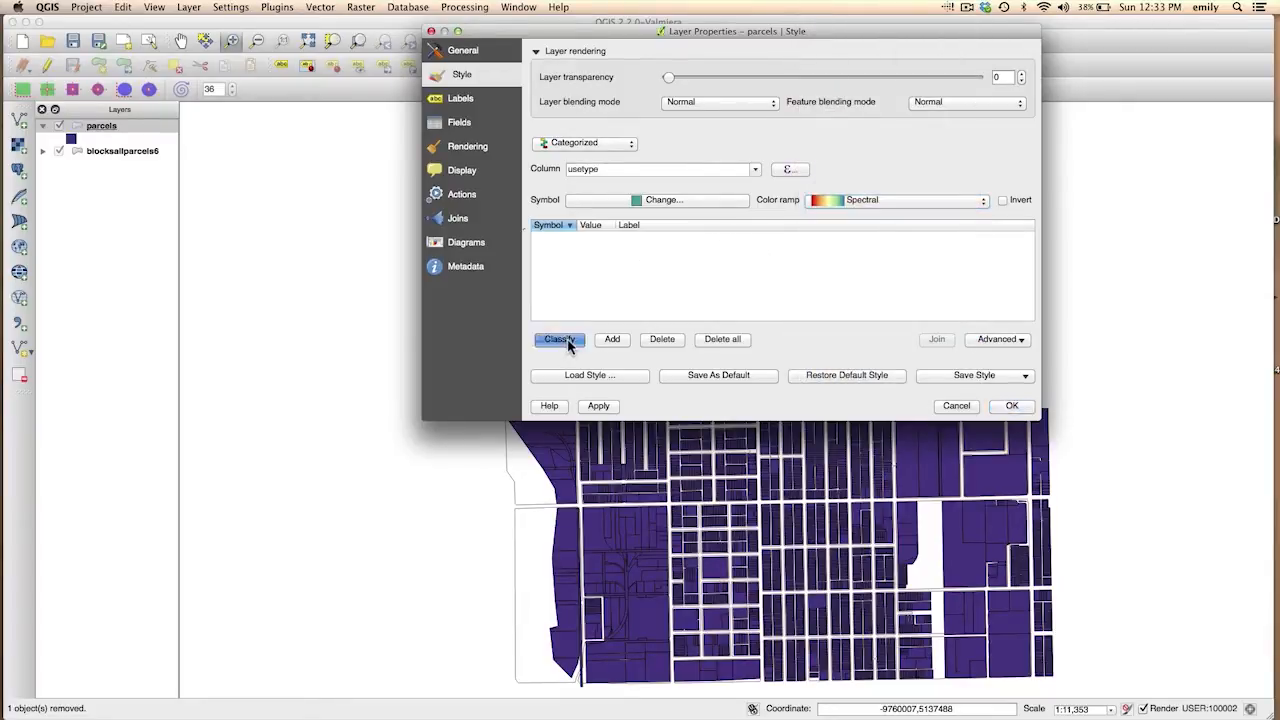
click(560, 340)
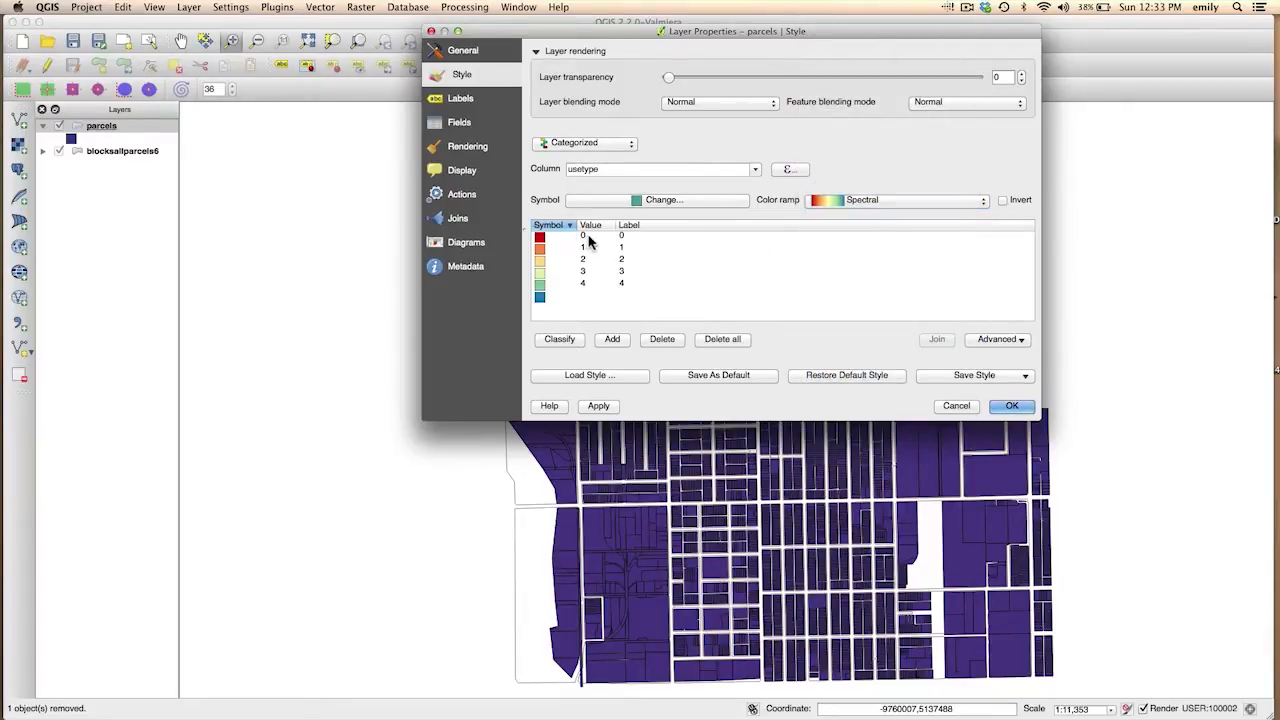
mouse_move(604, 282)
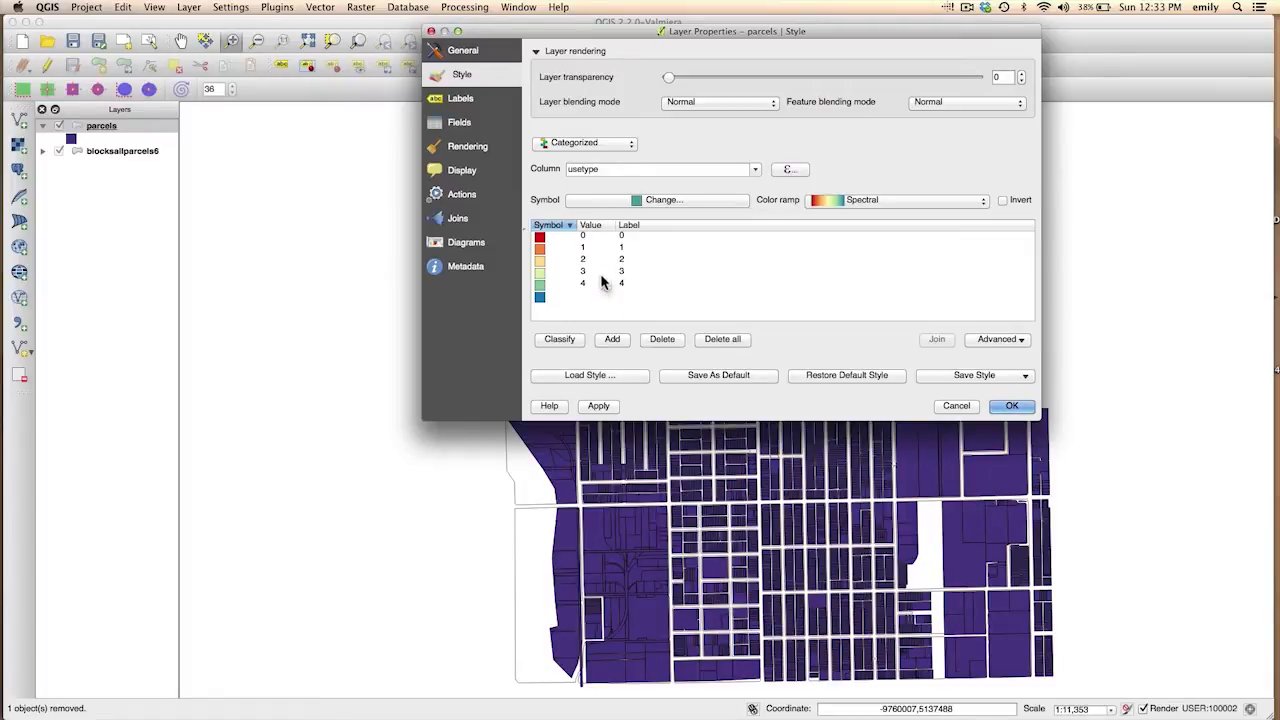
click(1012, 406)
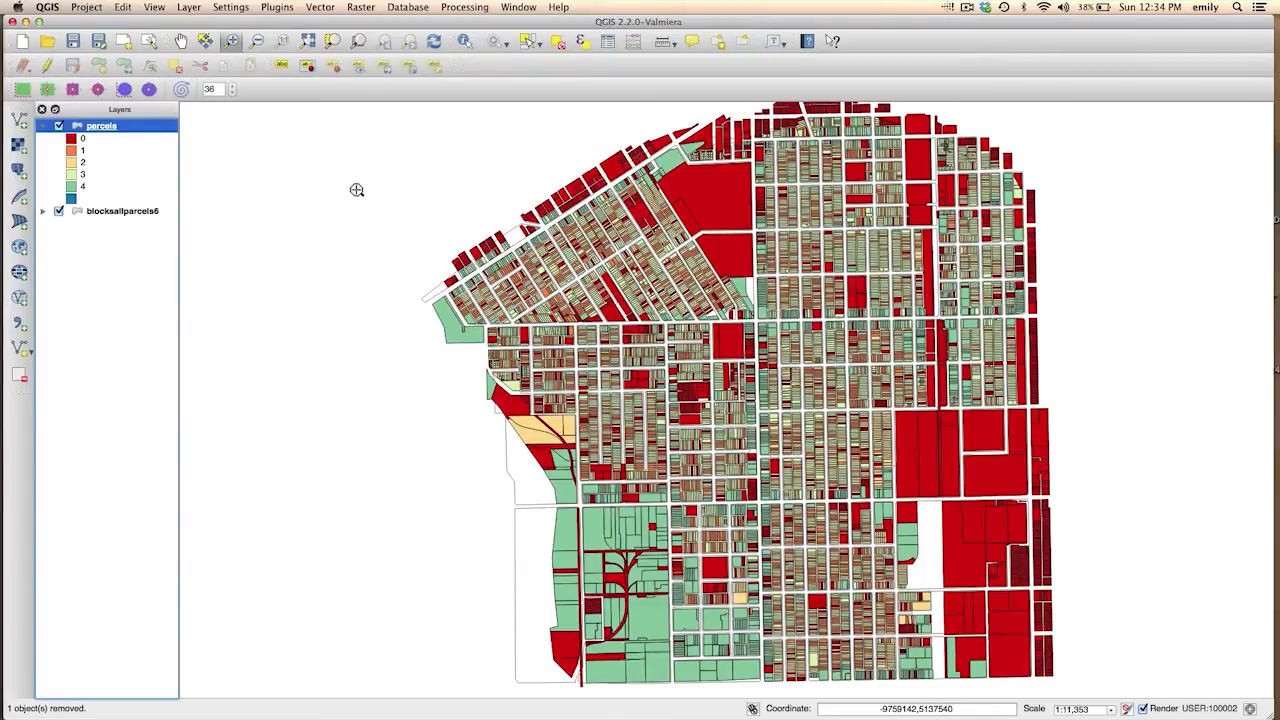
mouse_move(464, 238)
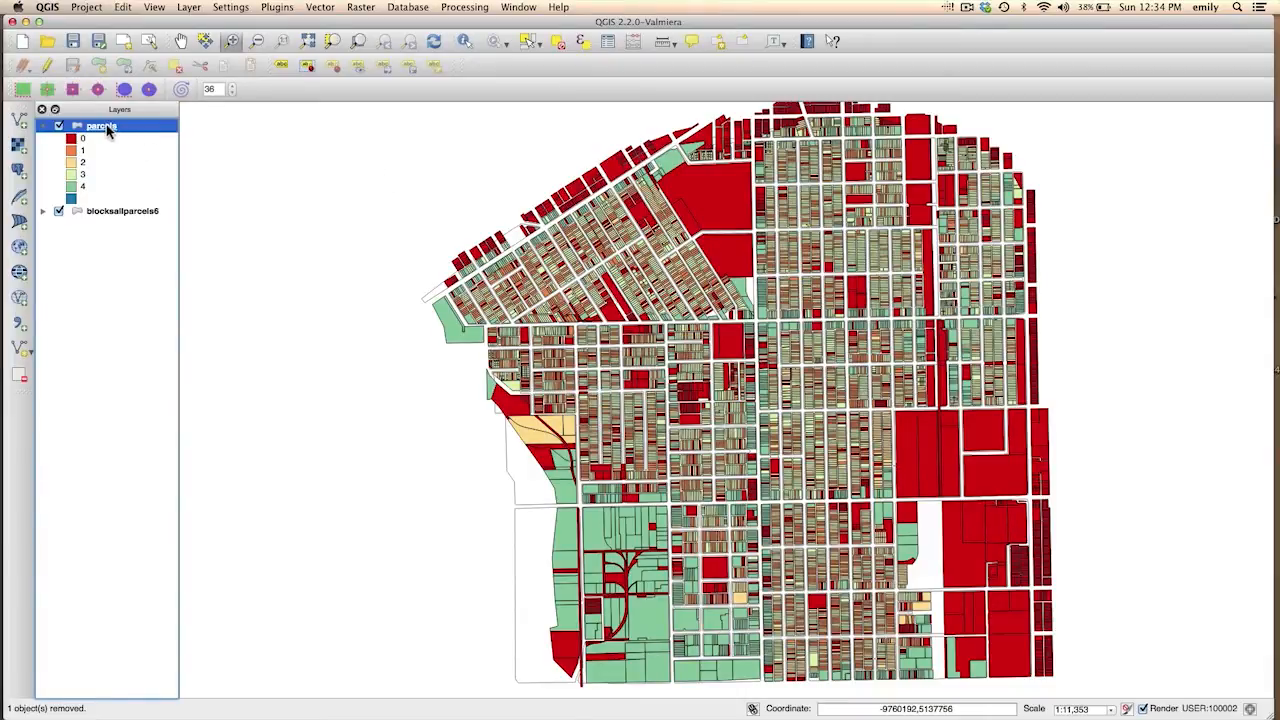
mouse_move(100, 124)
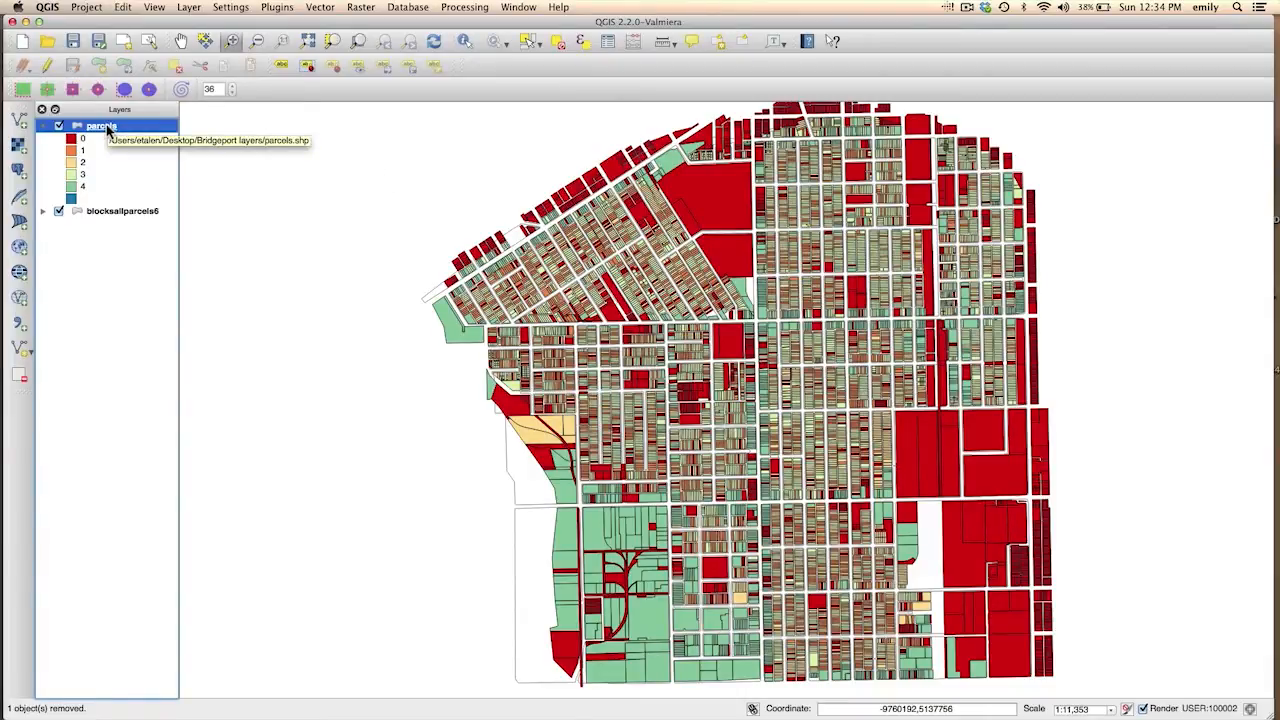
Edit the fill of the usetype 0 category symbol in the parcels style properties.
double_click(100, 124)
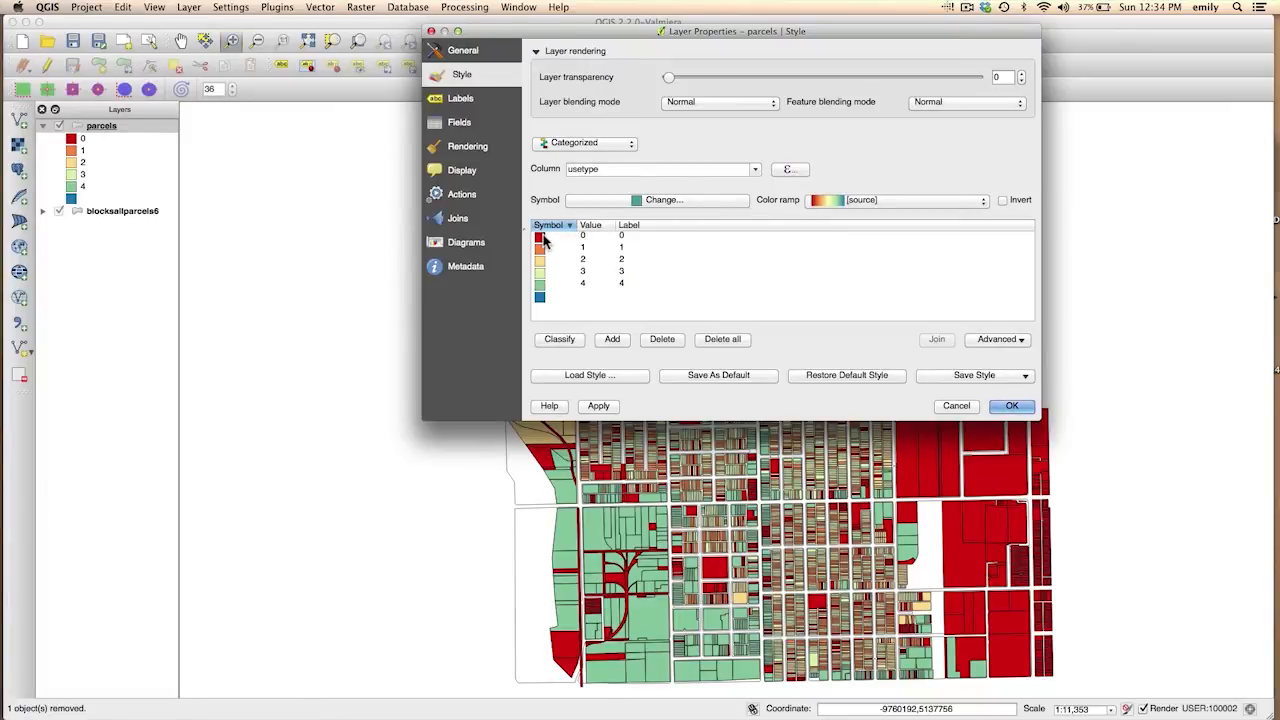
mouse_move(548, 272)
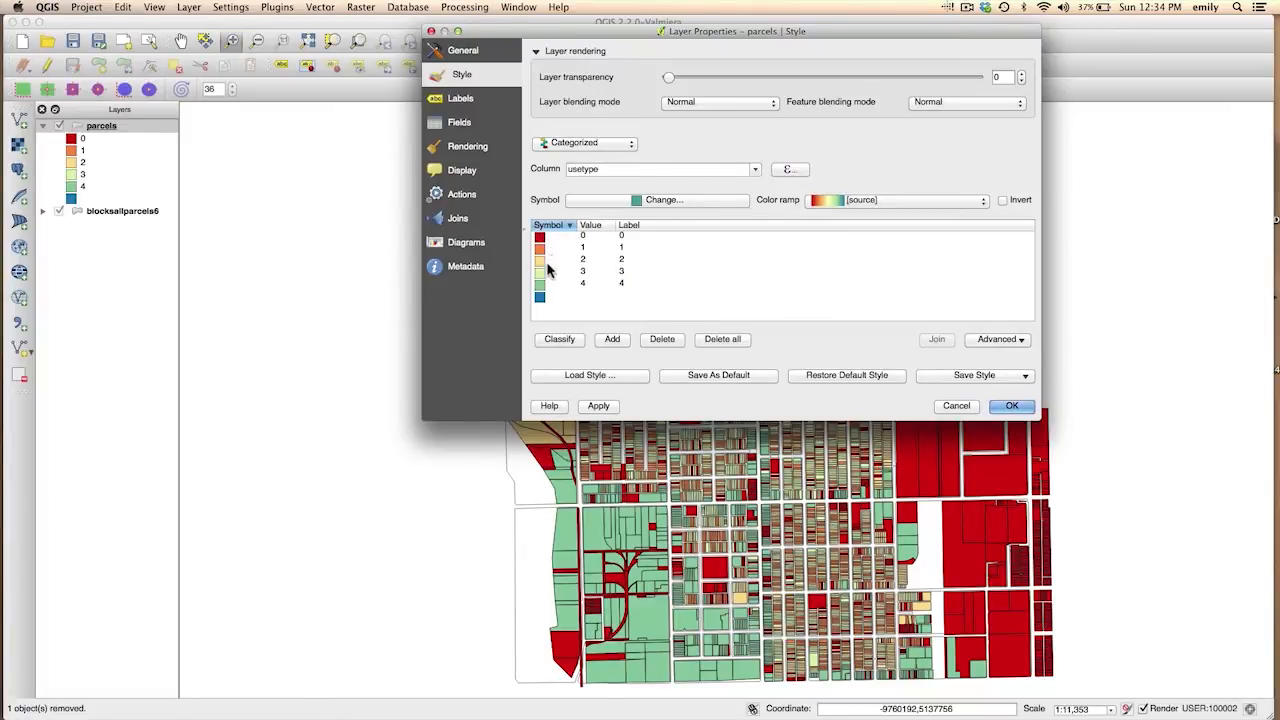
mouse_move(784, 304)
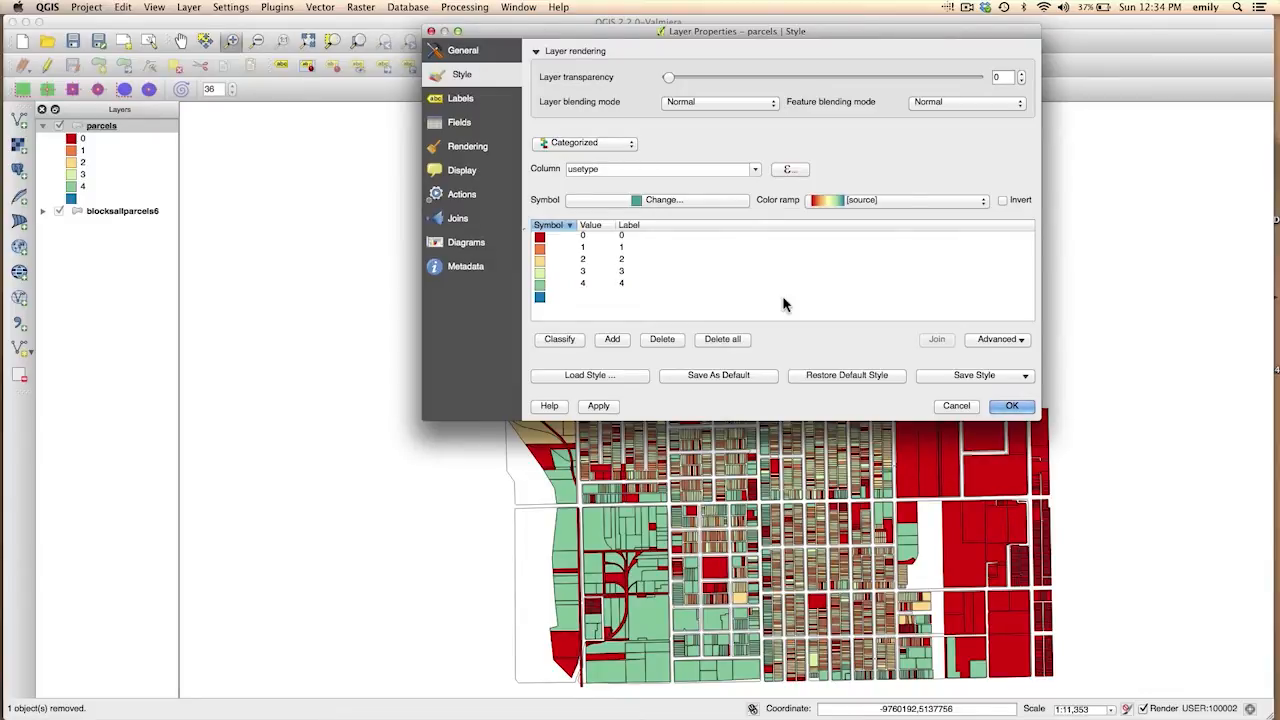
mouse_move(658, 258)
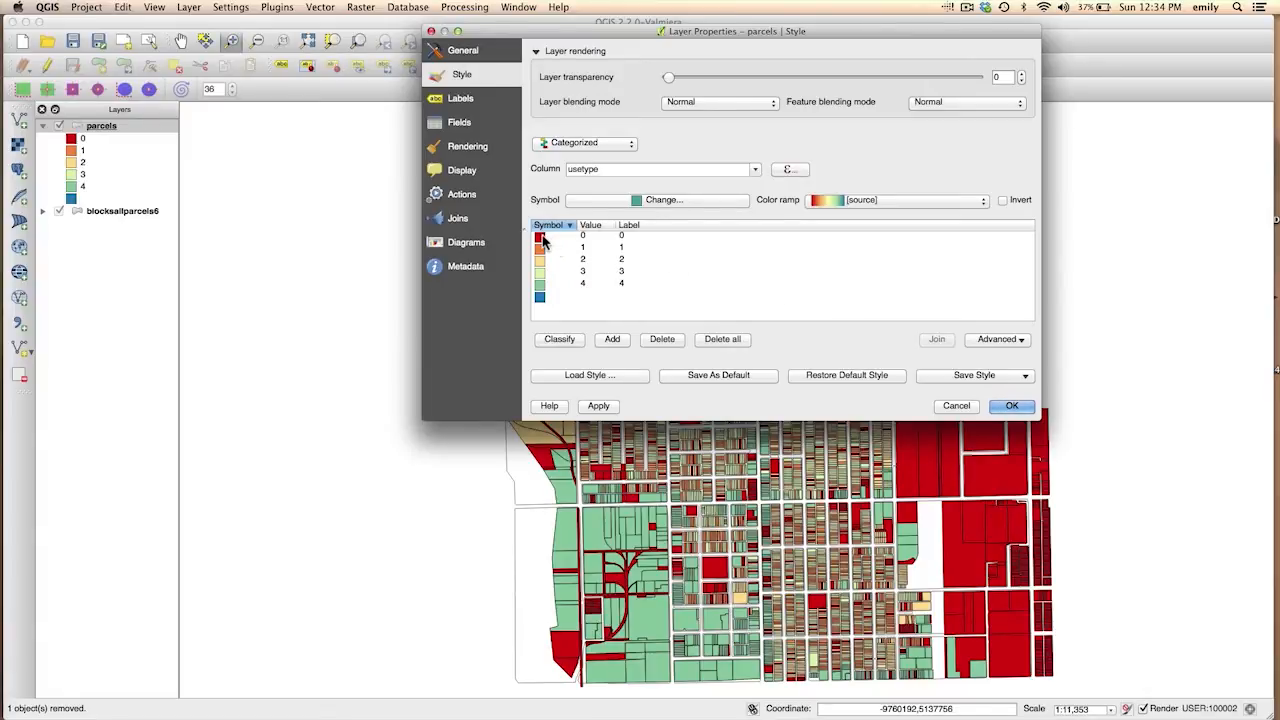
click(584, 236)
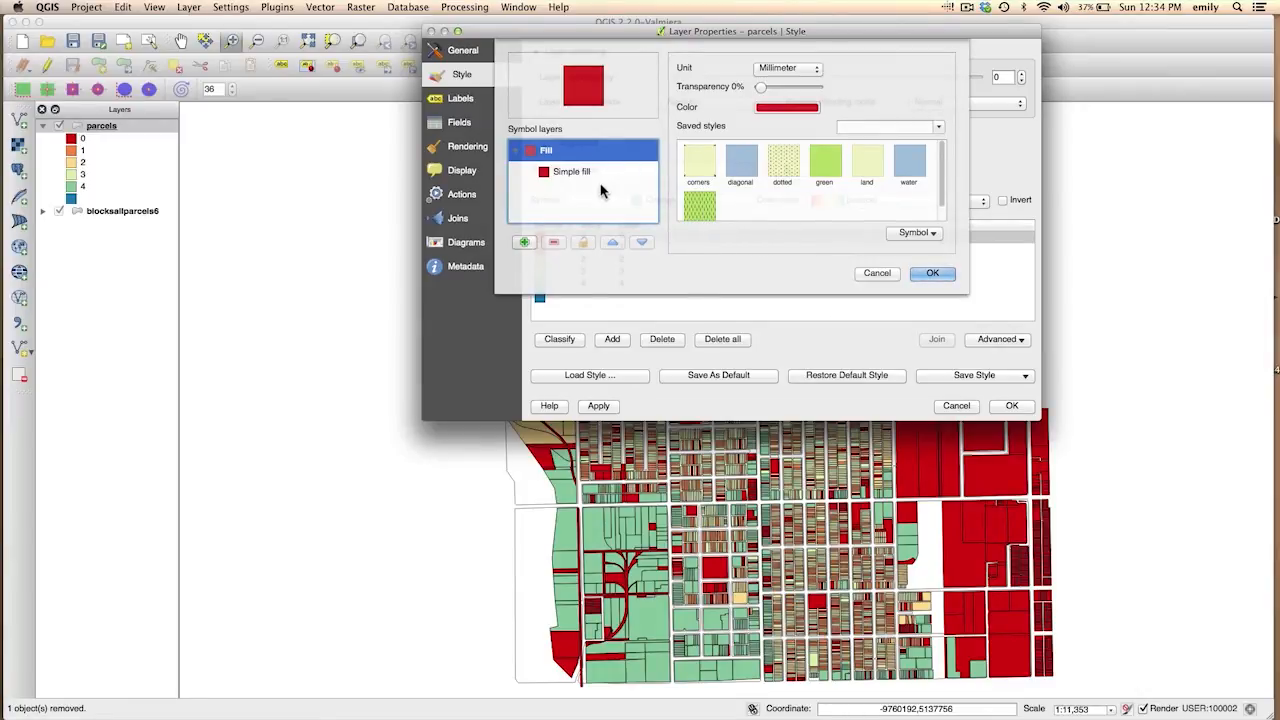
click(572, 172)
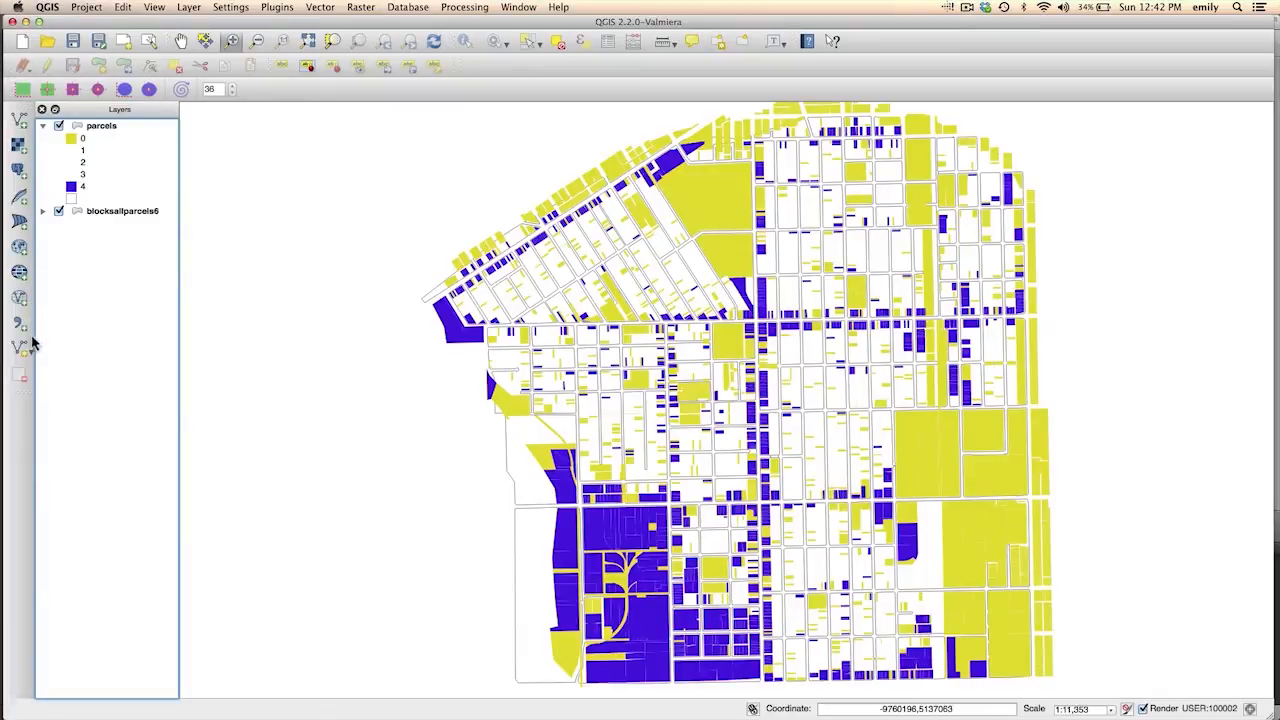
mouse_move(20, 348)
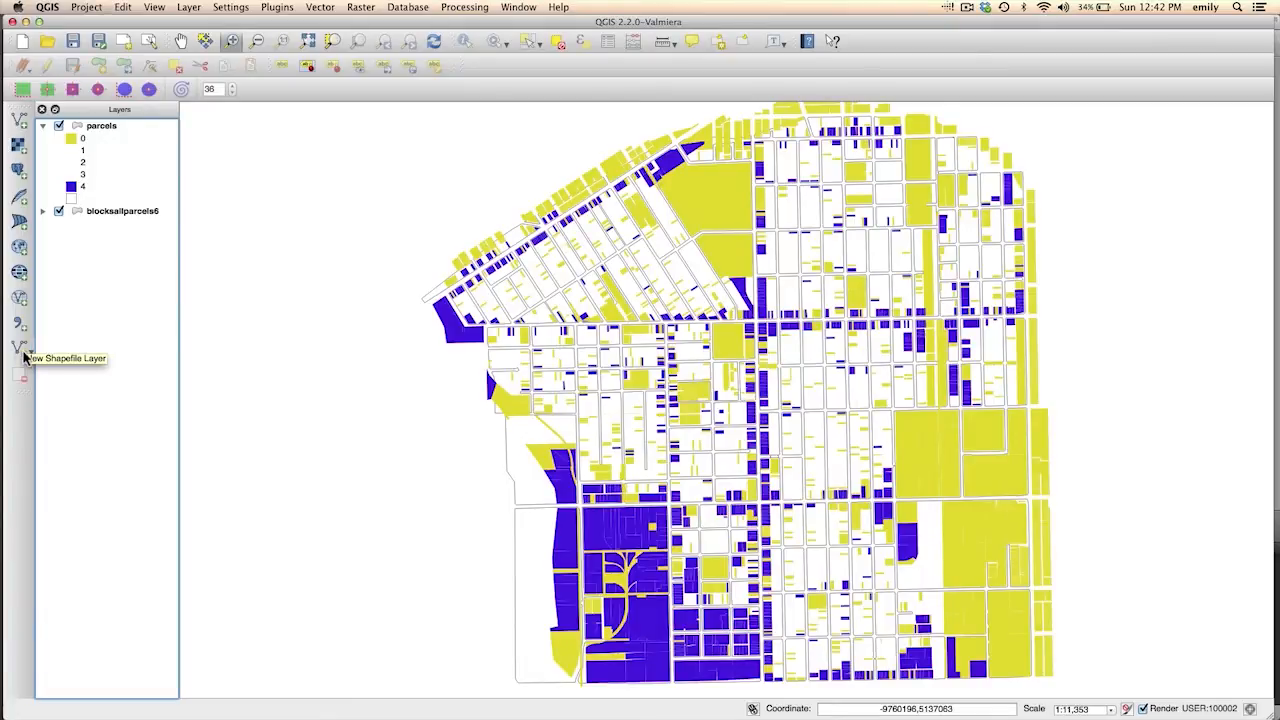
mouse_move(312, 8)
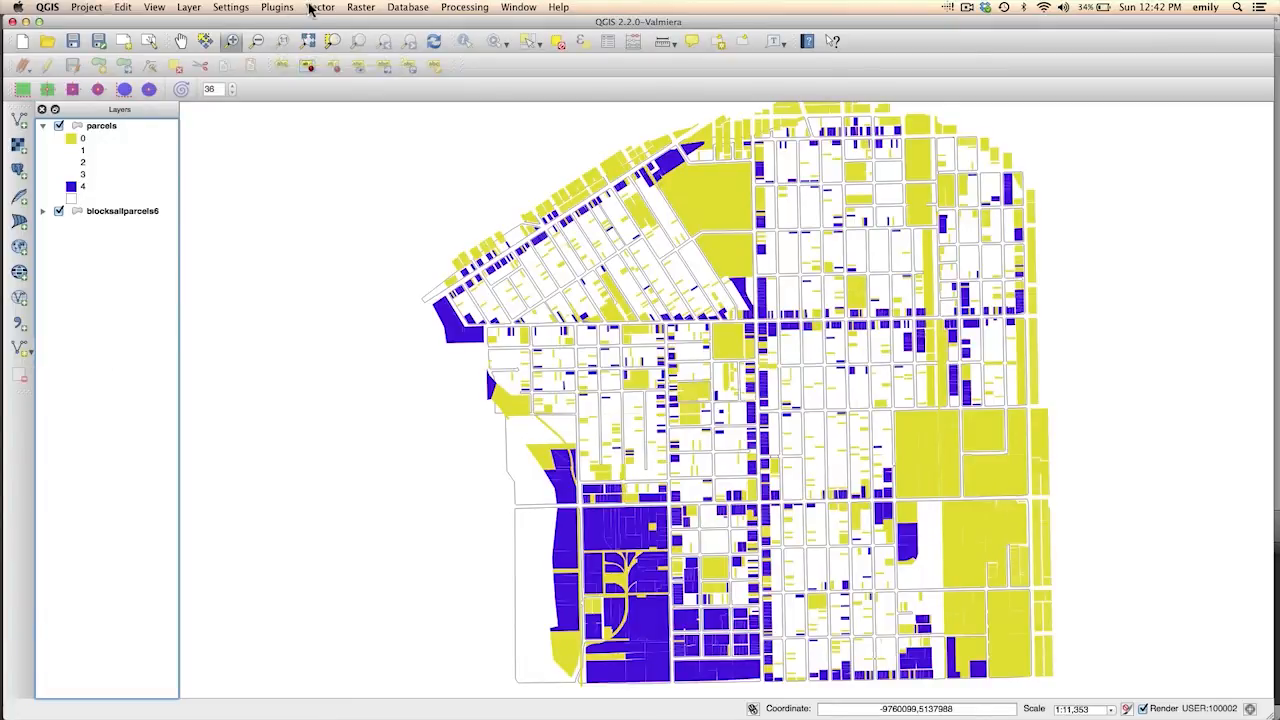
Start a New Shapefile Layer from the Layer menu.
click(188, 8)
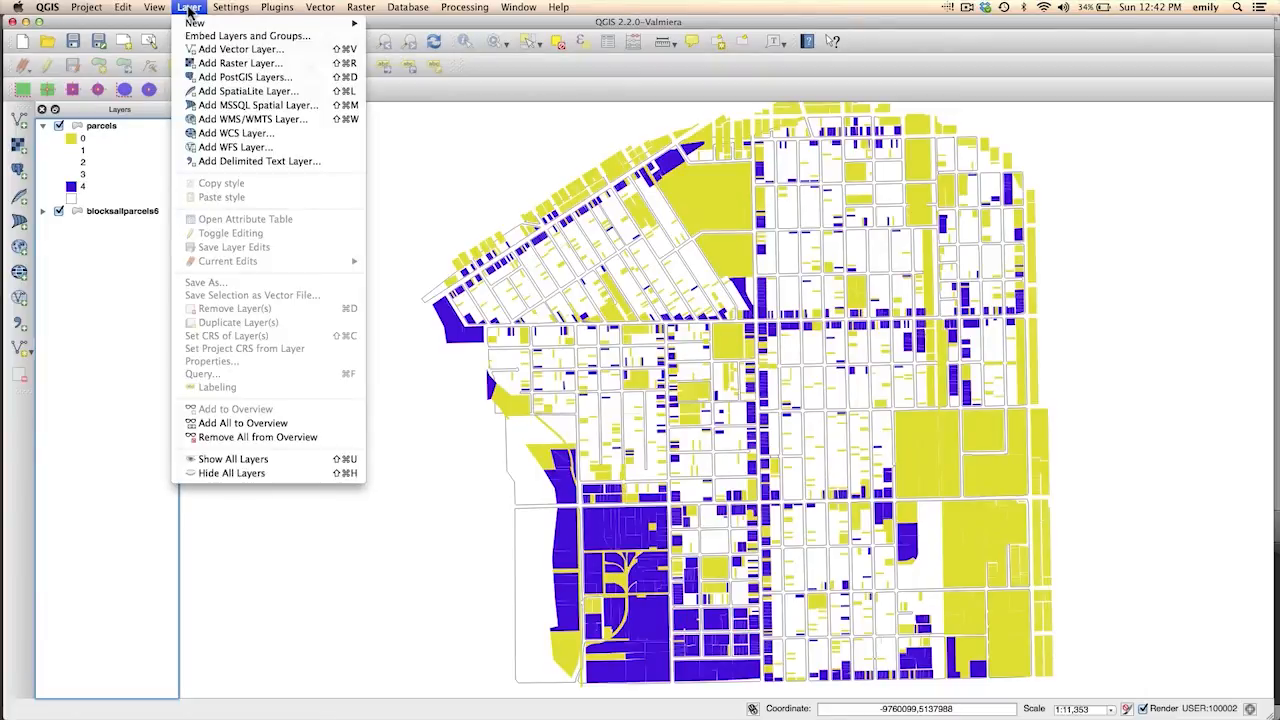
mouse_move(196, 22)
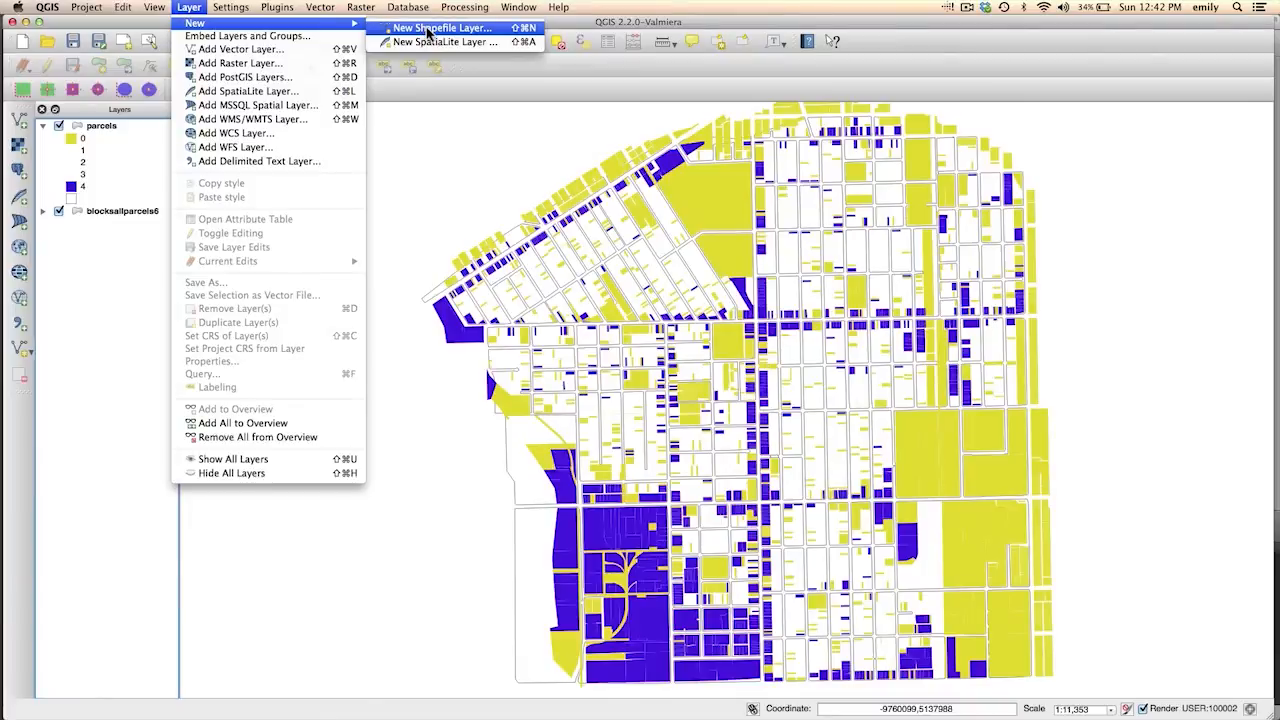
click(154, 8)
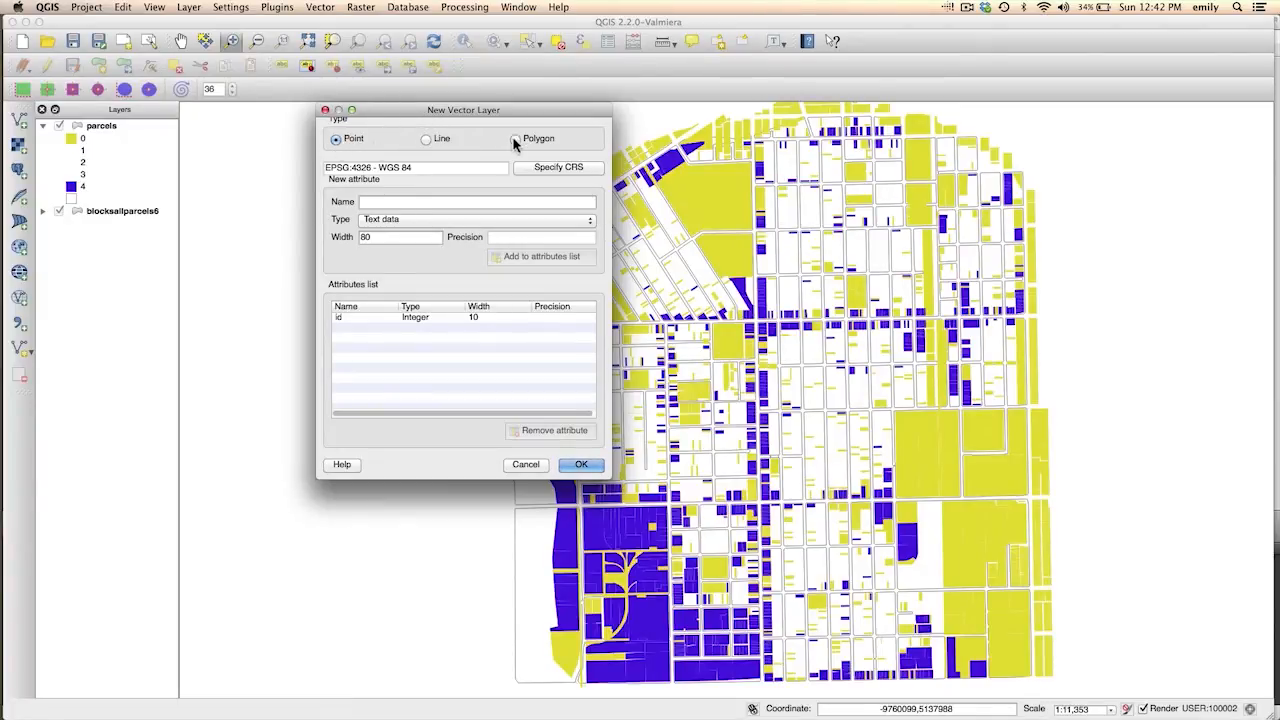
Set the new shapefile layer to Polygon geometry and accept the settings.
click(516, 138)
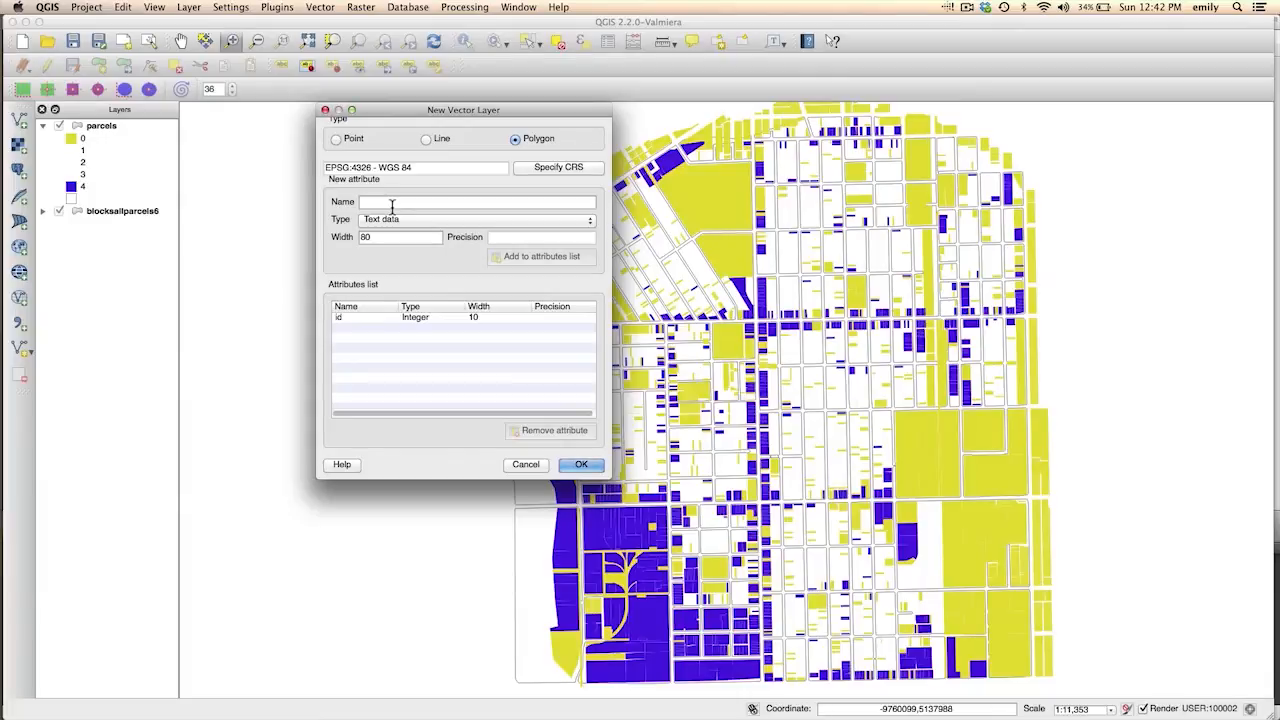
mouse_move(380, 186)
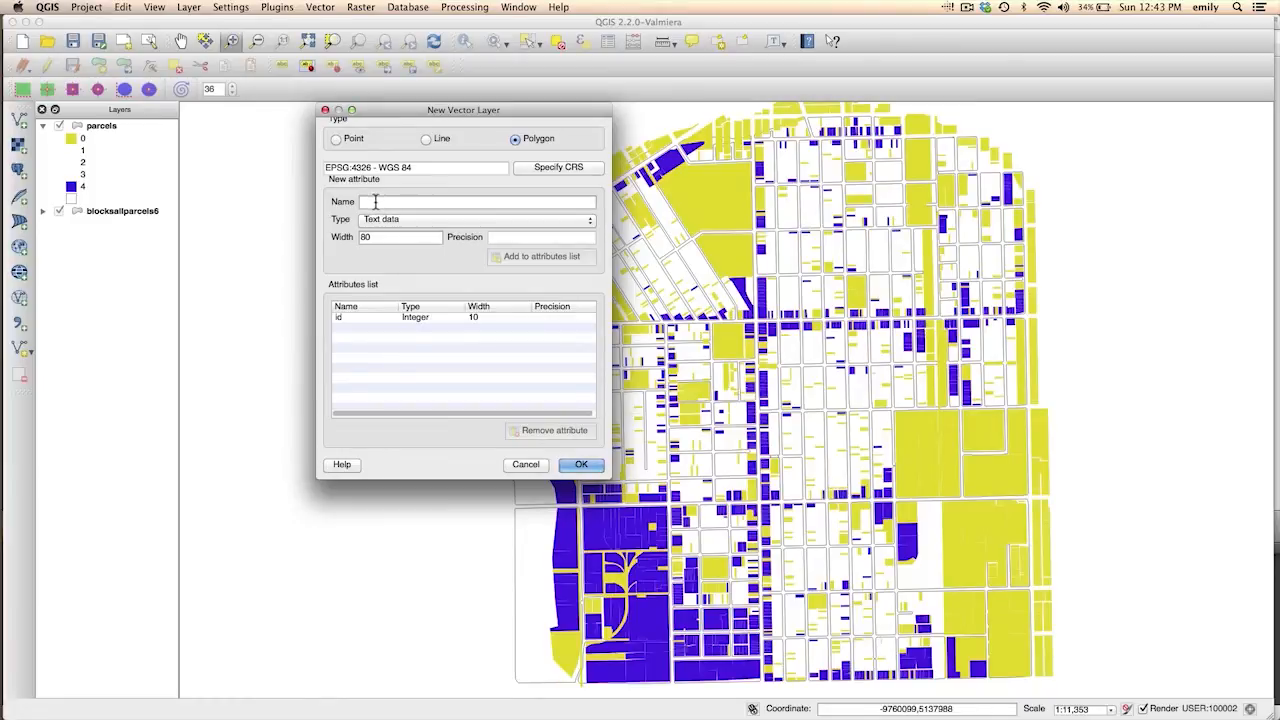
click(580, 464)
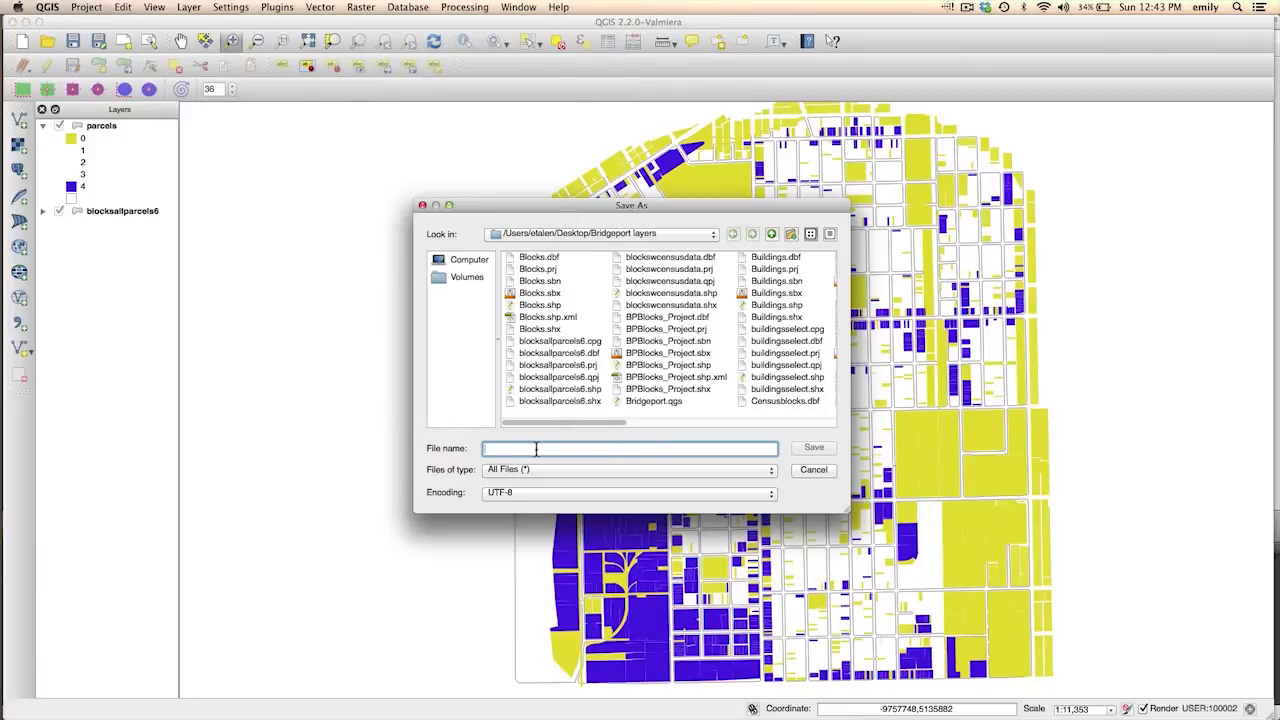
mouse_move(492, 368)
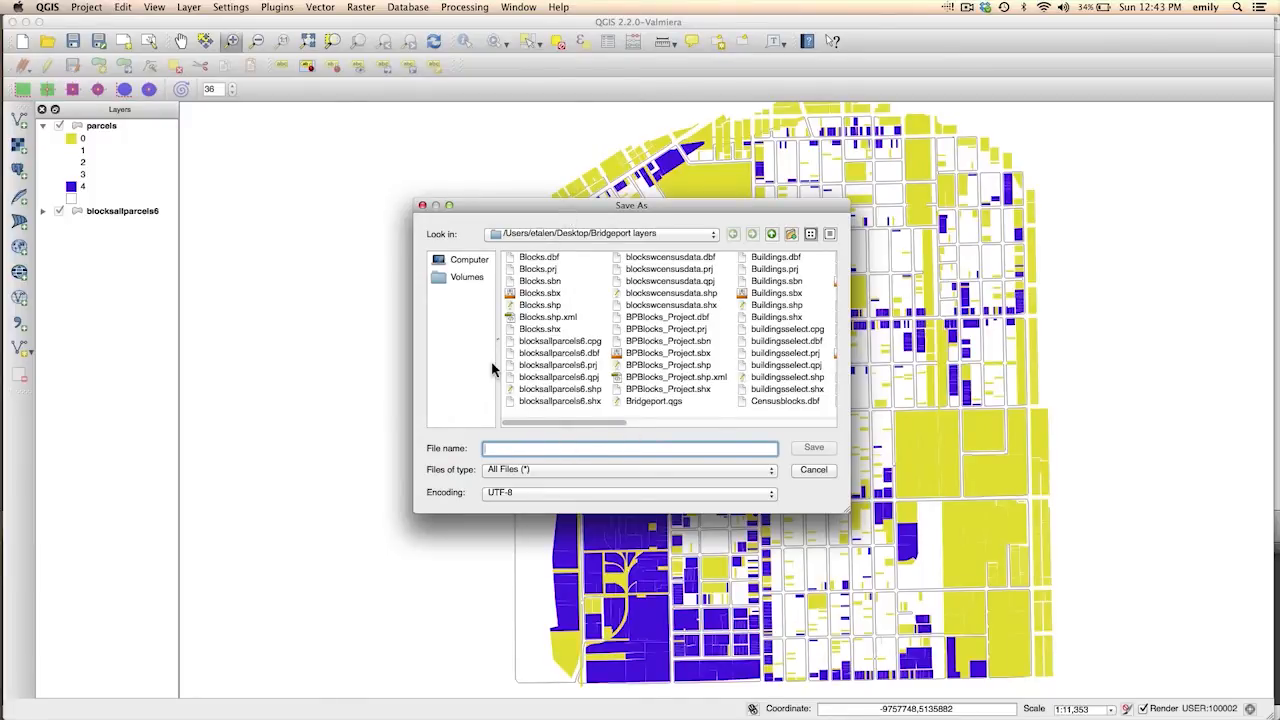
mouse_move(700, 402)
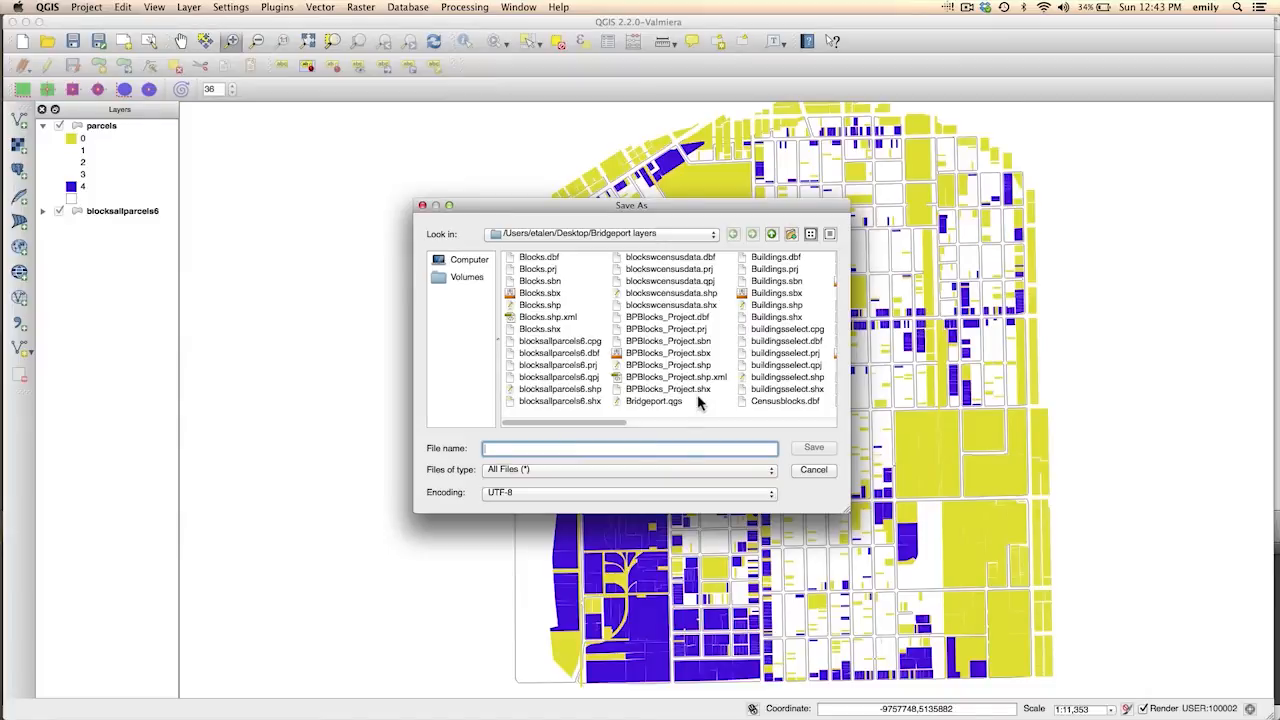
Save the new polygon layer as 'clusters' in the Bridgeport layers folder.
text(clusters o)
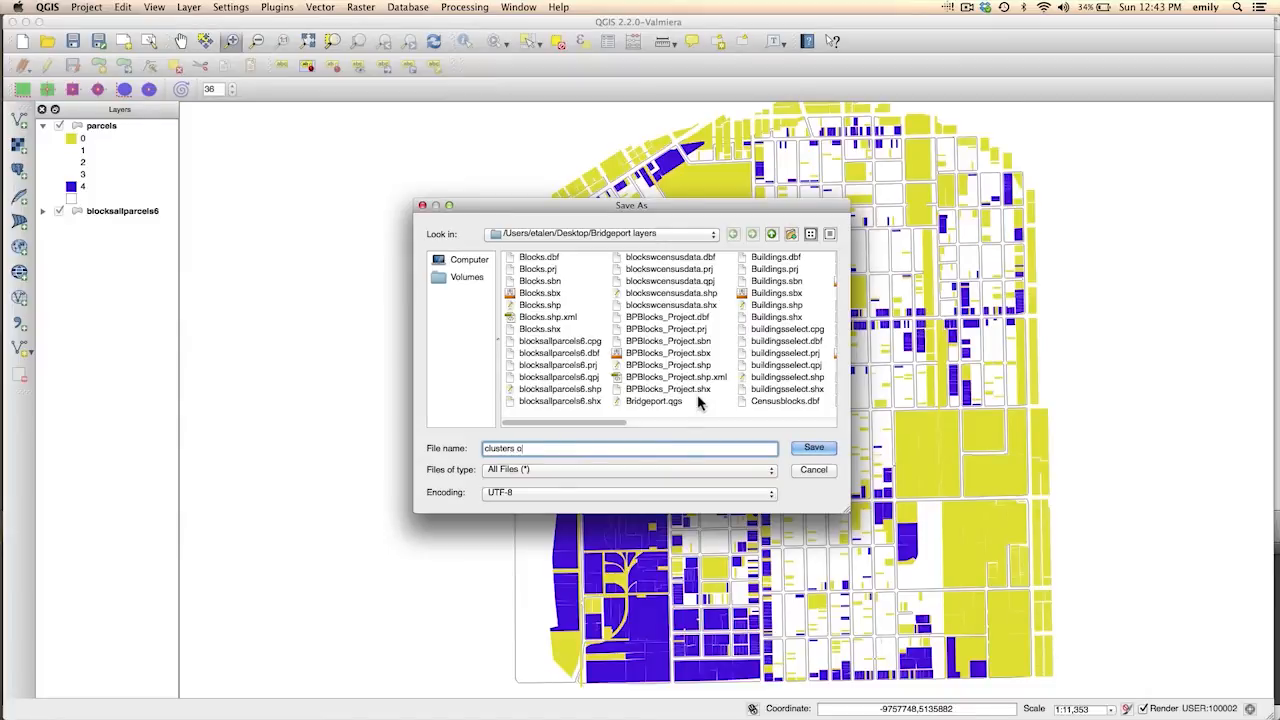
key(Backspace)
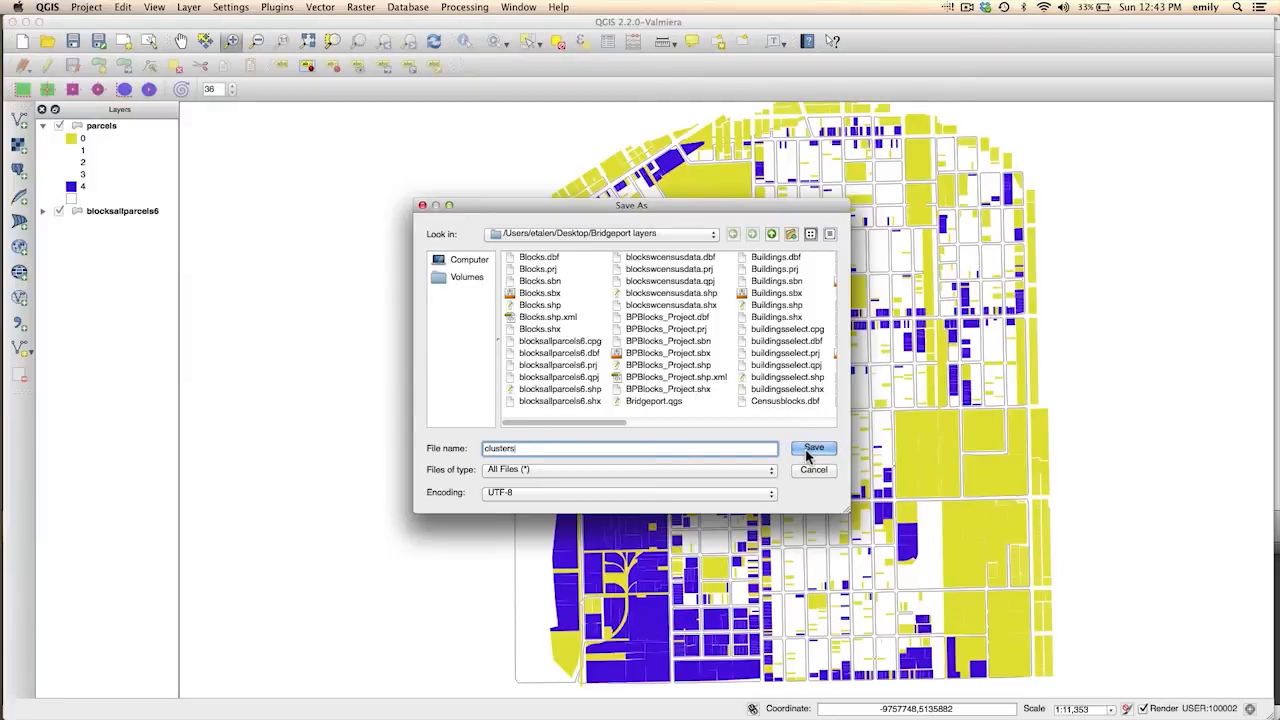
click(812, 448)
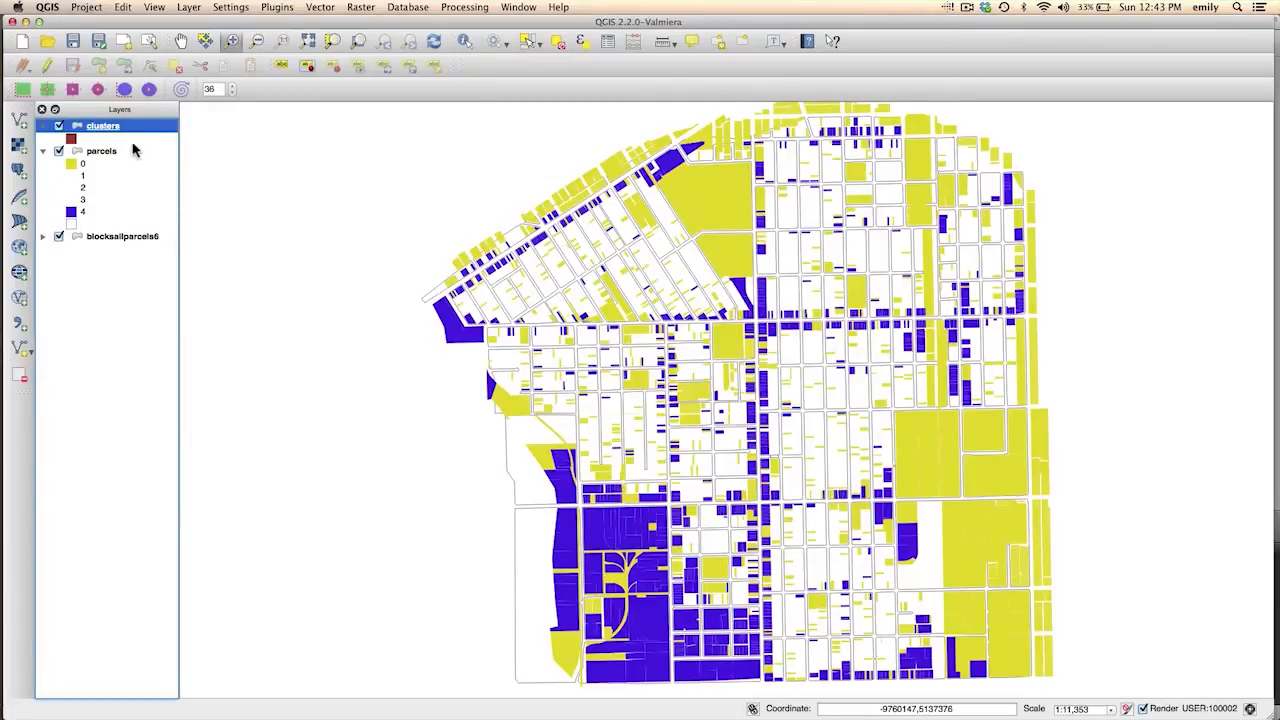
mouse_move(104, 124)
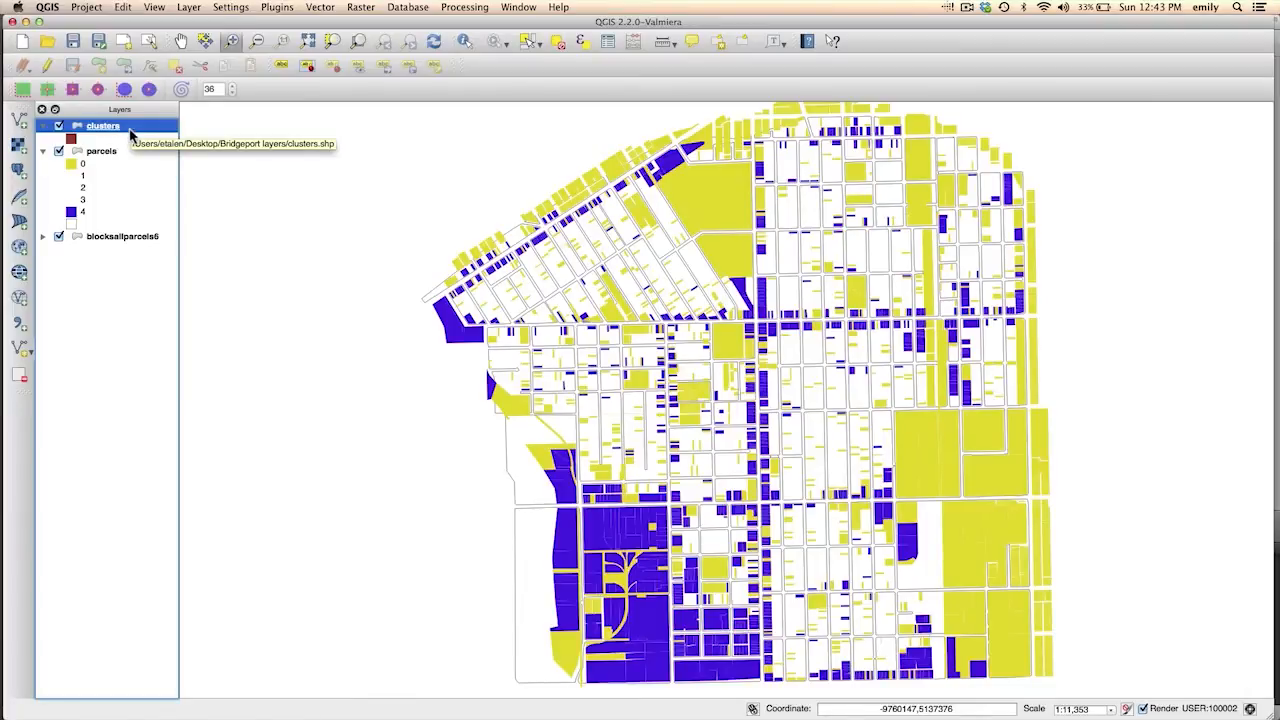
Check the clusters layer's attribute table is empty and close it.
right_click(100, 124)
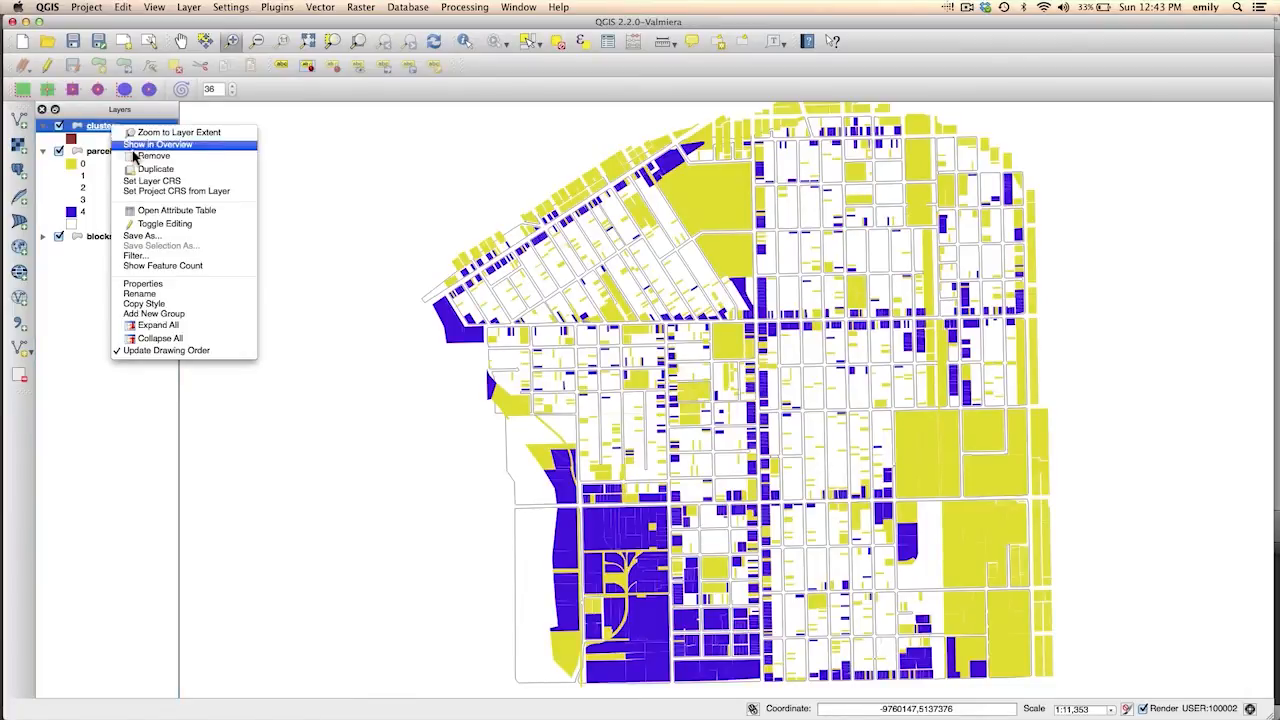
click(176, 210)
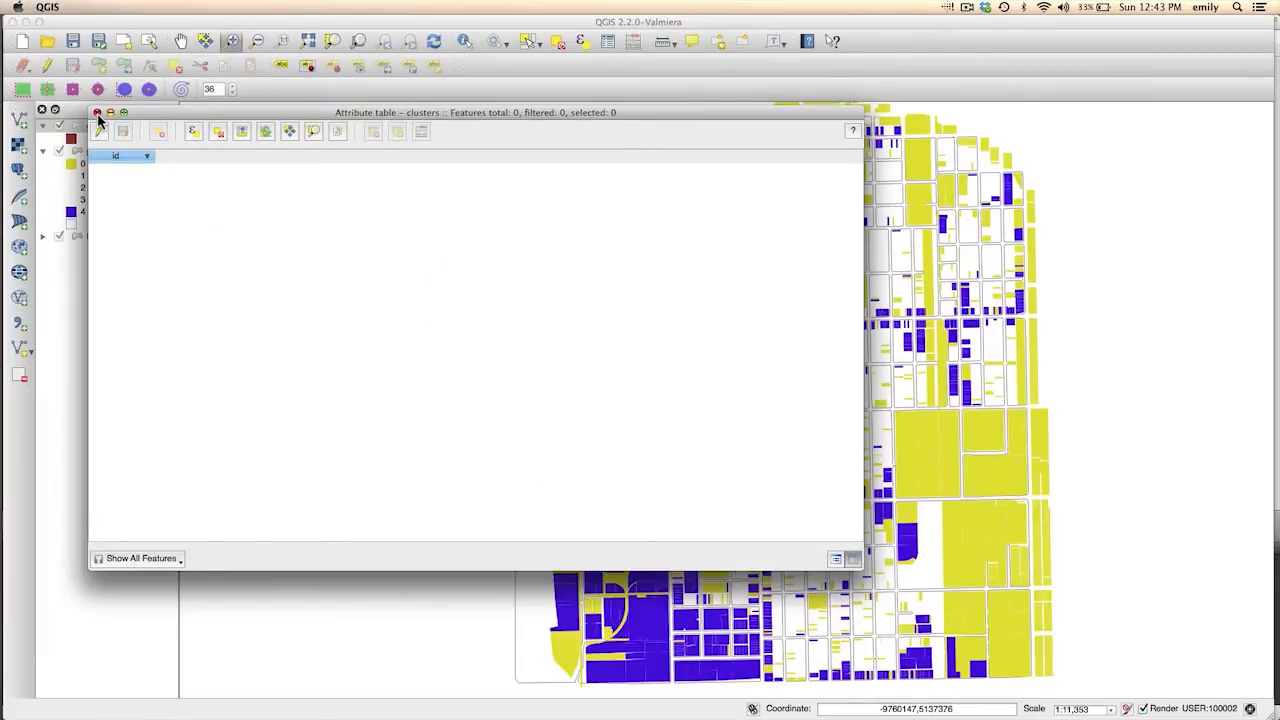
click(96, 112)
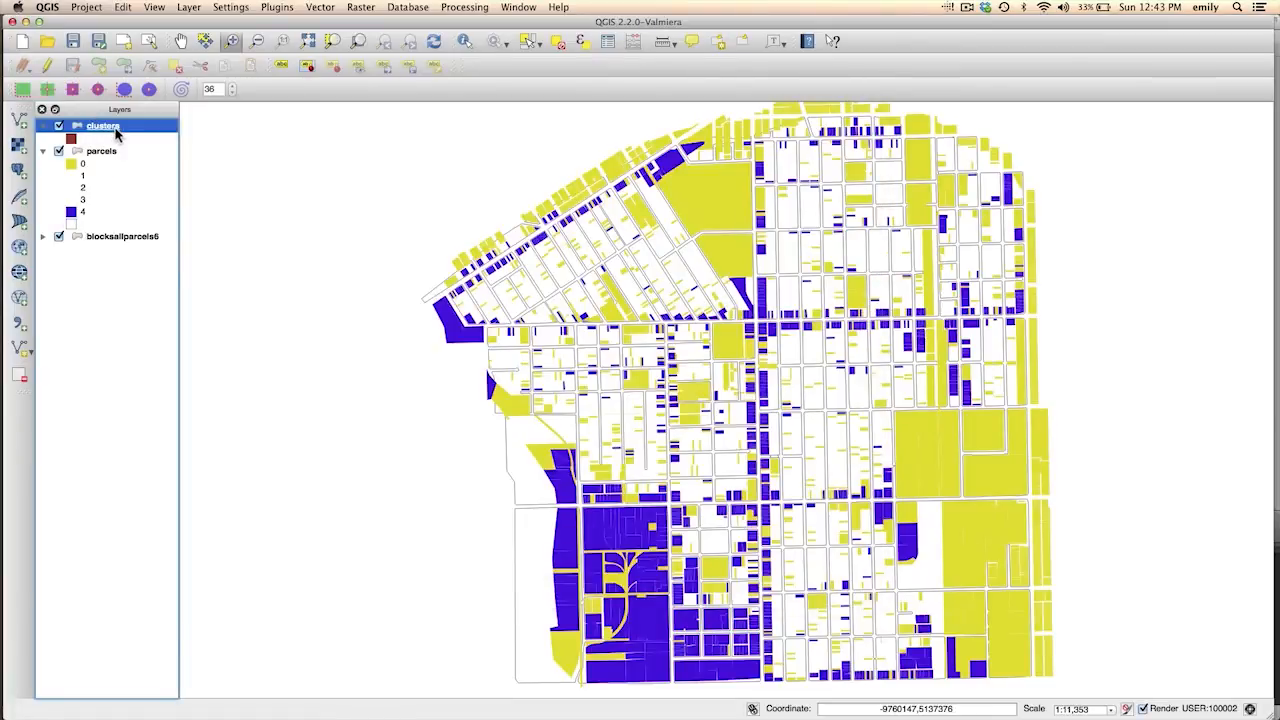
mouse_move(104, 124)
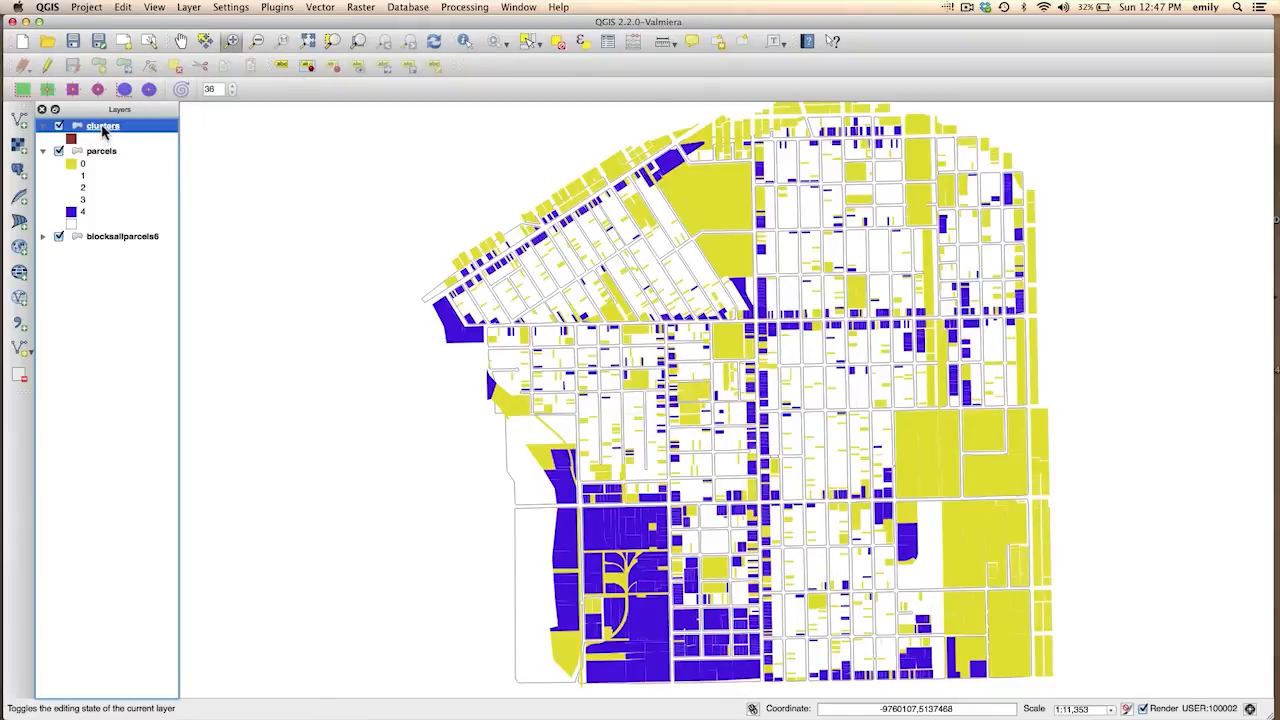
Toggle editing on for the clusters layer.
right_click(104, 124)
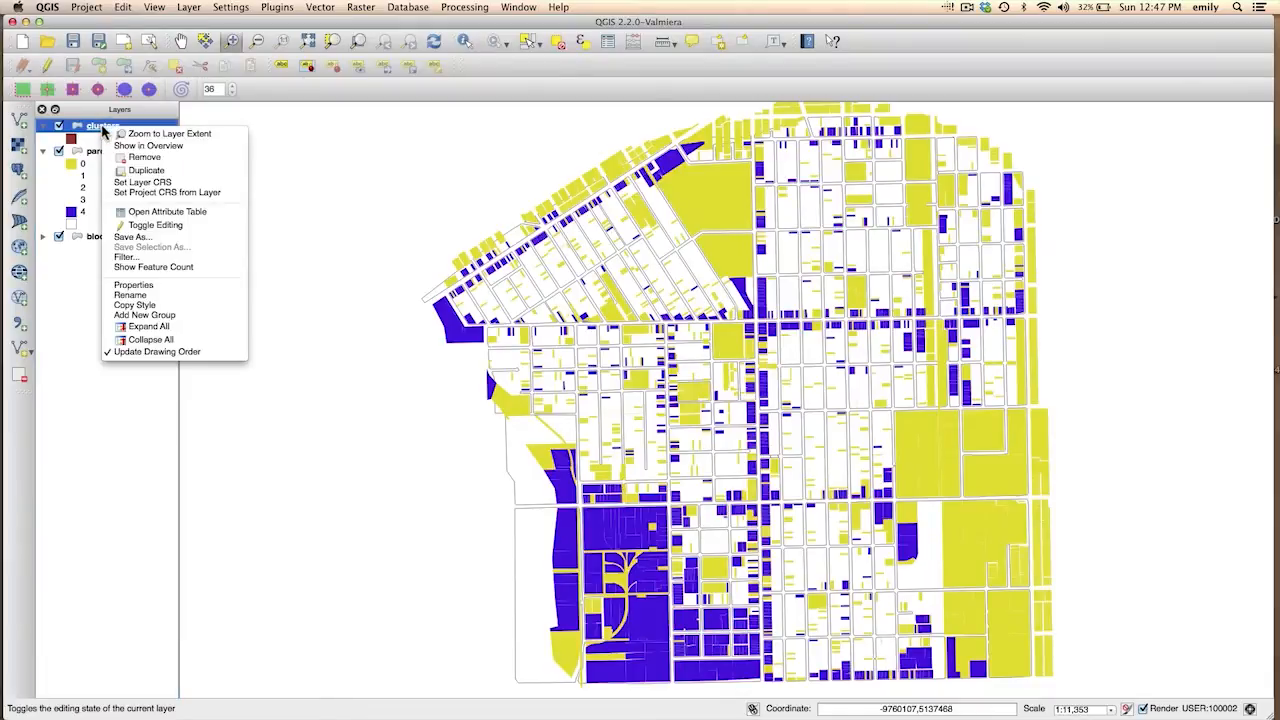
mouse_move(116, 132)
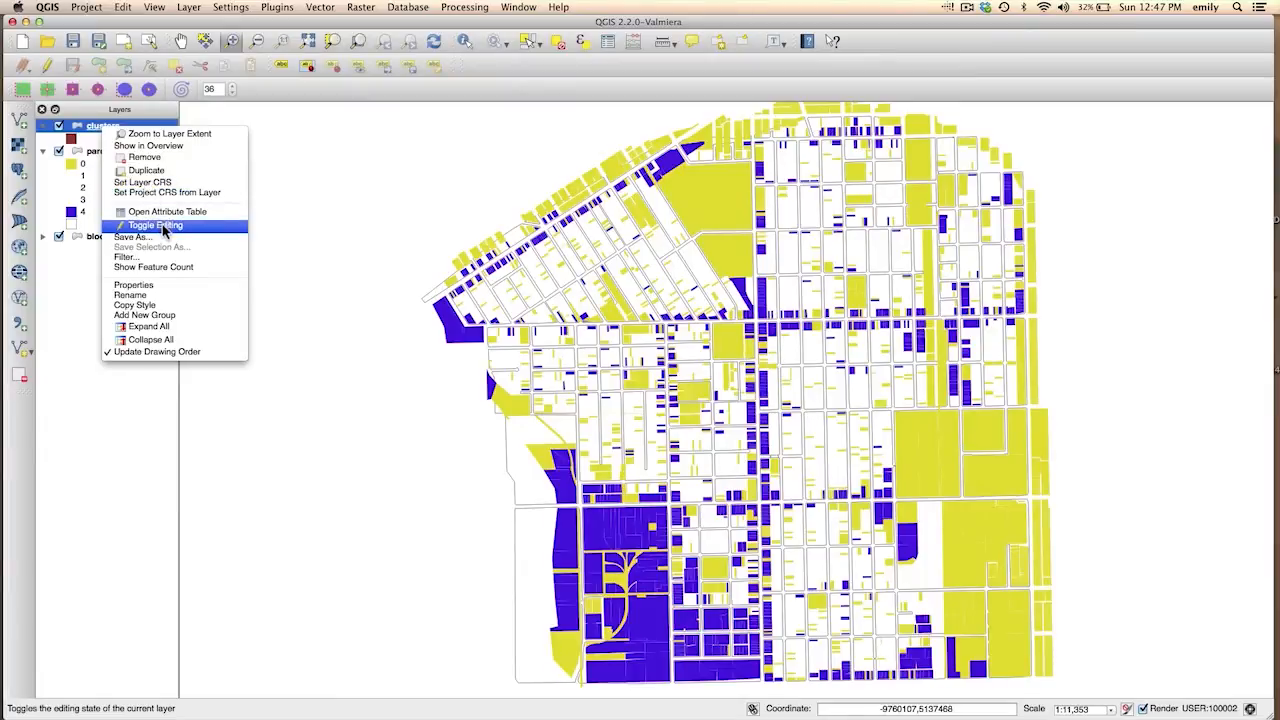
click(152, 224)
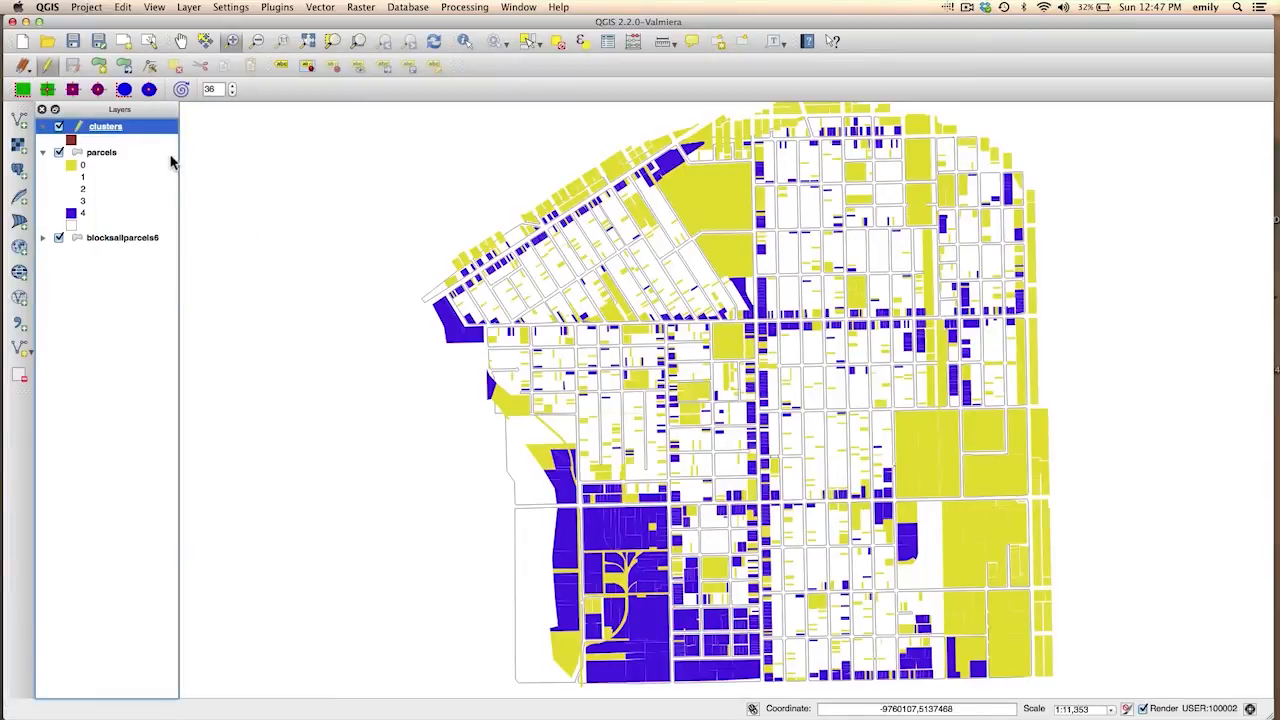
mouse_move(20, 120)
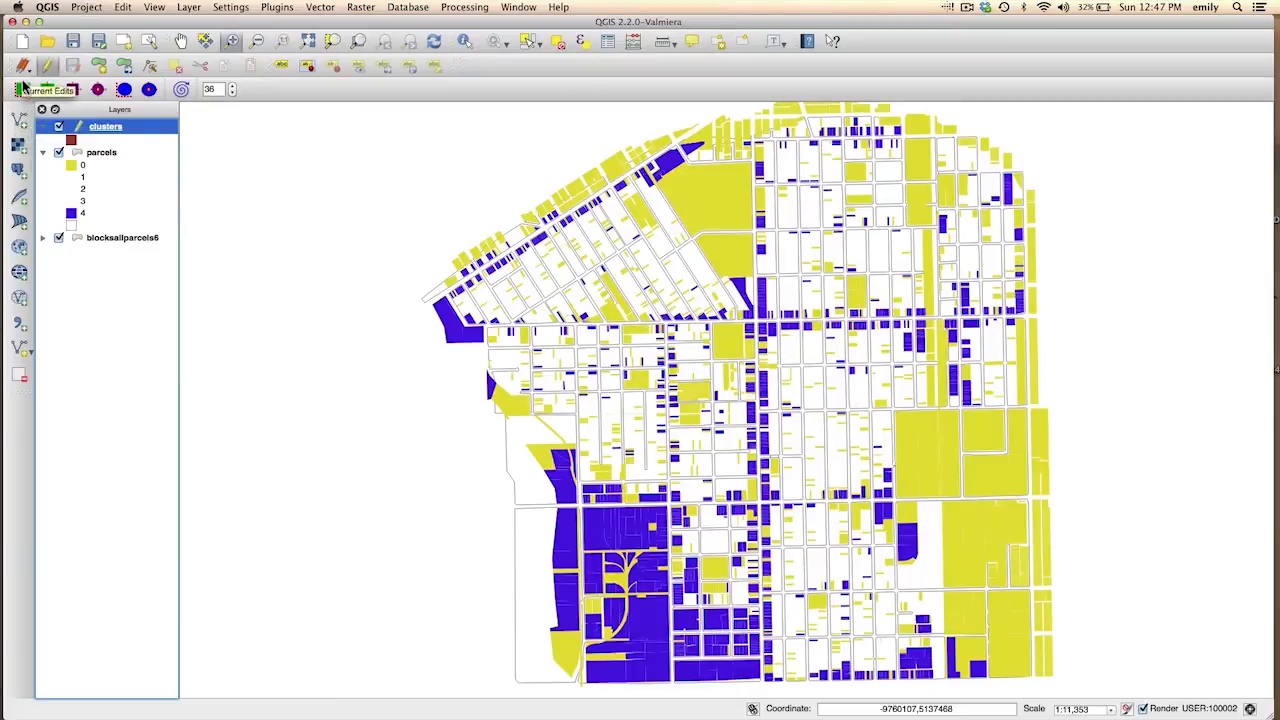
mouse_move(22, 90)
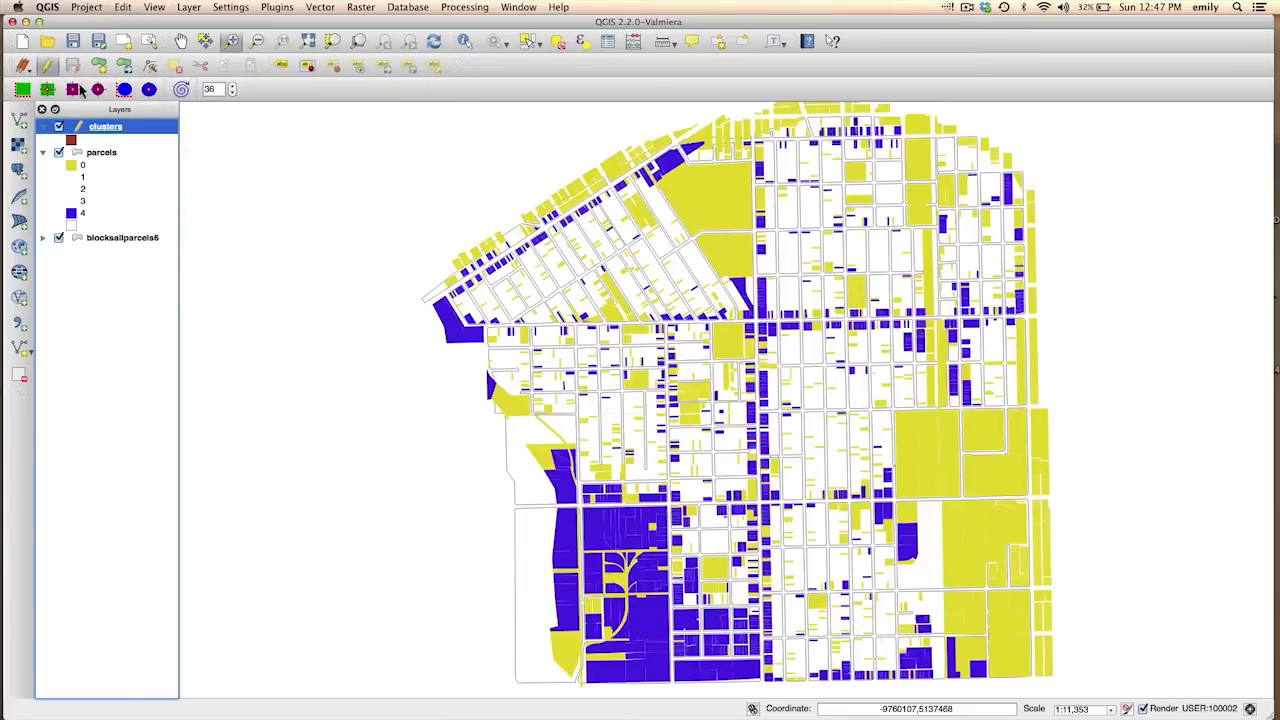
mouse_move(22, 88)
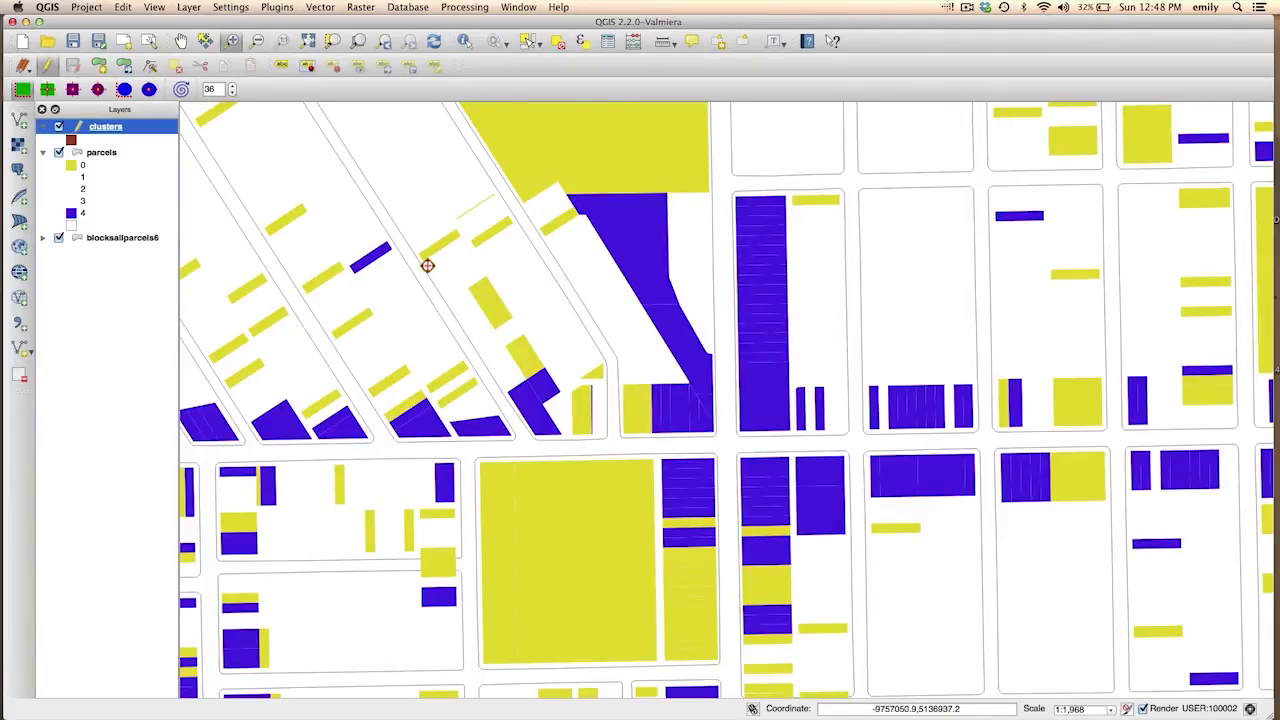
Draw the first rectangular cluster polygon near the map centre with id 1.
drag(428, 268, 920, 618)
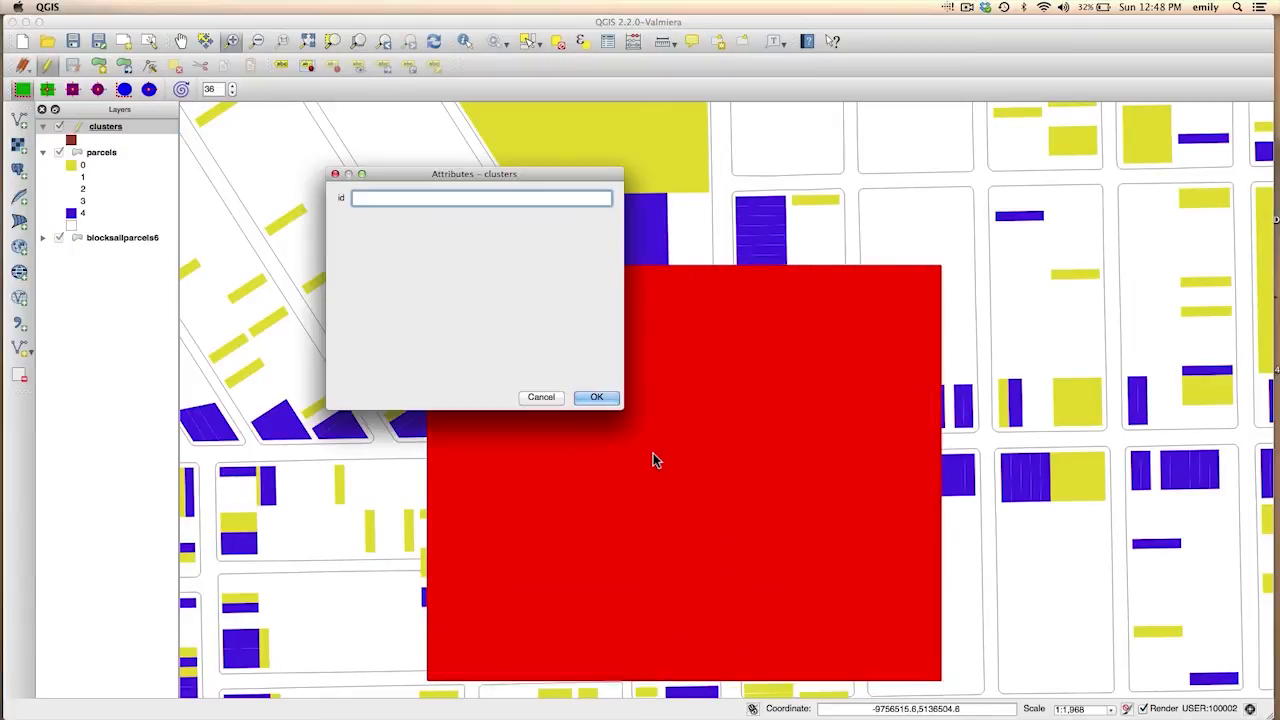
text(1)
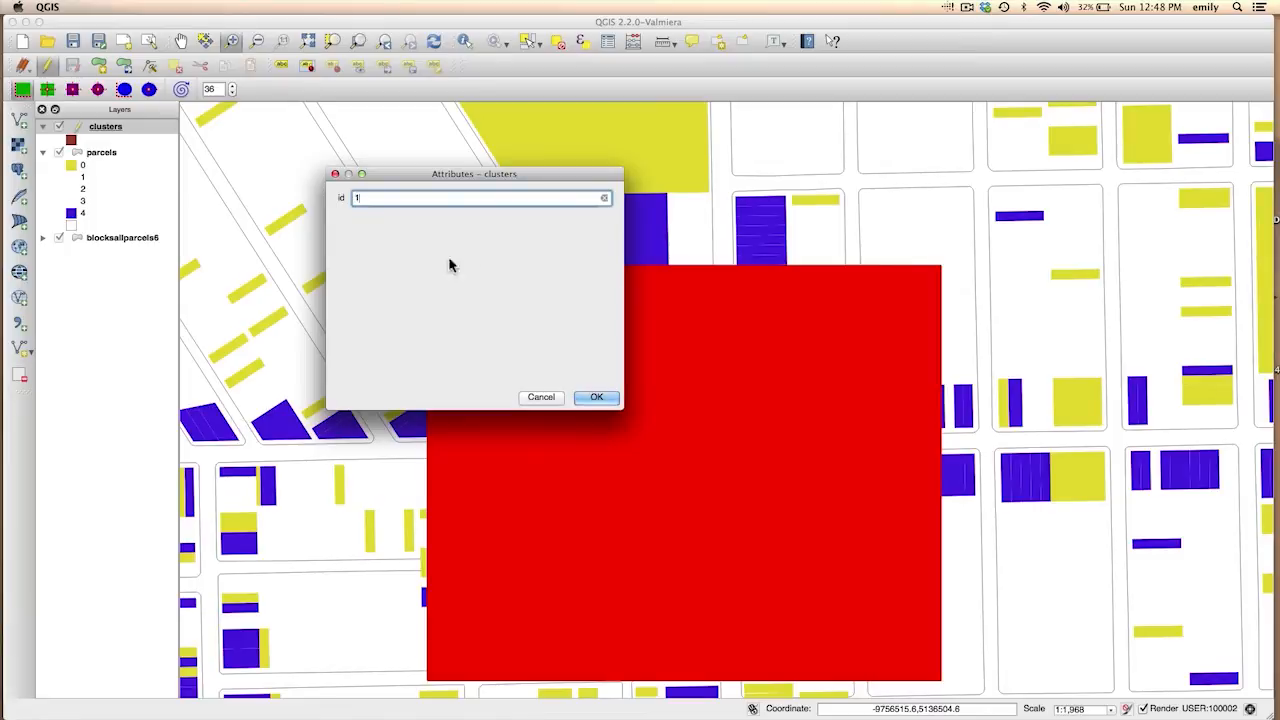
click(596, 396)
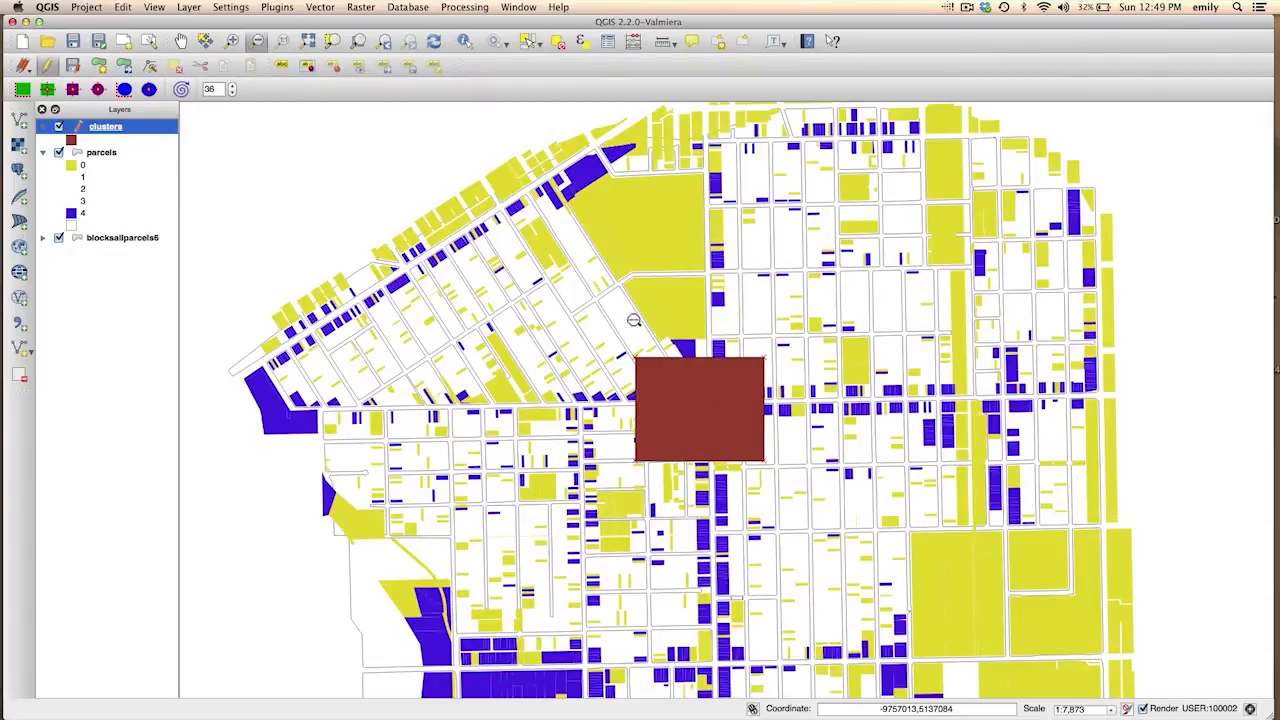
mouse_move(708, 420)
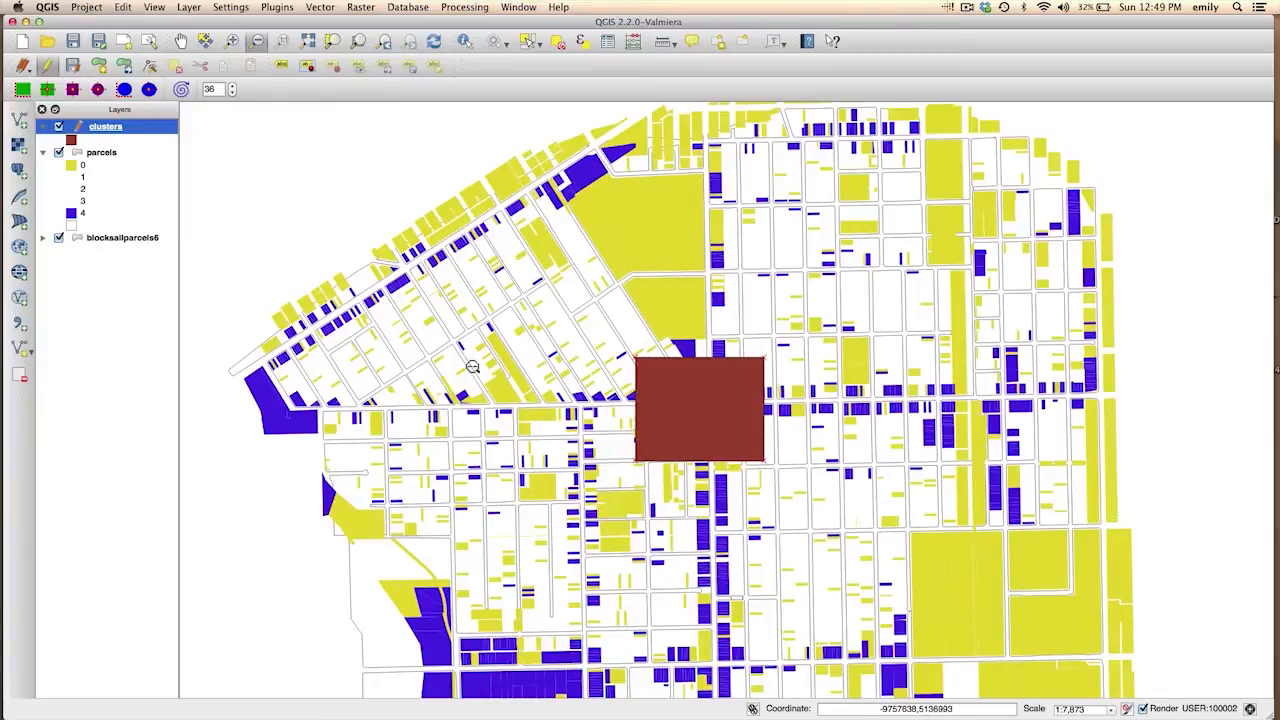
mouse_move(478, 292)
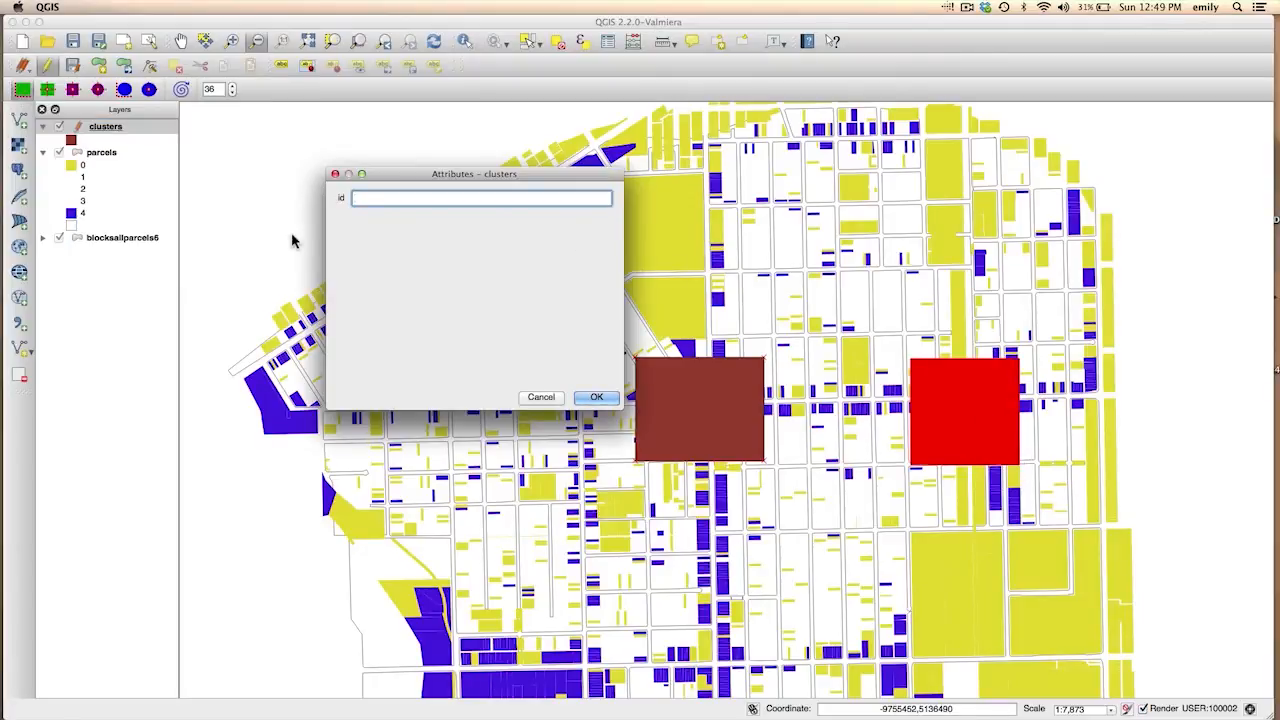
Draw the second and third rectangular cluster polygons with ids 2 and 3.
text(2)
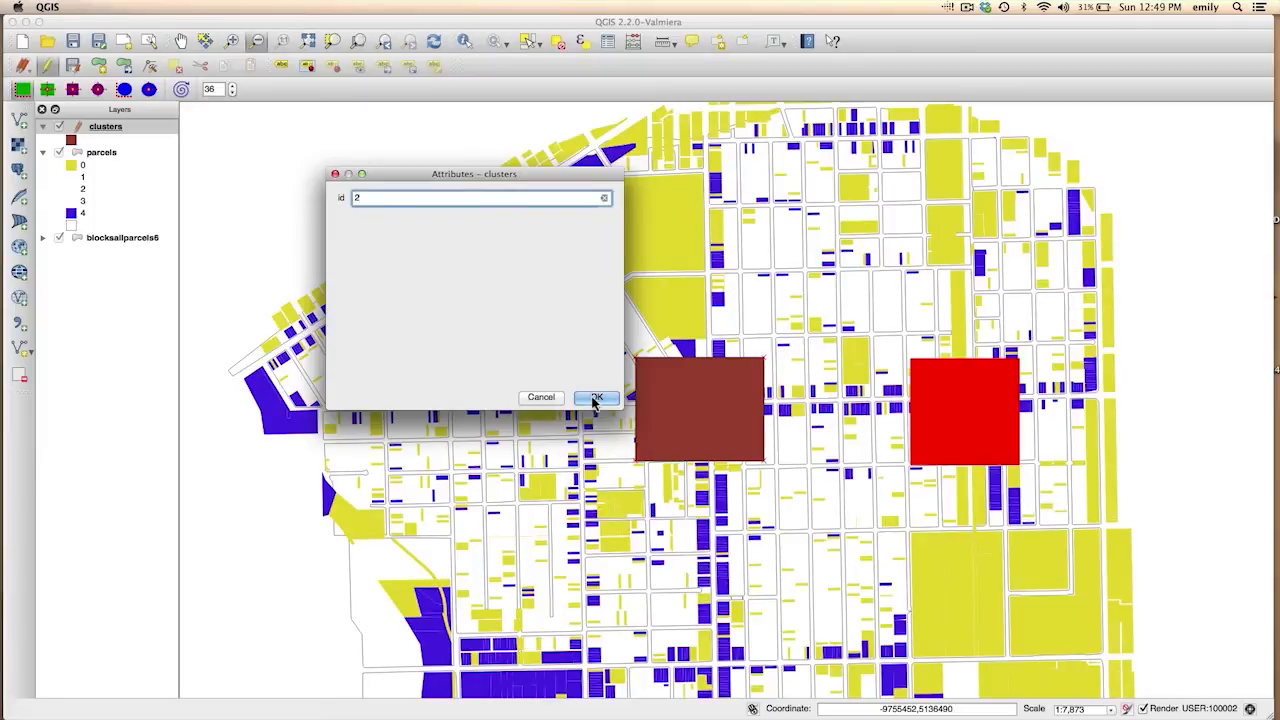
mouse_move(380, 218)
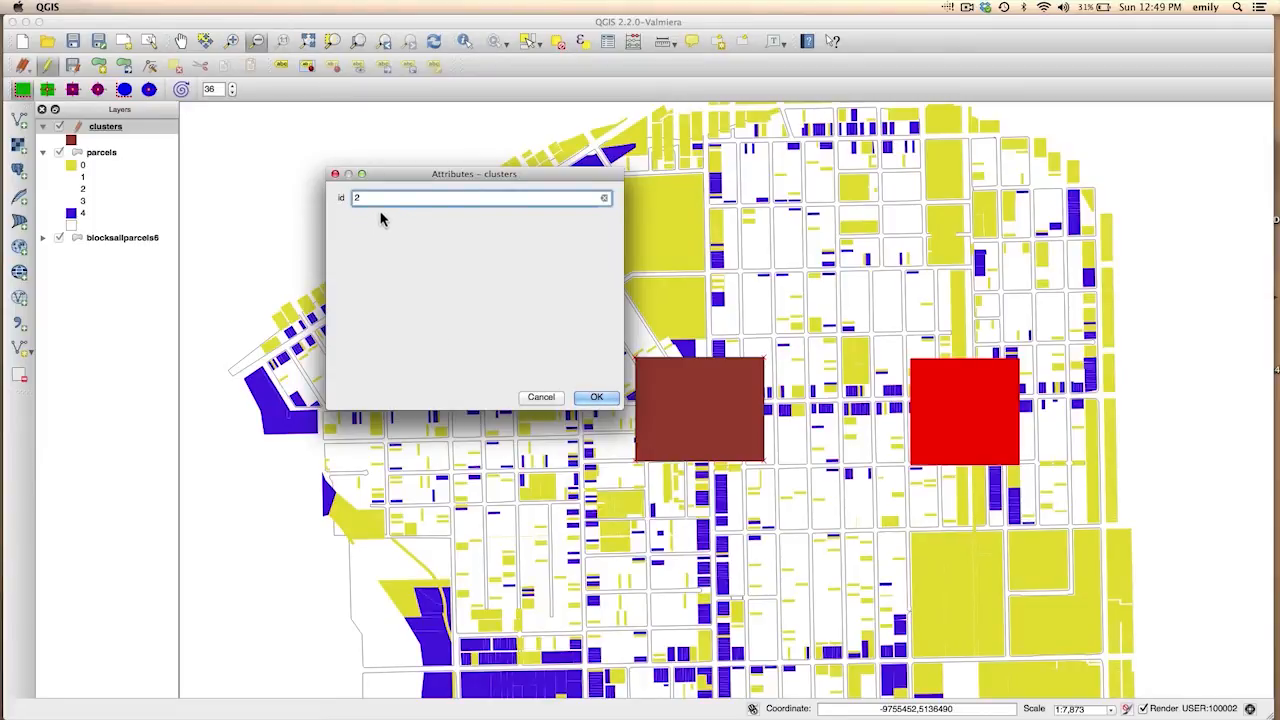
mouse_move(472, 280)
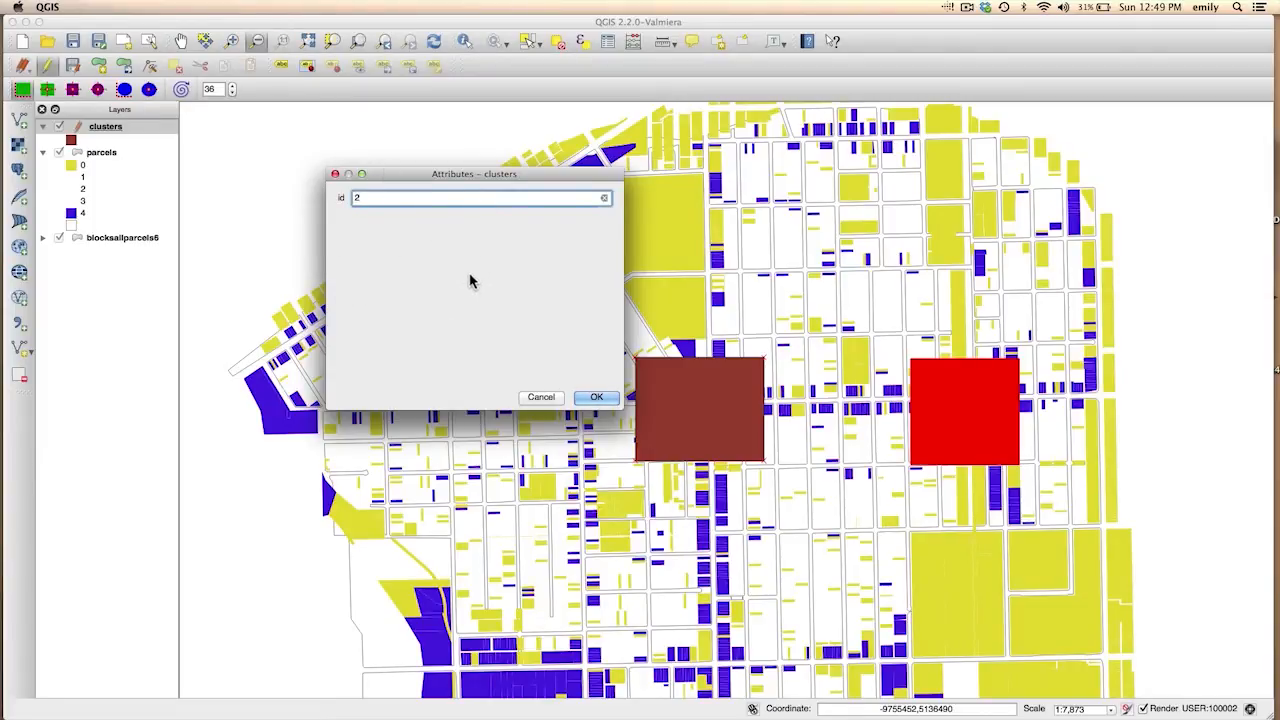
click(596, 396)
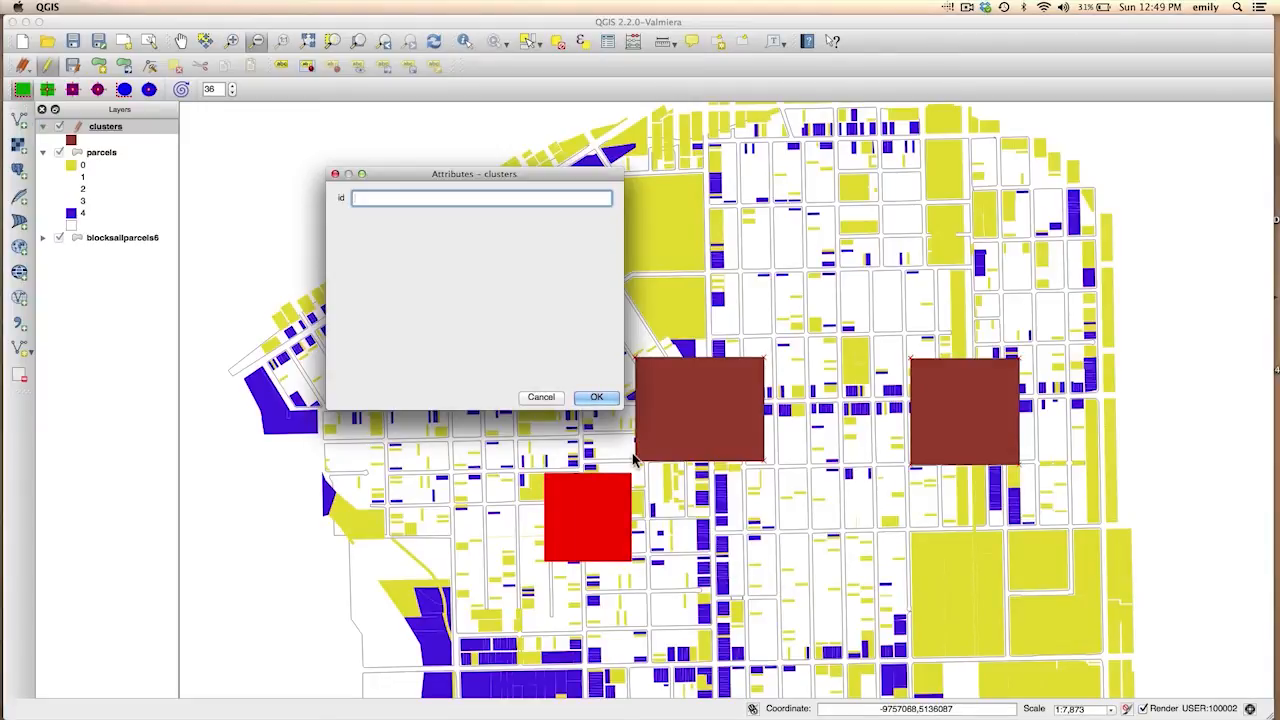
text(3)
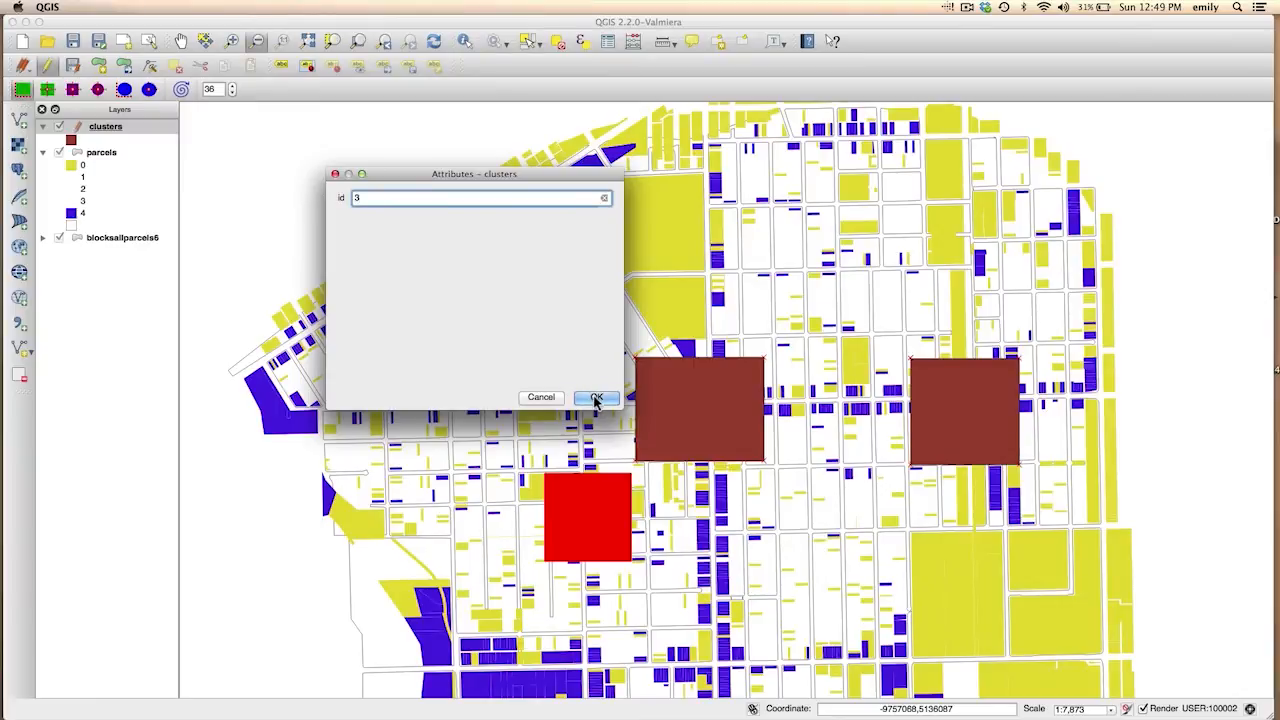
click(596, 396)
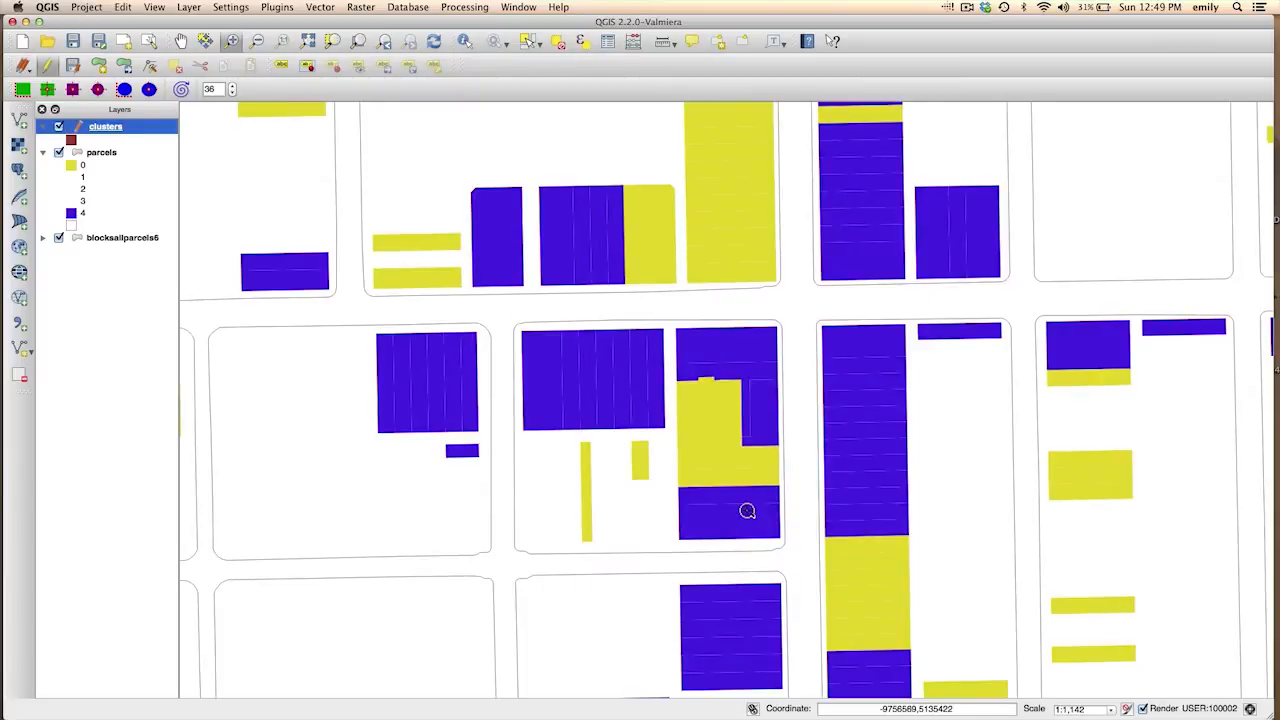
mouse_move(460, 168)
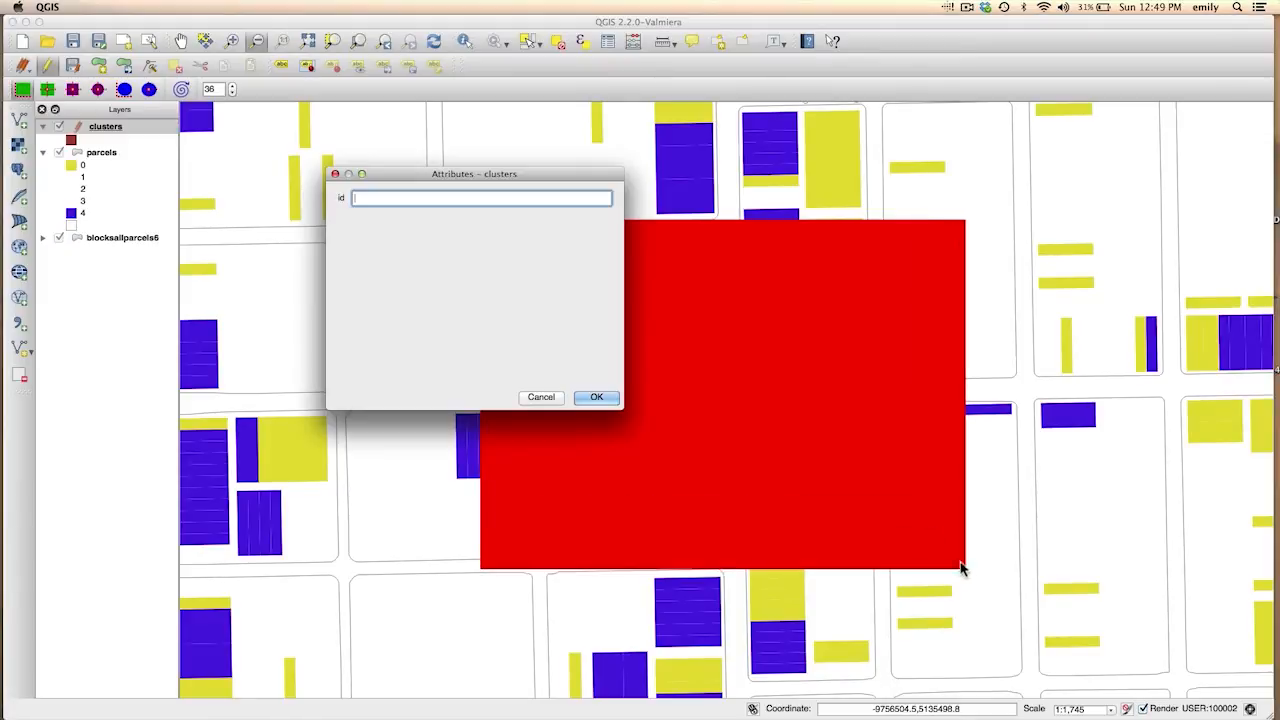
Draw the fourth rectangular cluster polygon with id 4.
text(4)
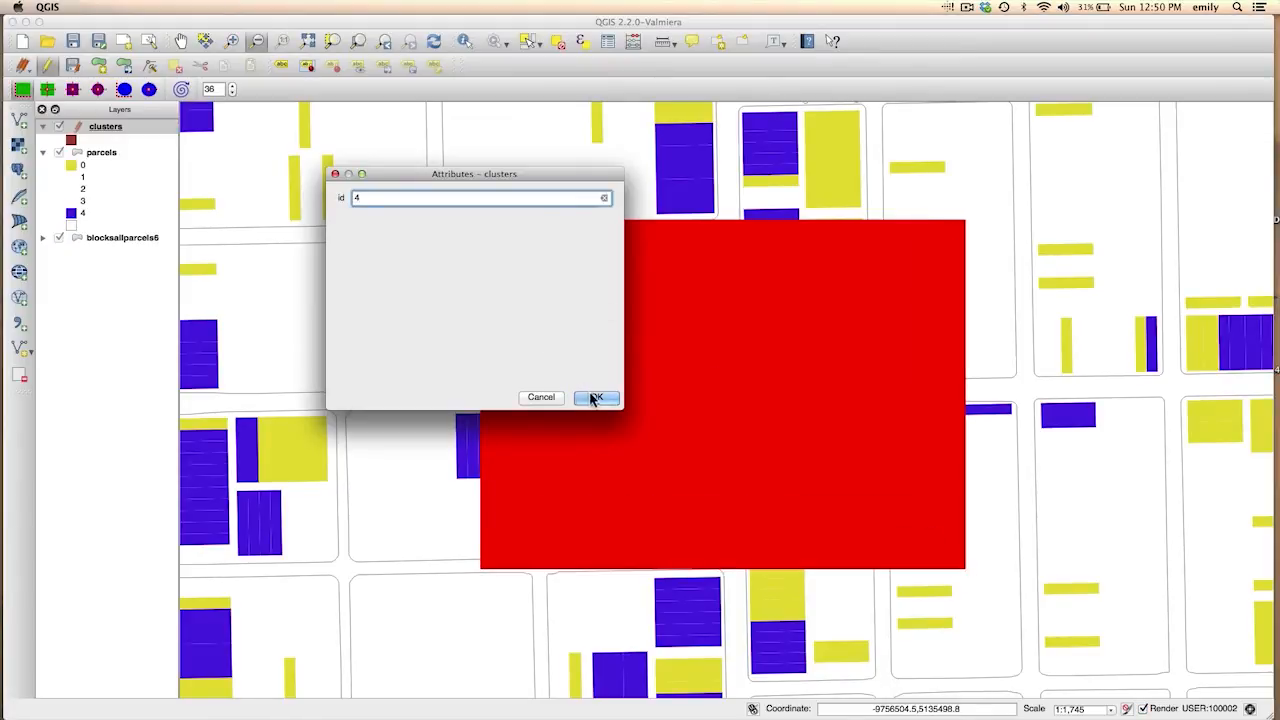
click(596, 396)
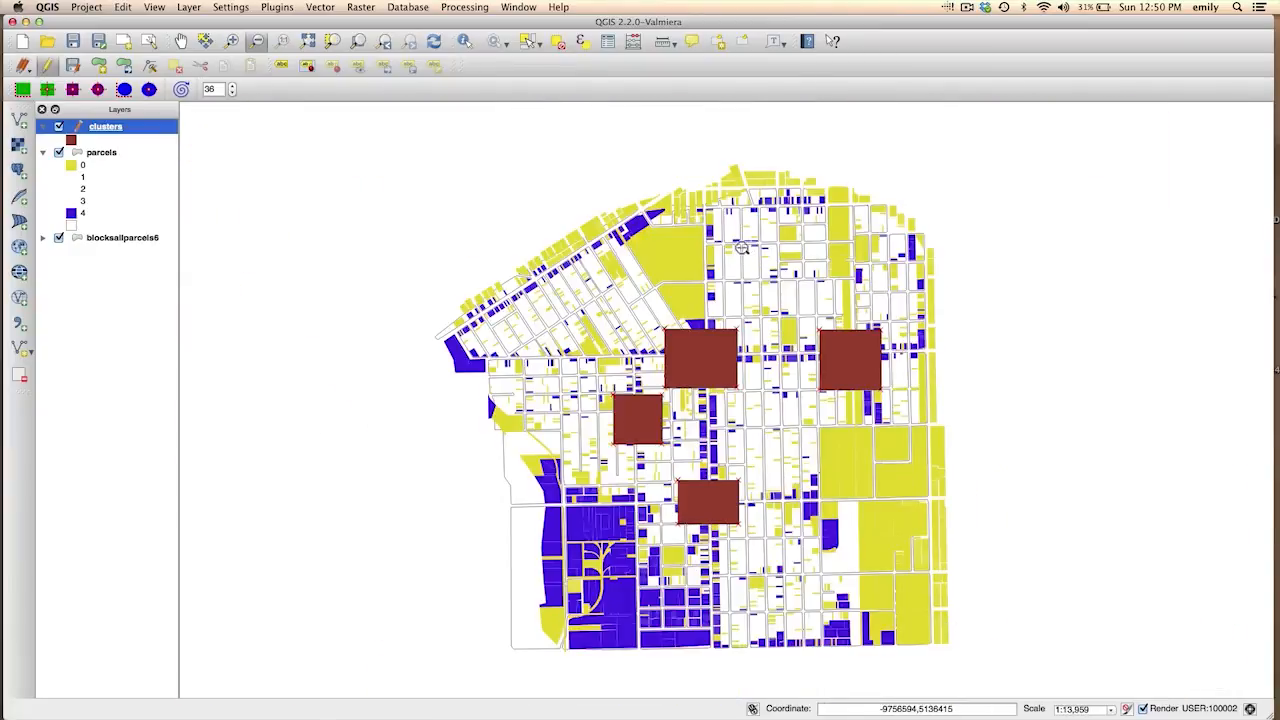
mouse_move(820, 442)
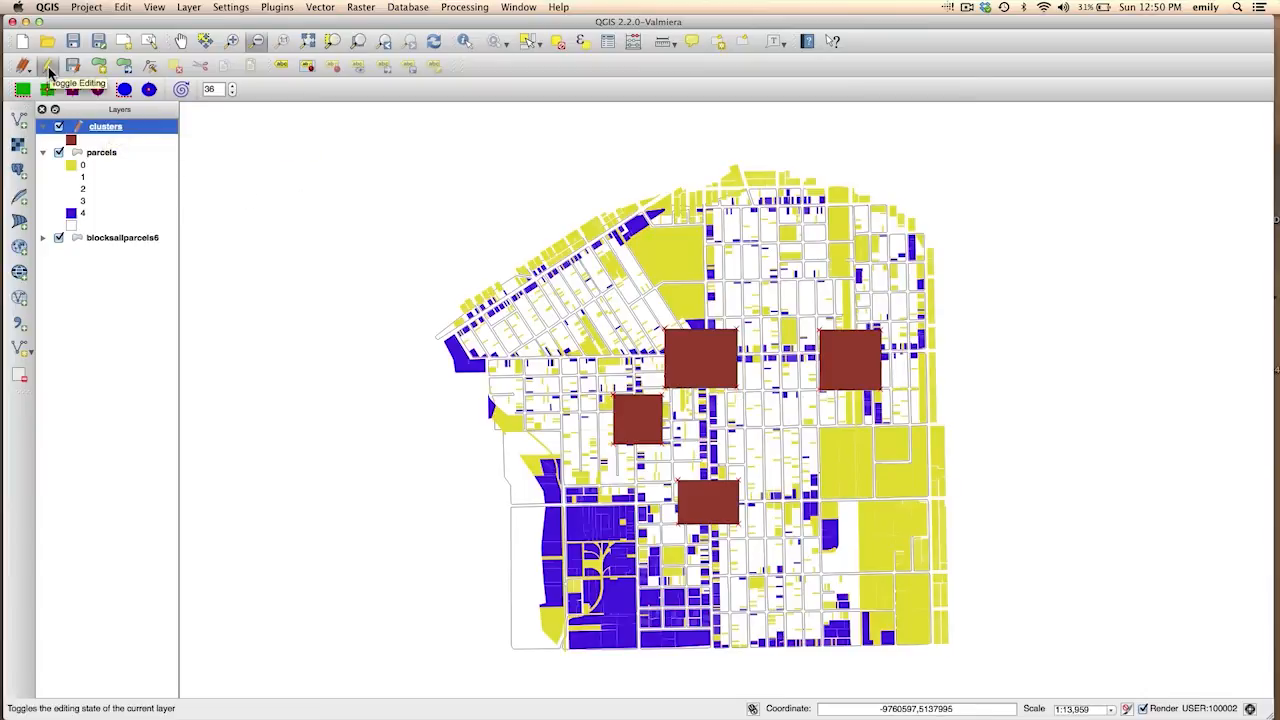
Stop editing the clusters layer and save the four new polygons.
click(48, 64)
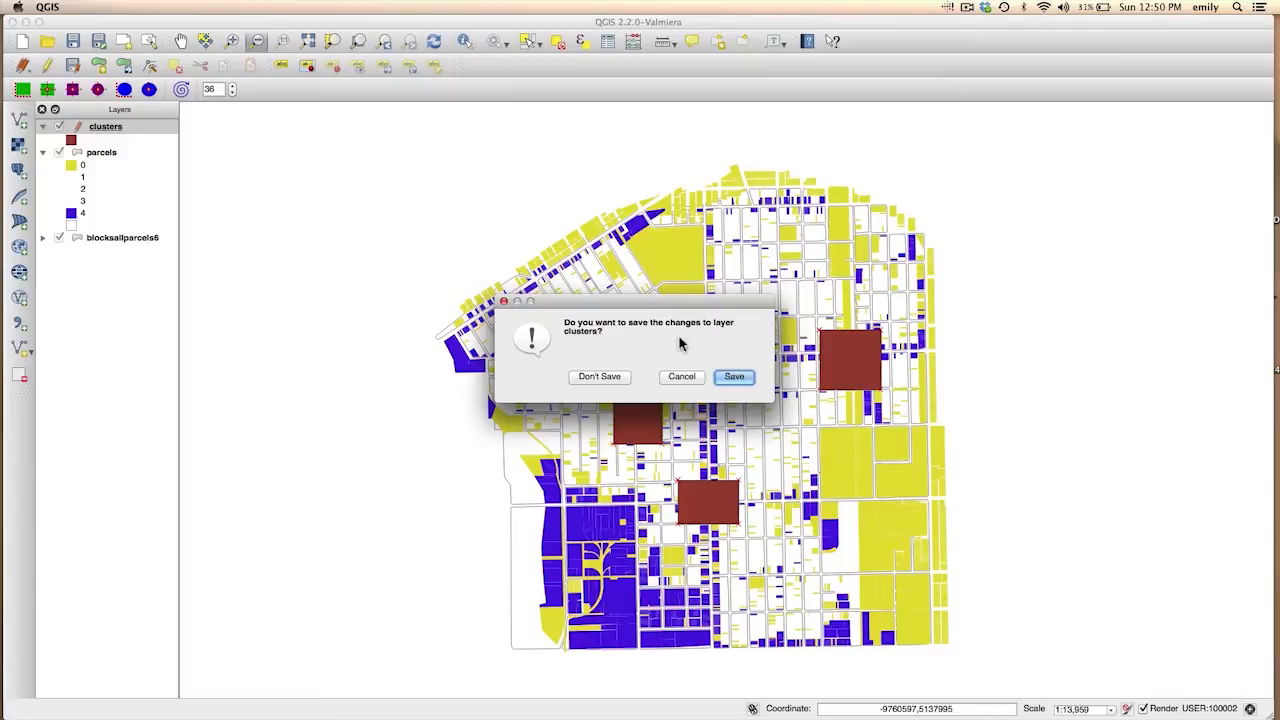
click(732, 376)
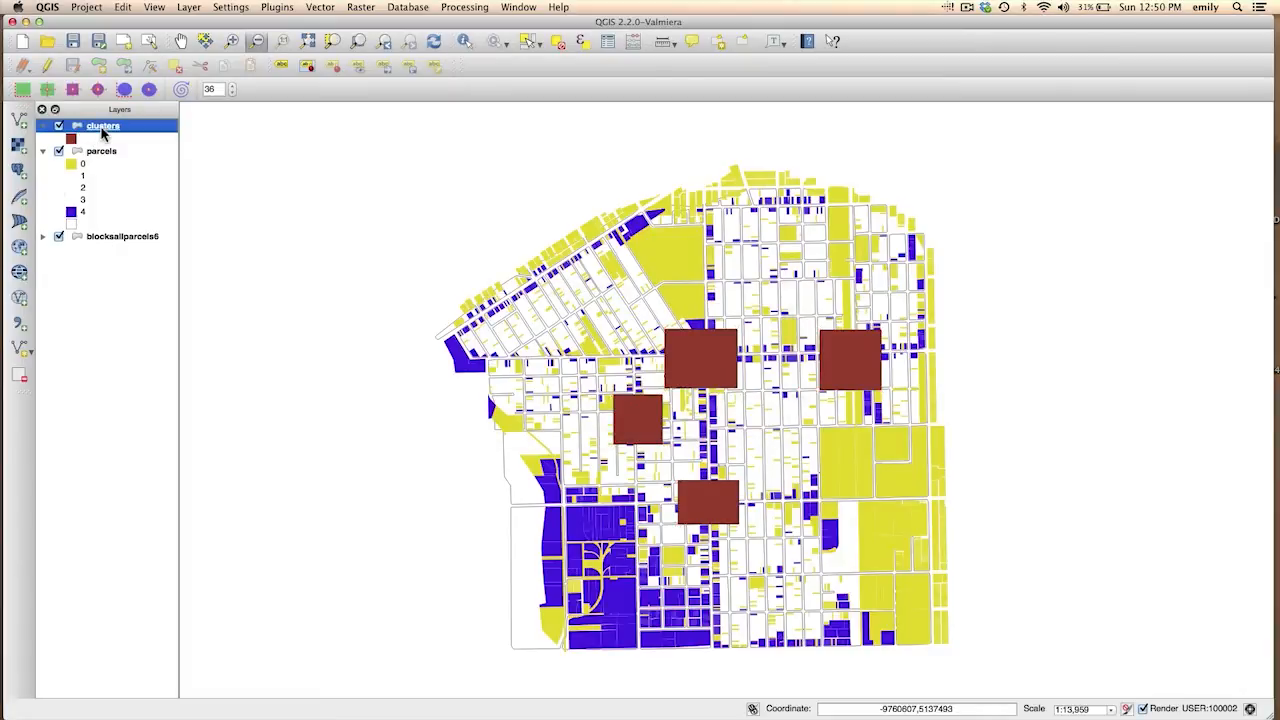
Style the clusters' Simple fill with No Brush, red border and 0.46 border width.
double_click(104, 124)
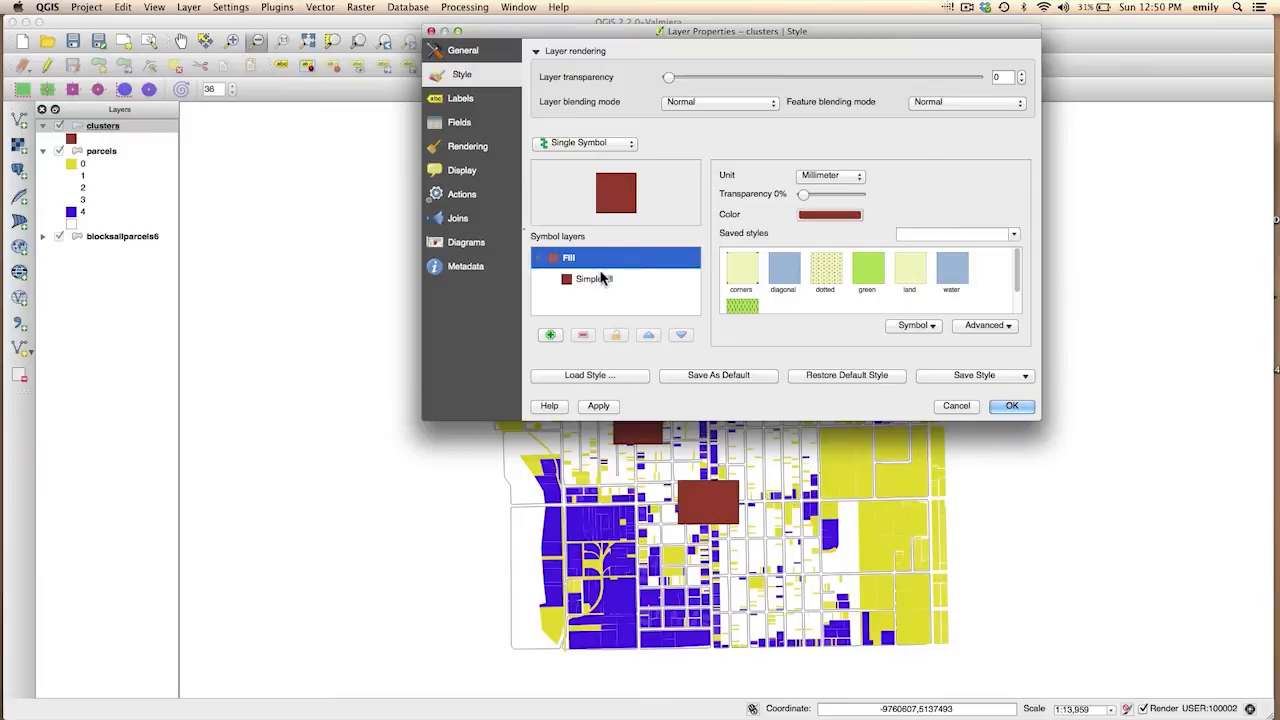
click(592, 280)
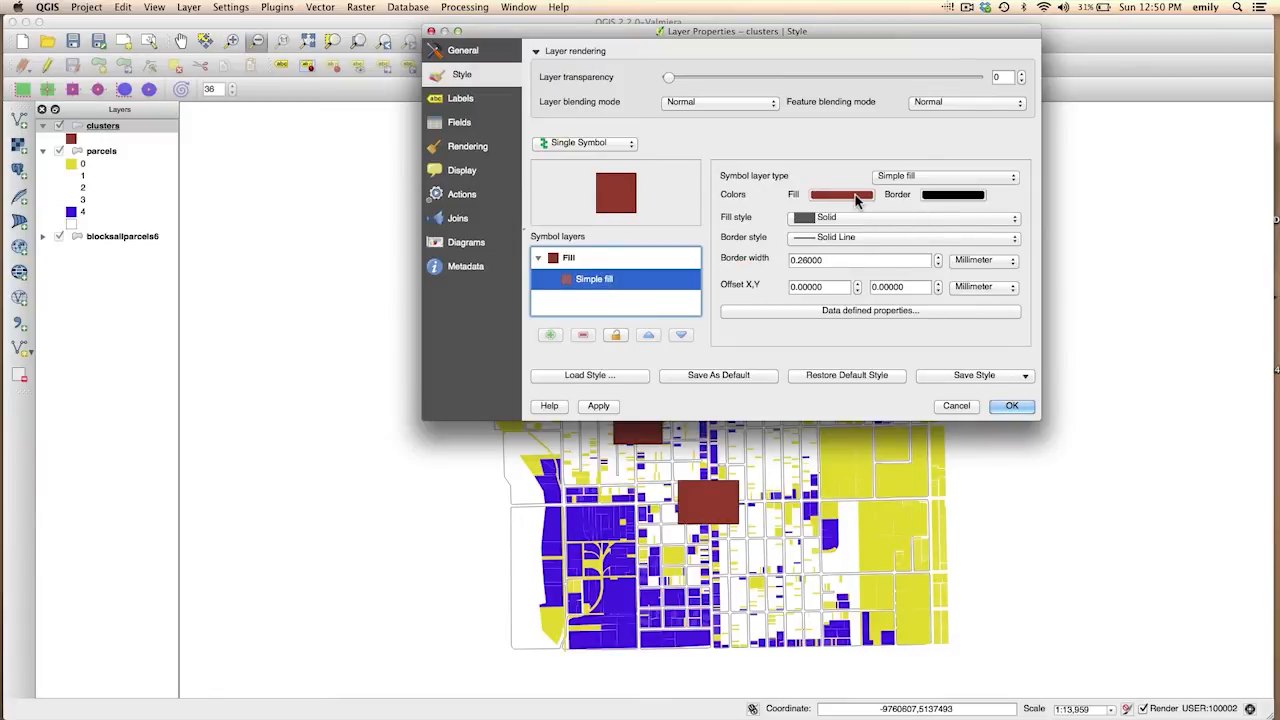
click(840, 194)
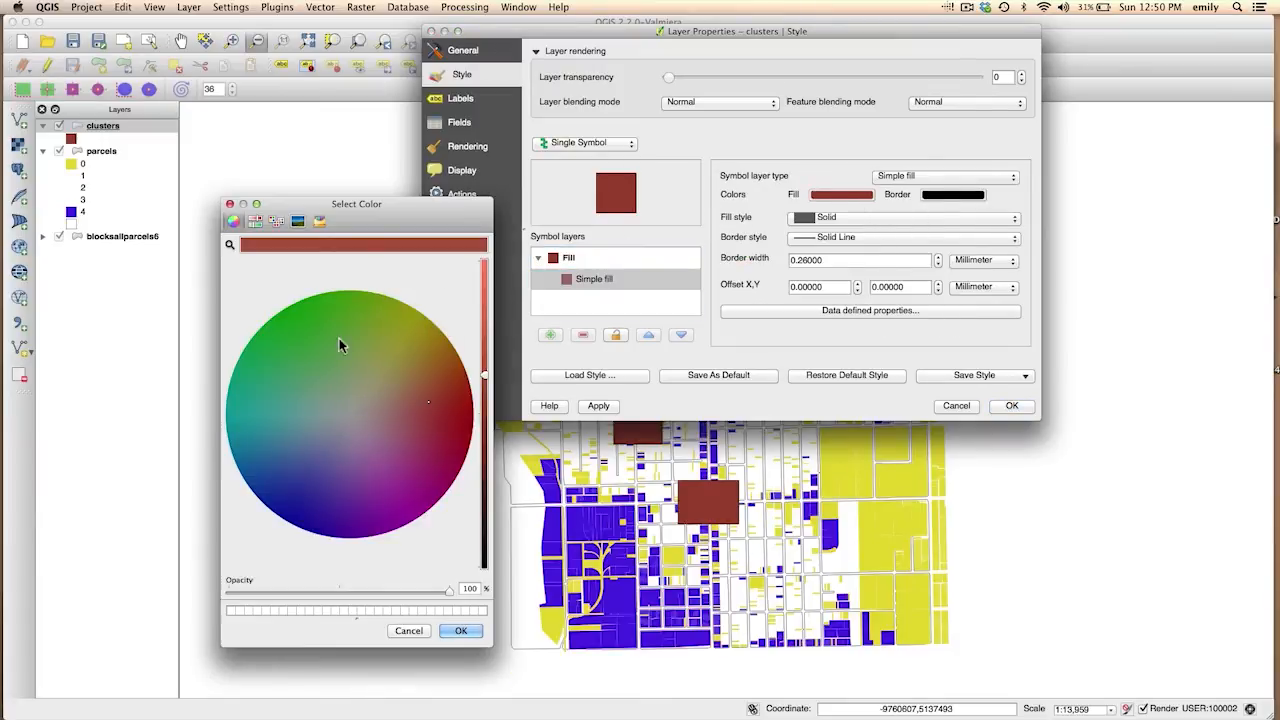
click(460, 630)
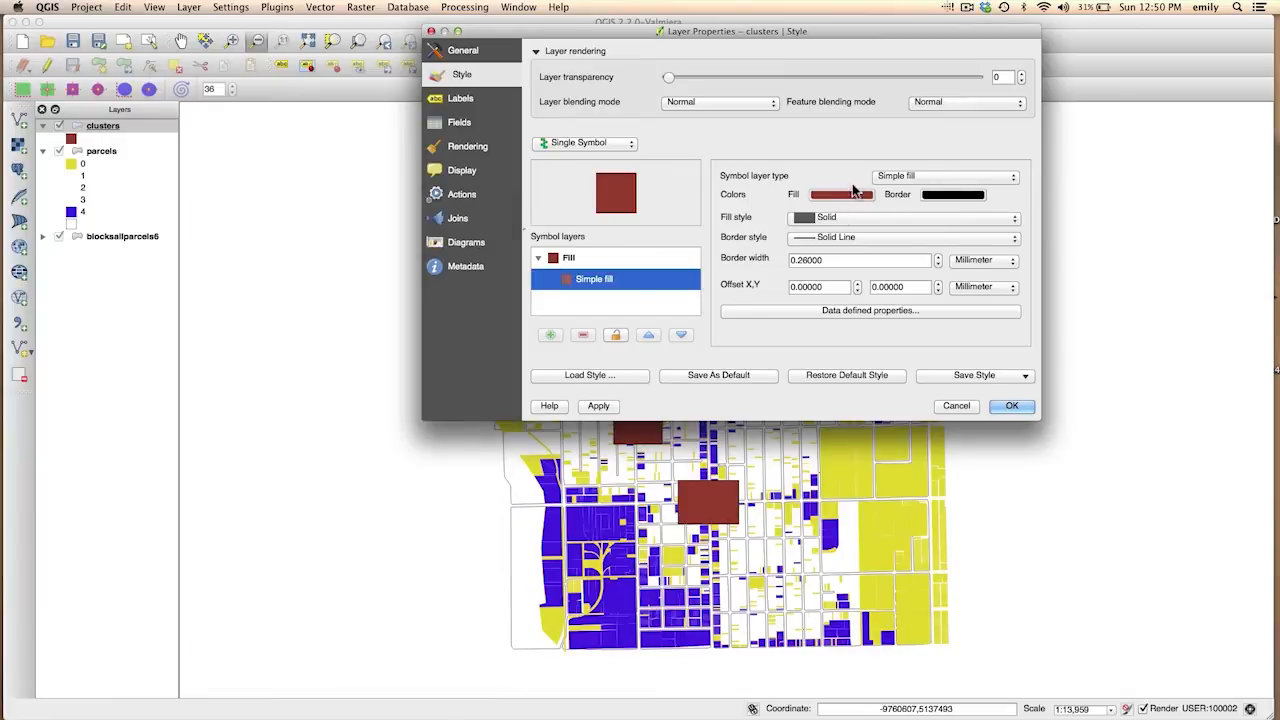
click(1012, 216)
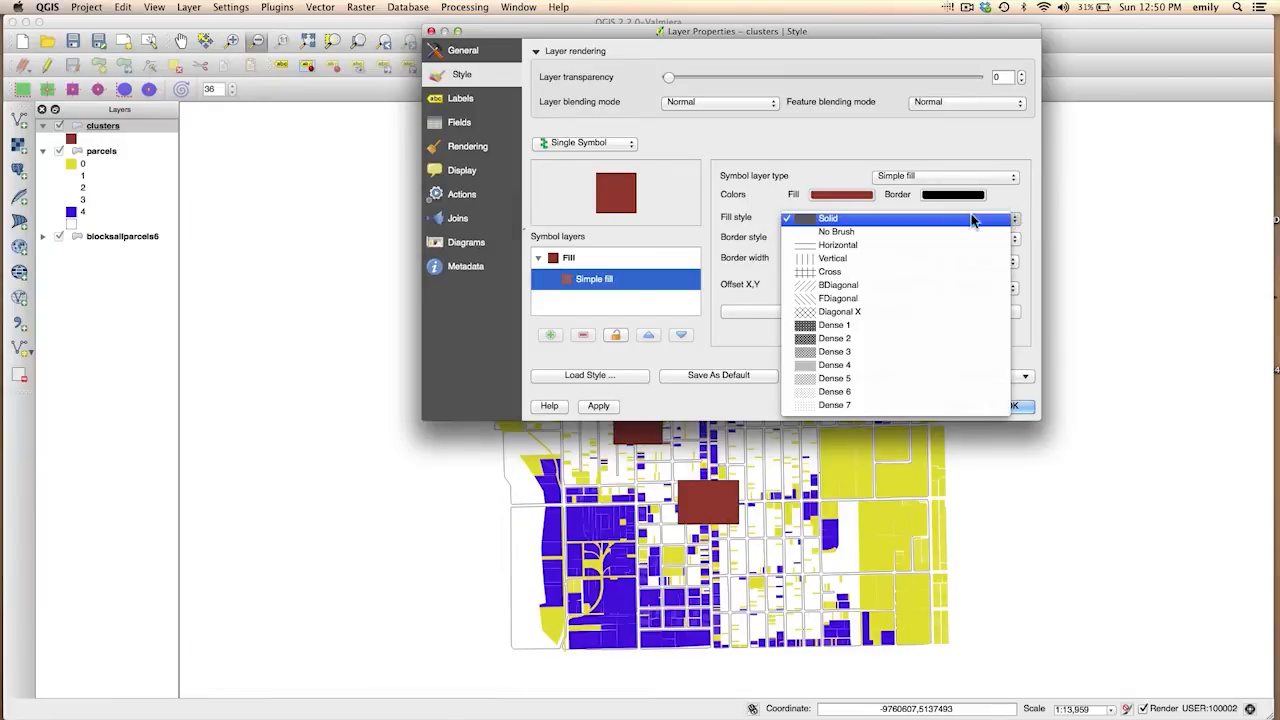
click(836, 232)
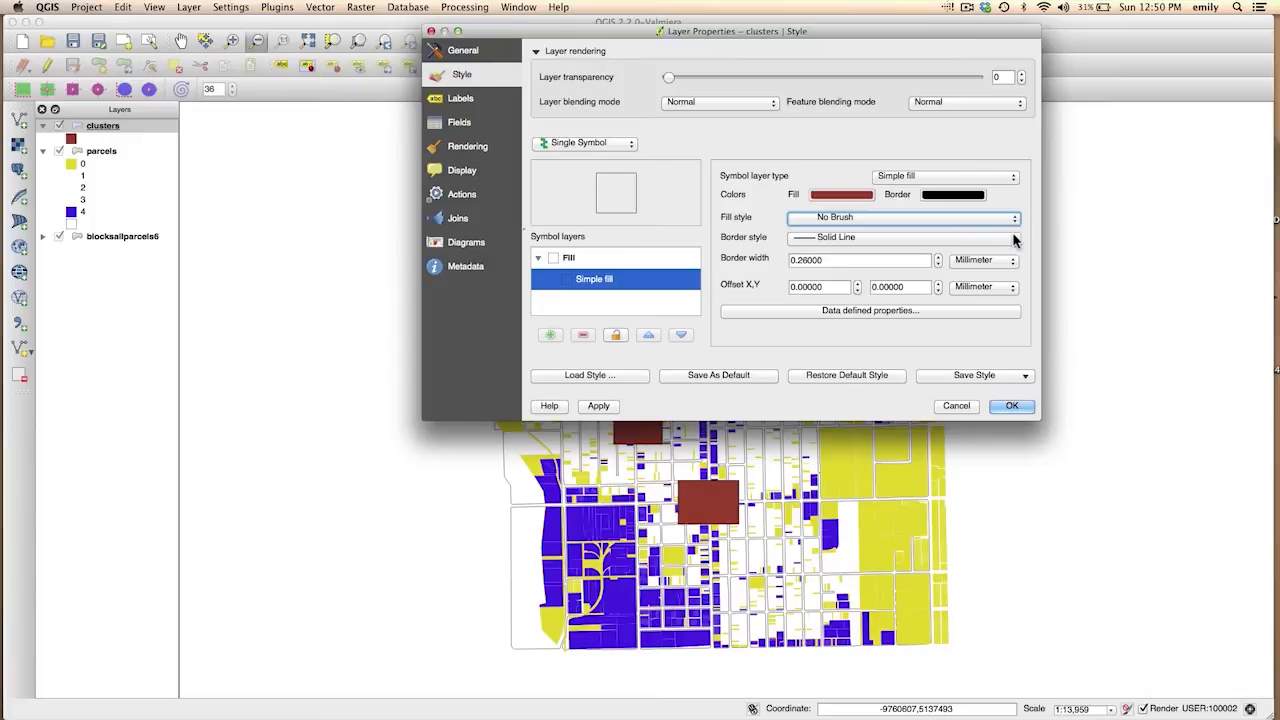
click(1012, 236)
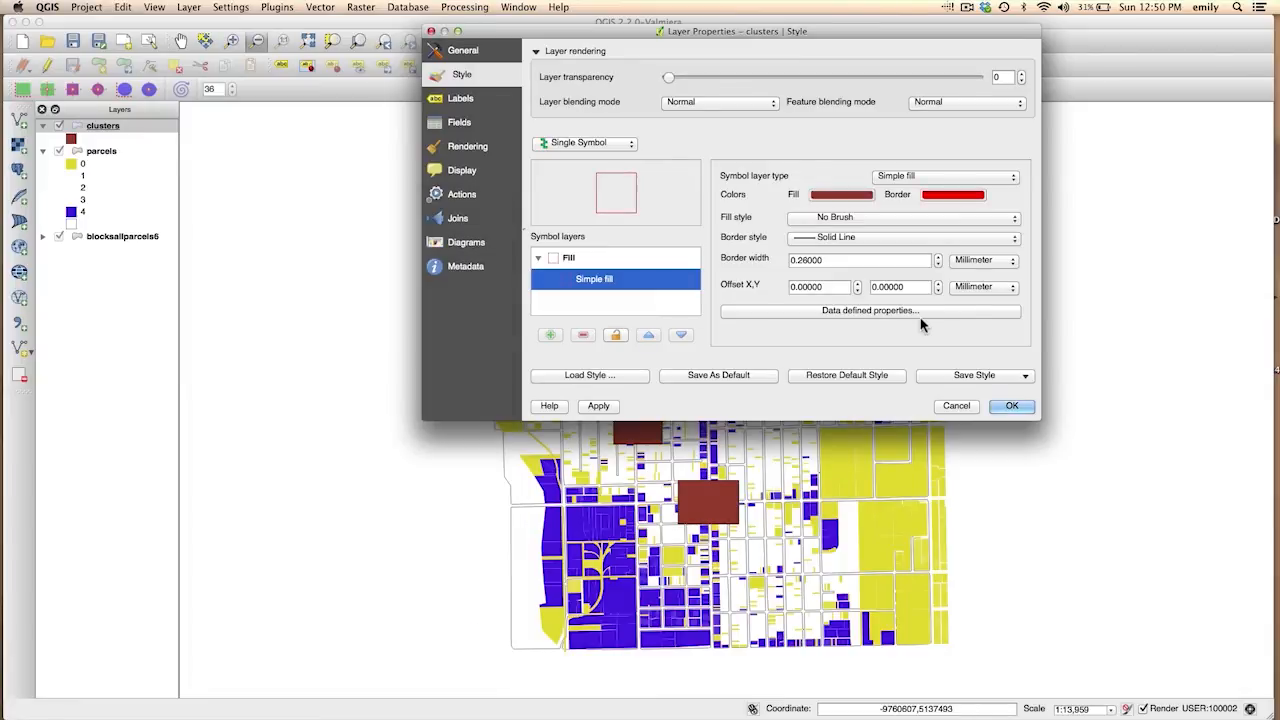
text(0.46000)
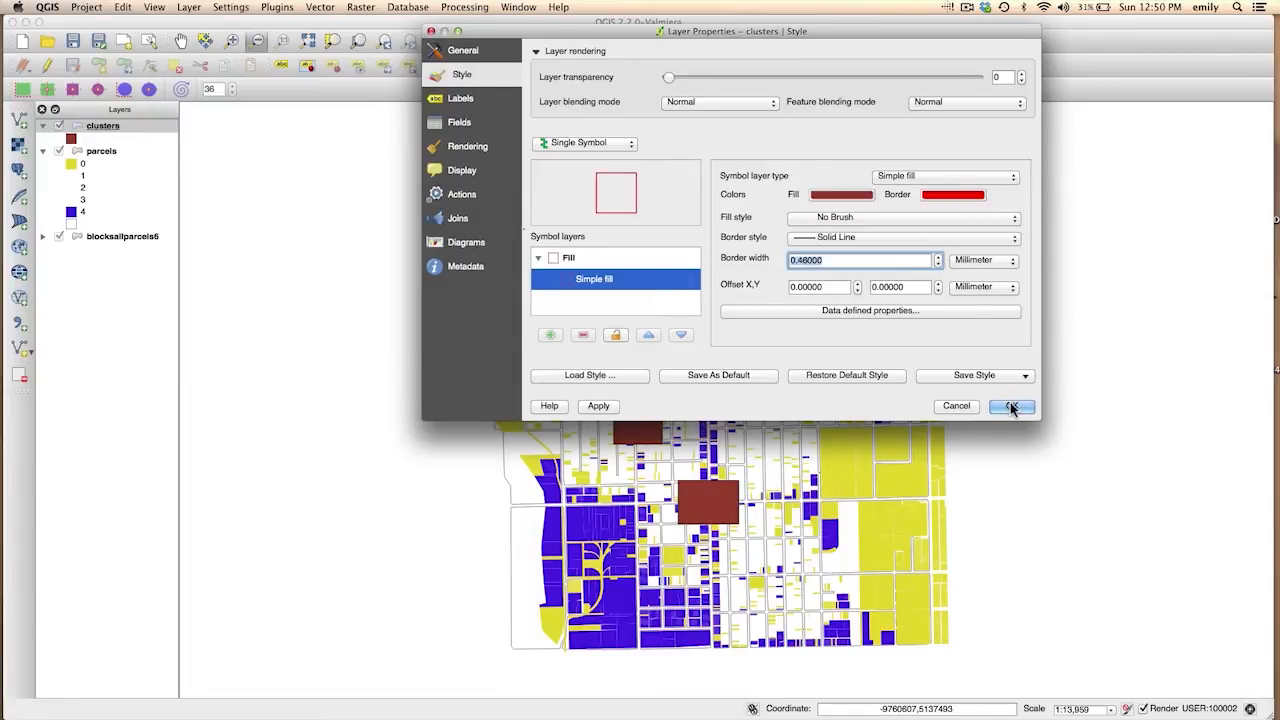
click(1012, 406)
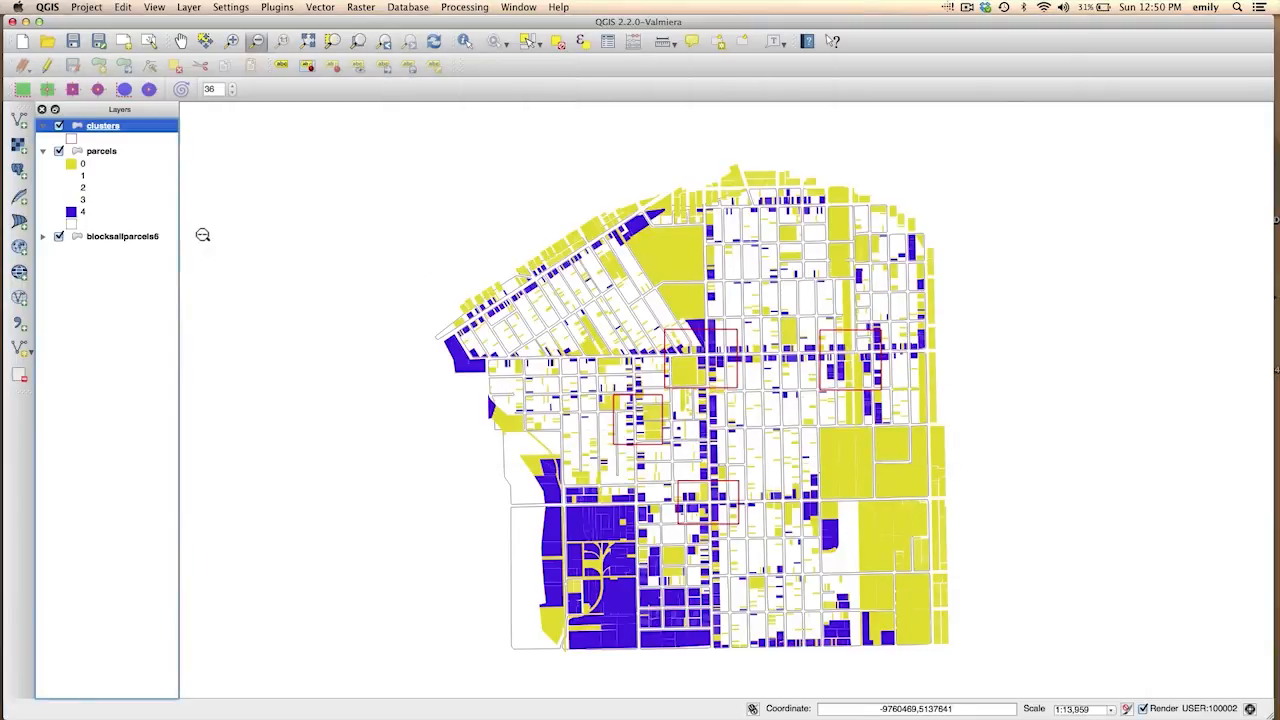
Raise the clusters' Simple fill border width to 1 for thicker red outlines.
double_click(104, 124)
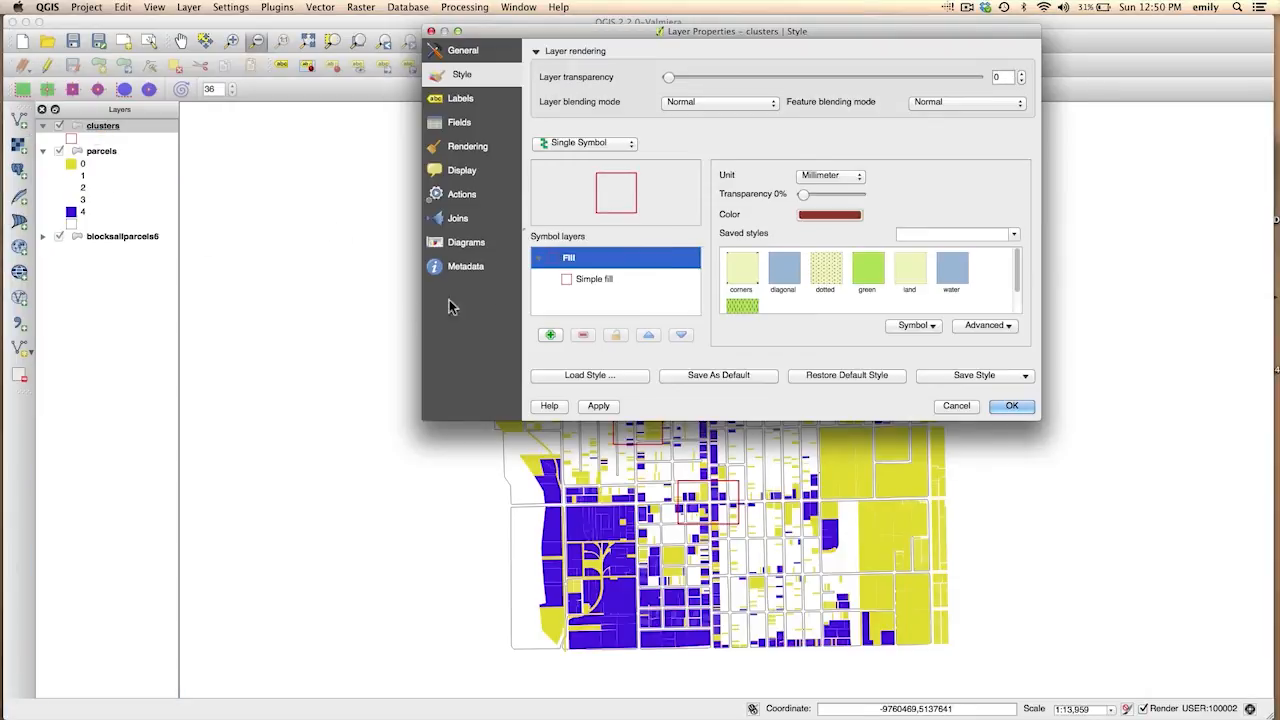
click(594, 280)
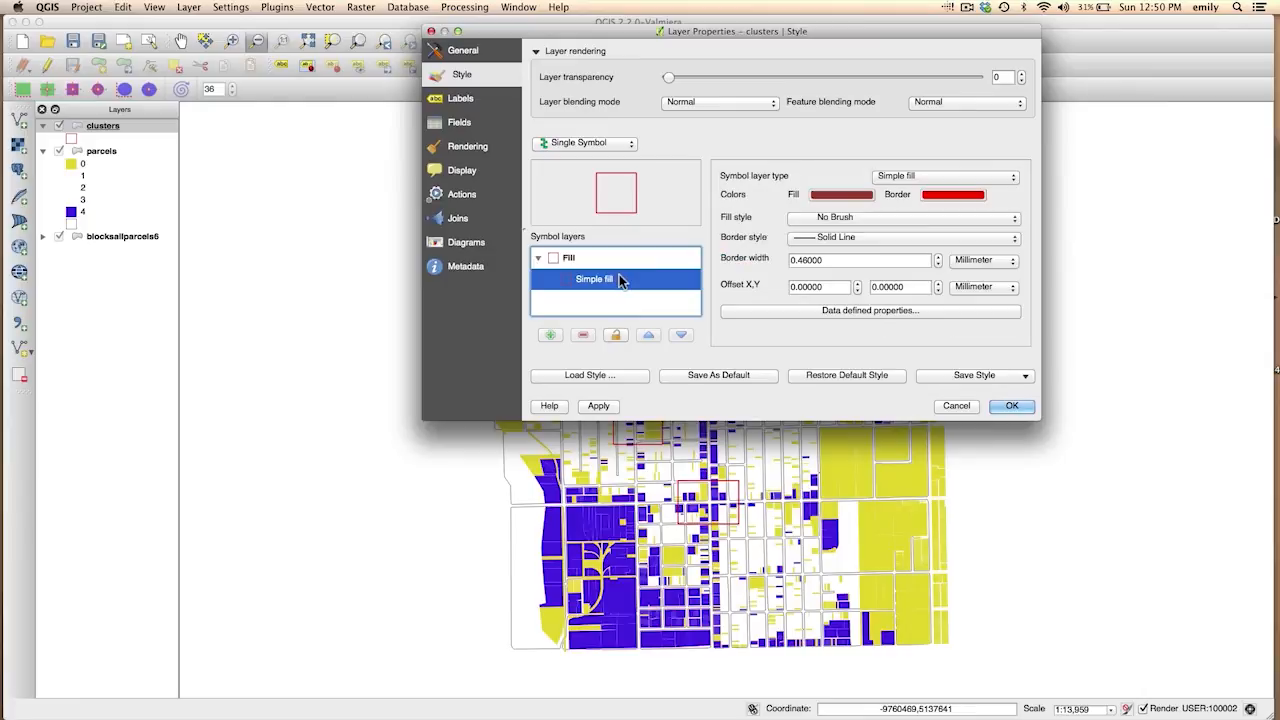
click(860, 260)
text(1)
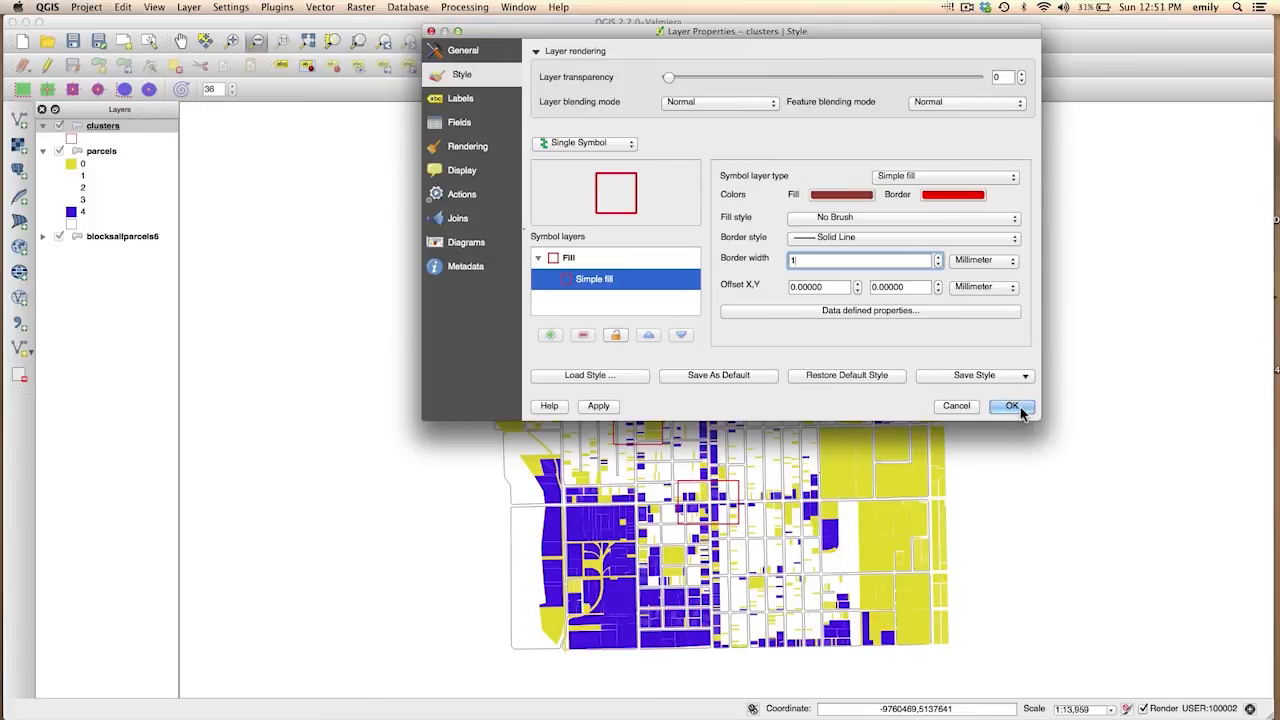
click(1012, 406)
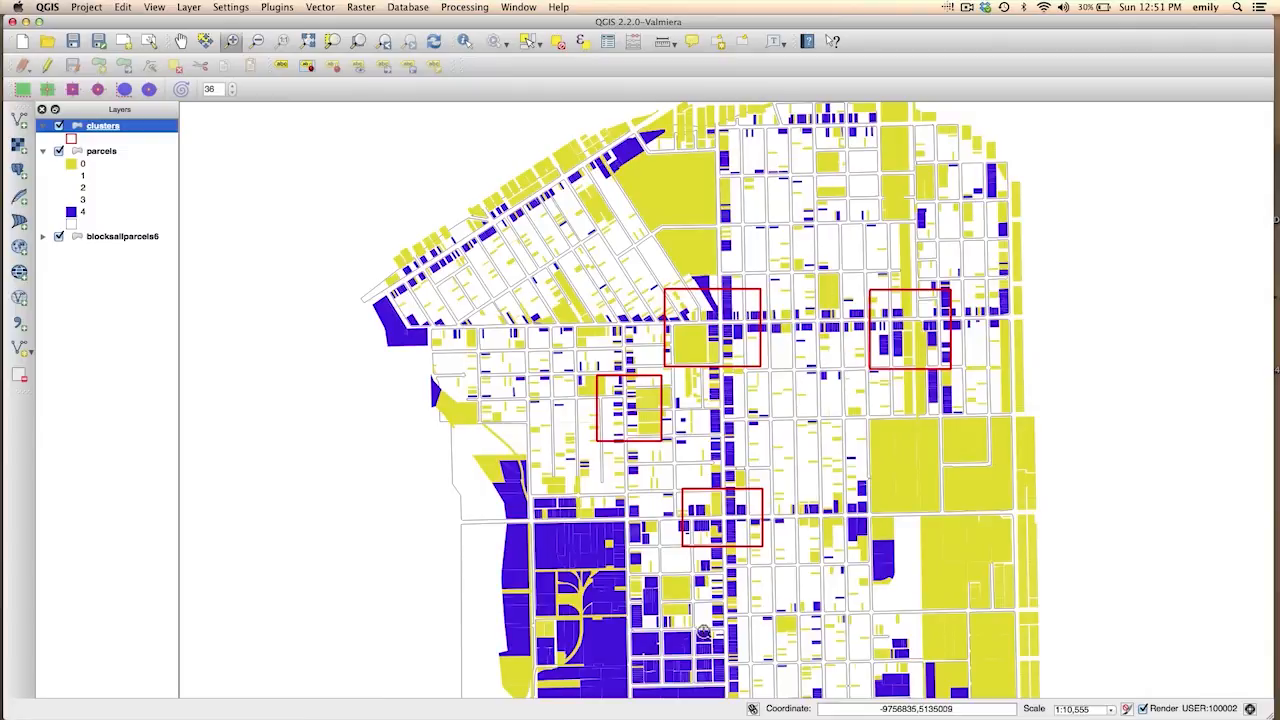
mouse_move(624, 436)
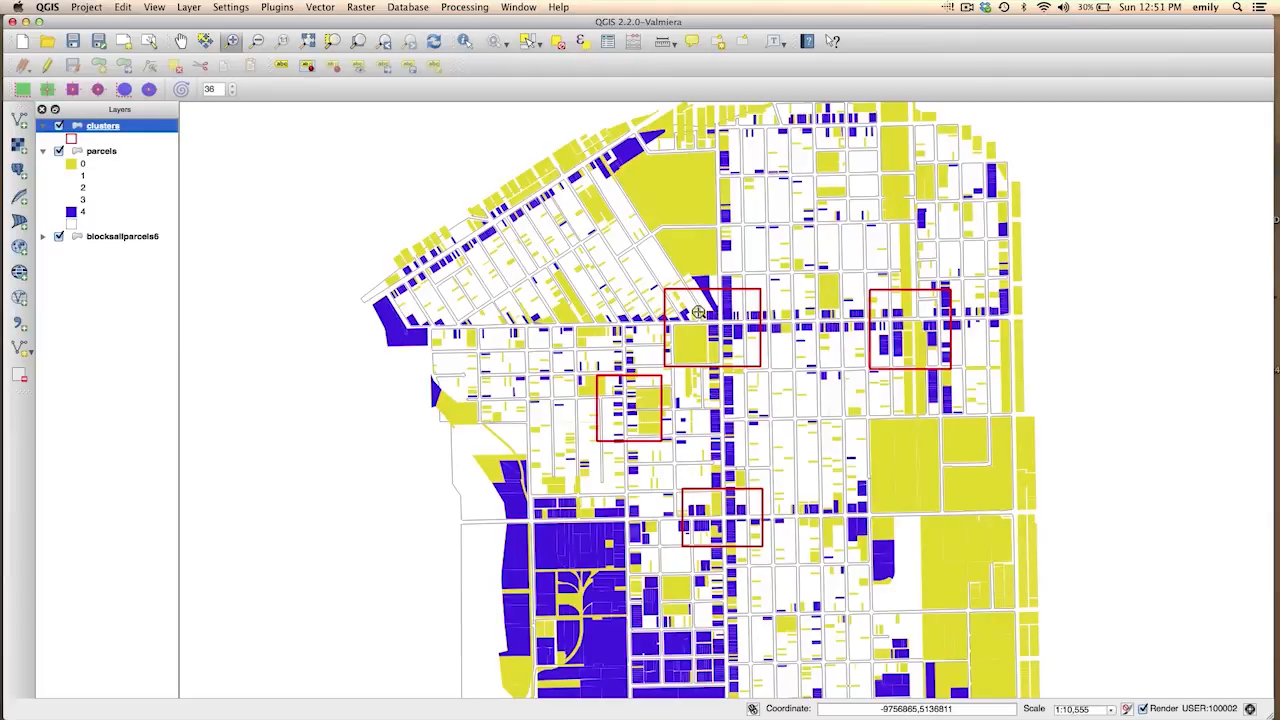
mouse_move(836, 528)
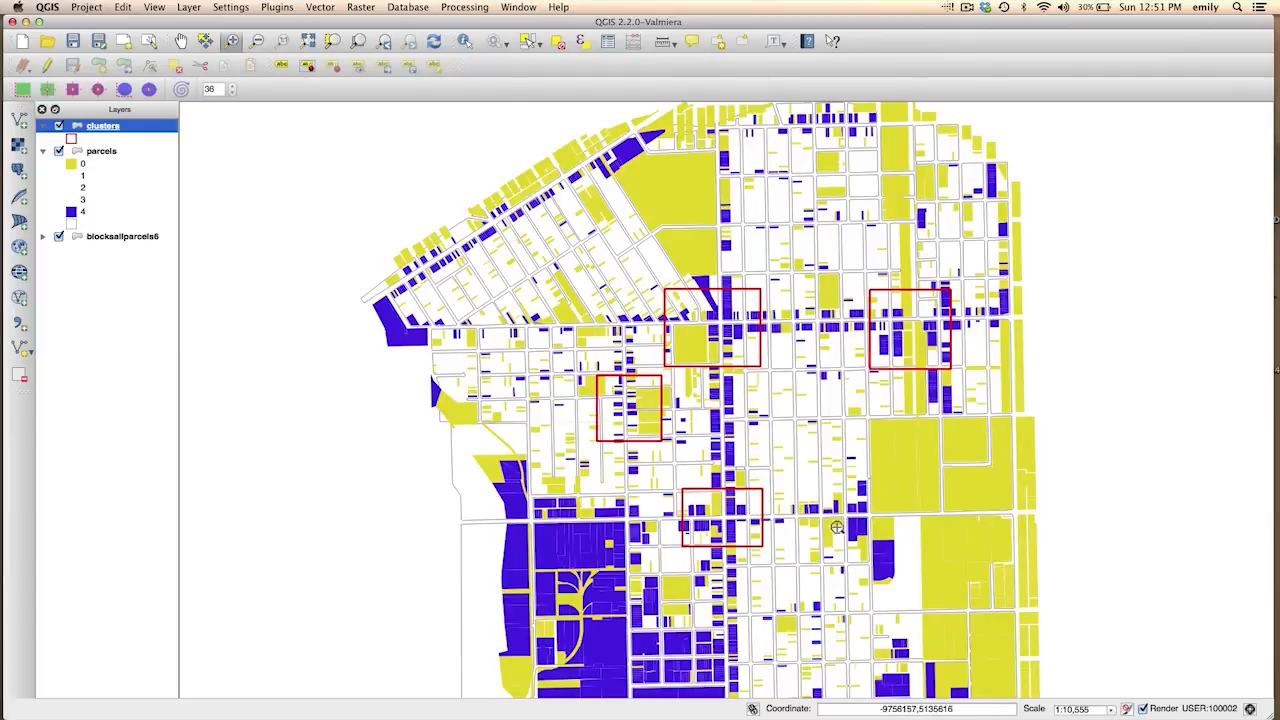
mouse_move(884, 258)
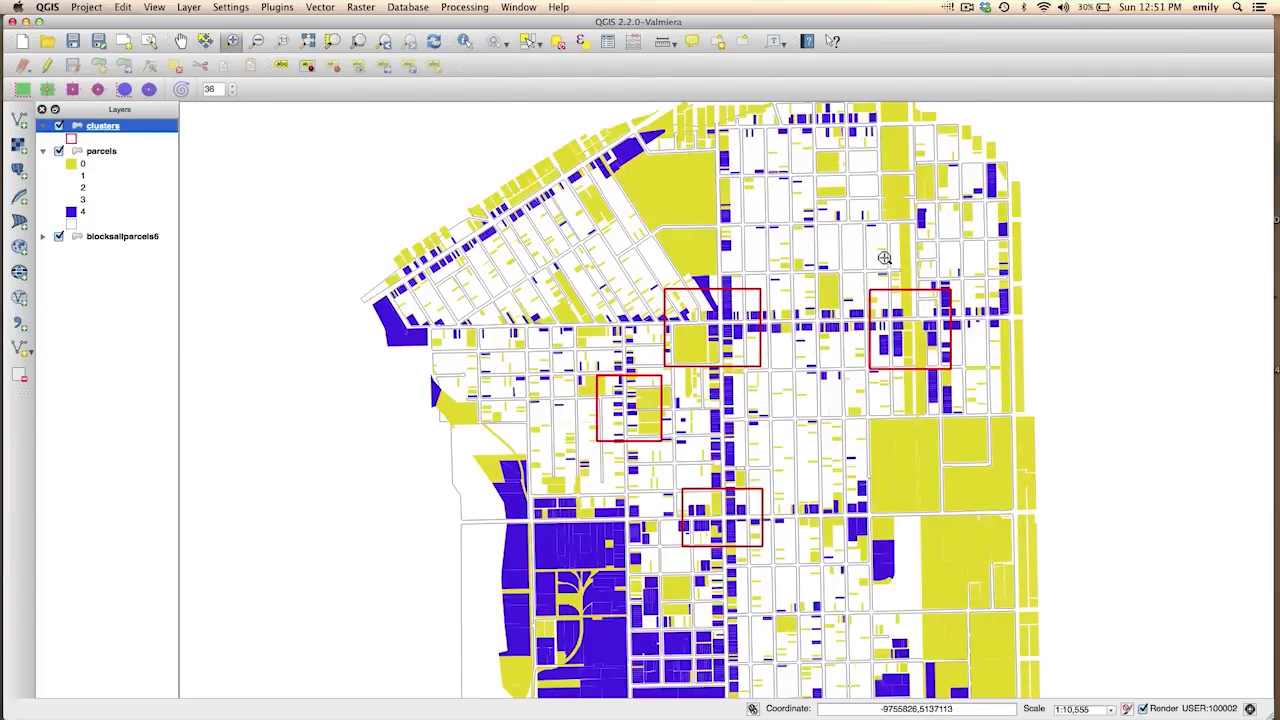